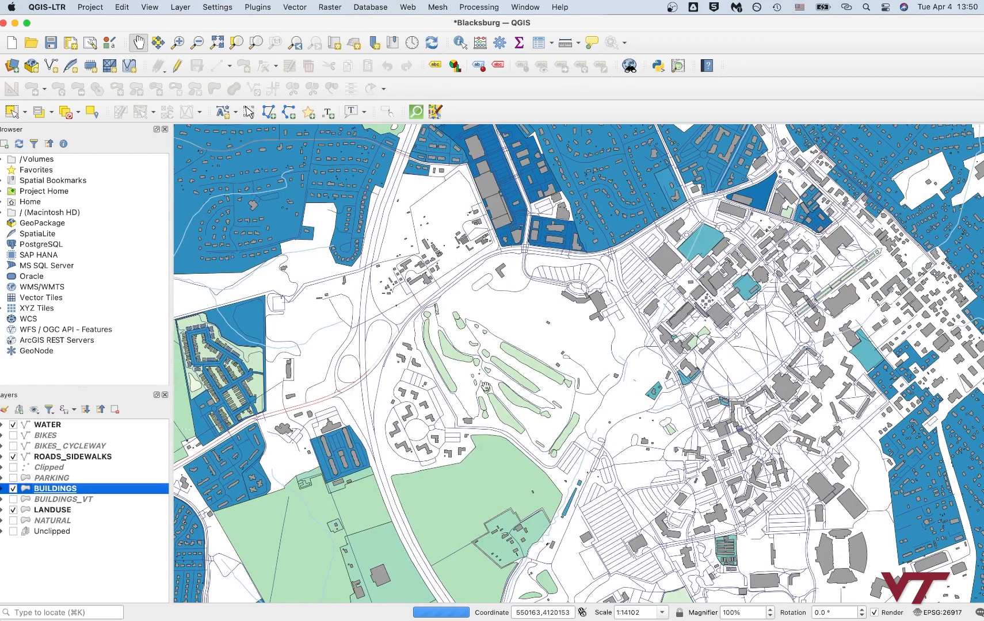
Step: Pan the map west and switch off the LANDUSE layer
drag(484, 386, 633, 346)
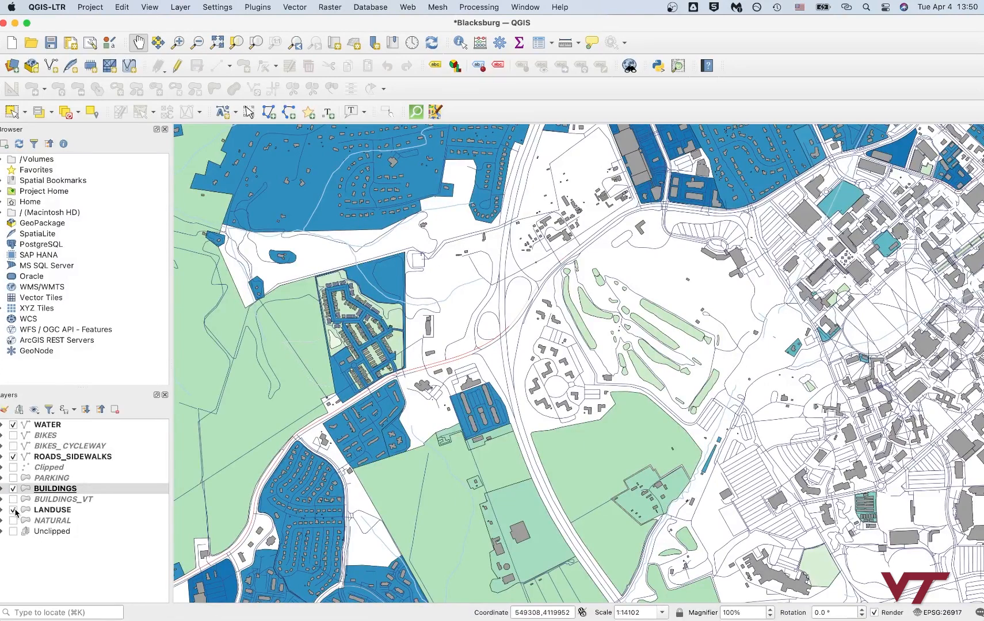
click(12, 510)
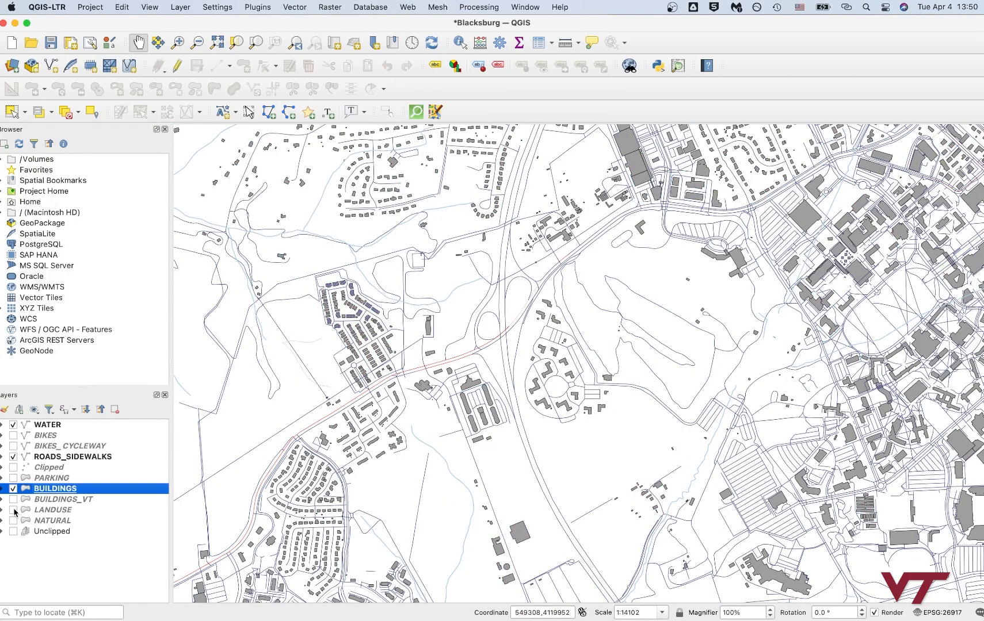
mouse_move(74, 456)
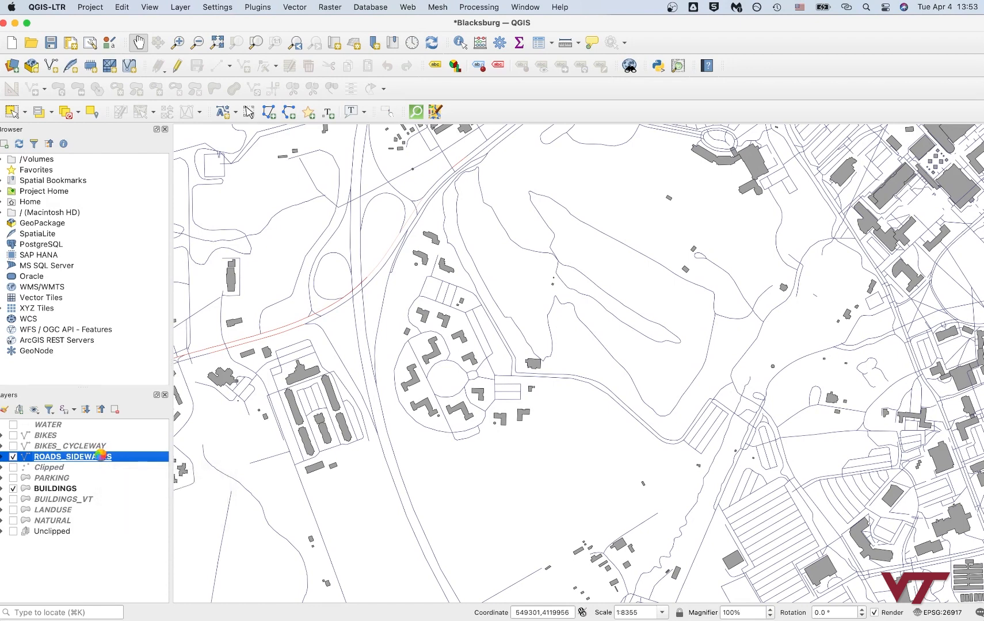
Step: Give ROADS_SIDEWALKS a single solid Simple Line symbol coloured #b99b8c and apply it
double_click(73, 456)
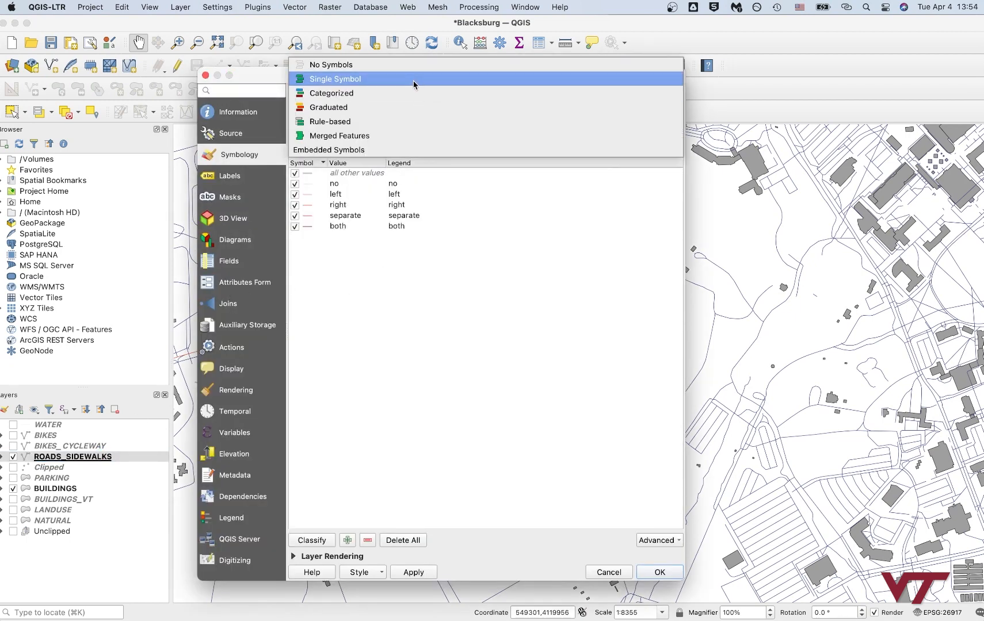
click(334, 78)
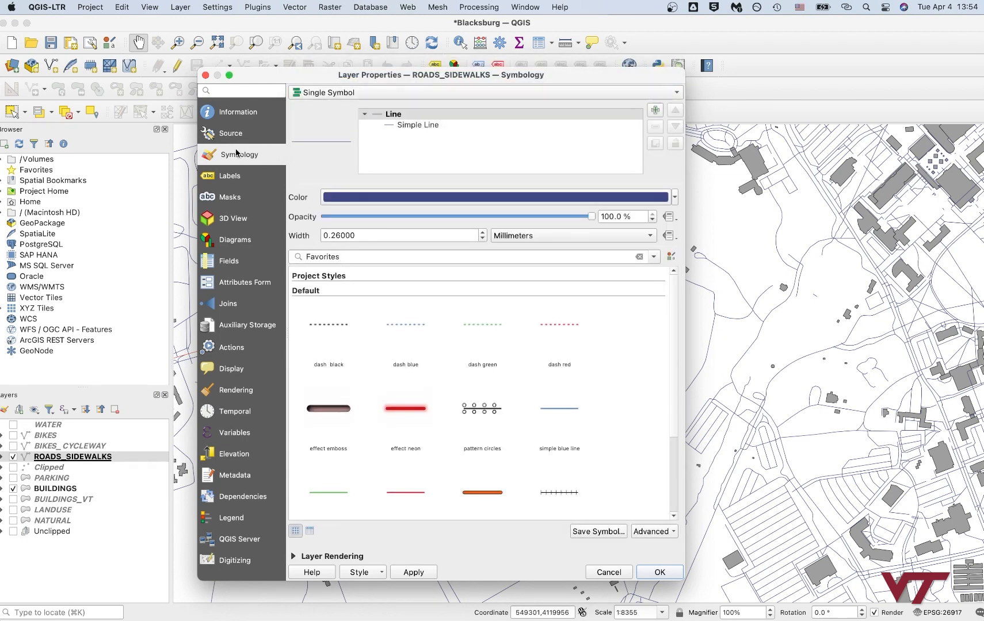
mouse_move(524, 155)
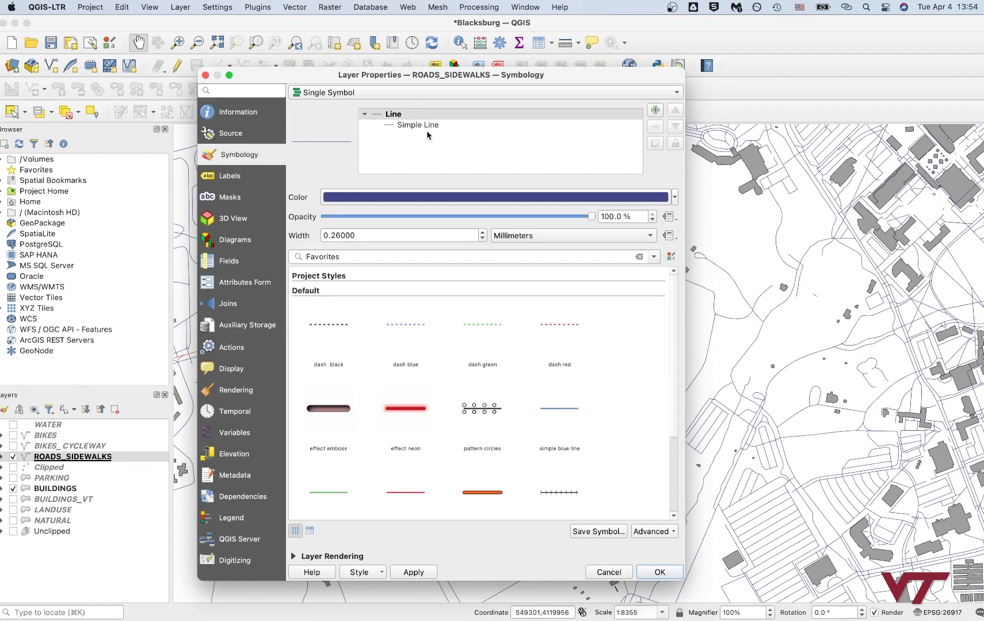
mouse_move(469, 431)
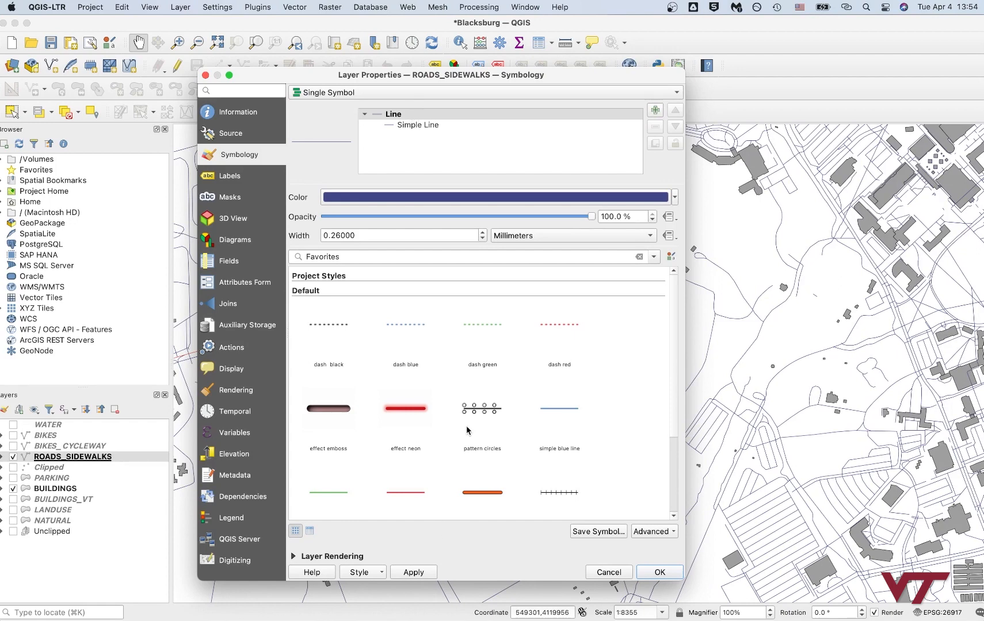
scroll(down, 3)
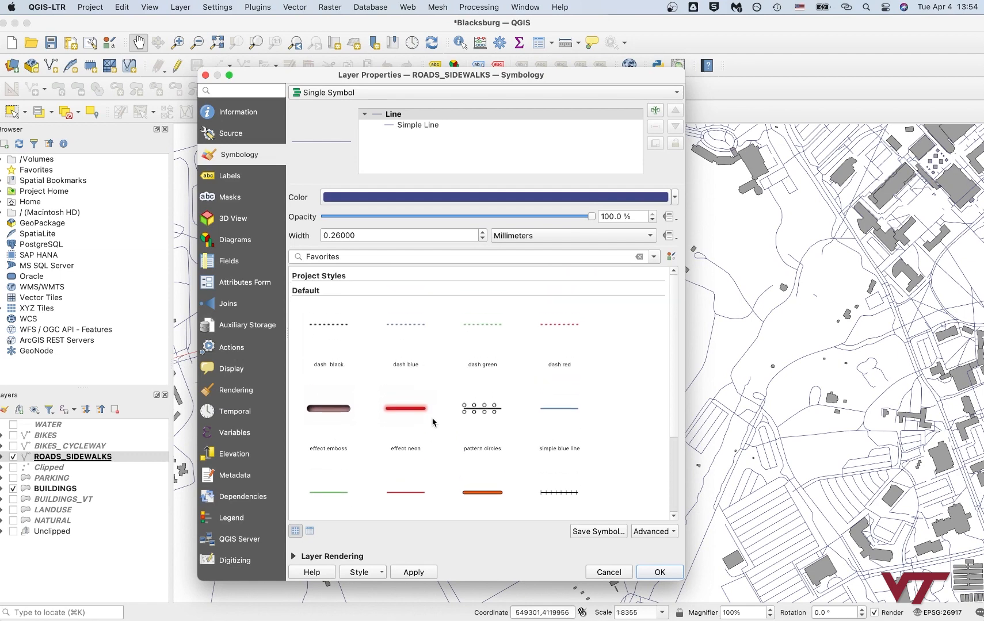
click(417, 125)
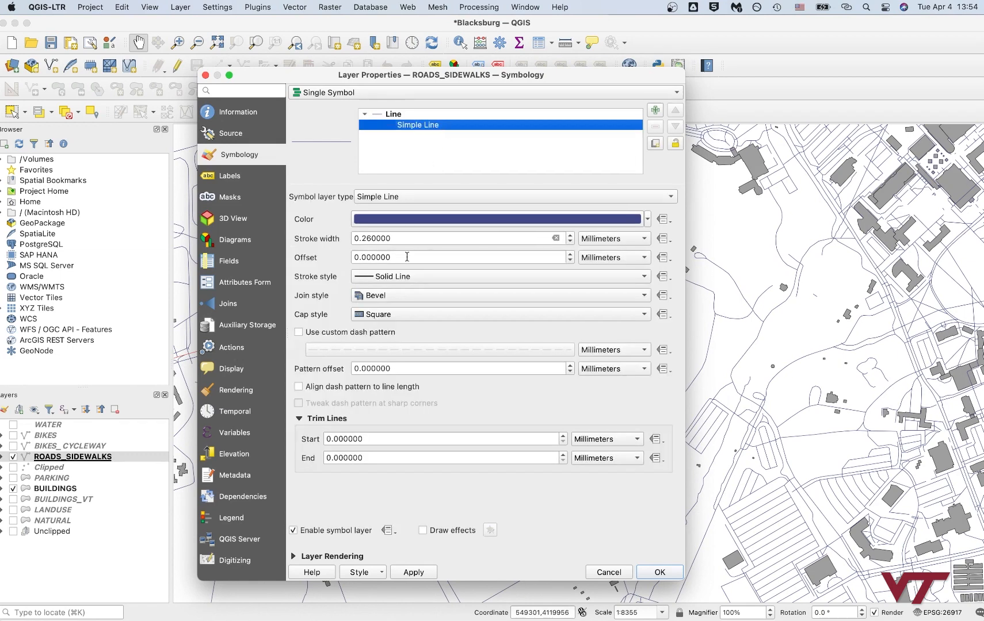
click(496, 219)
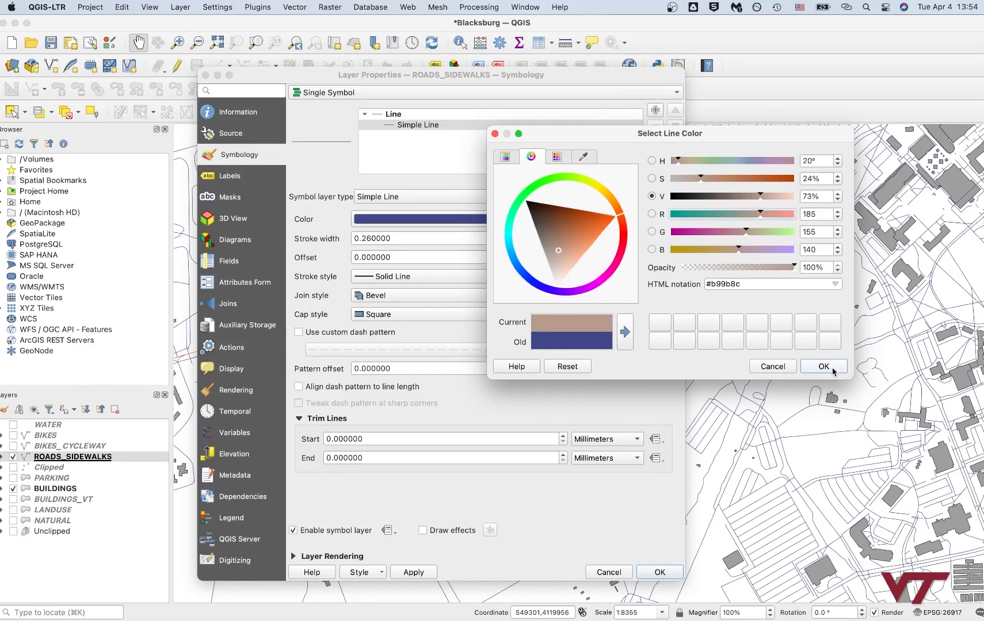
click(822, 367)
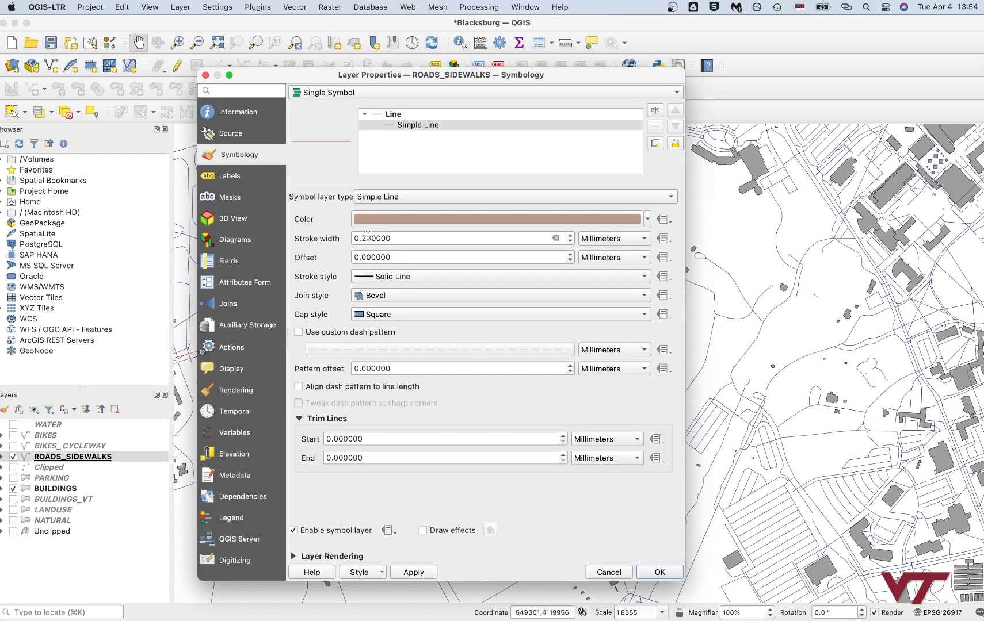
click(413, 572)
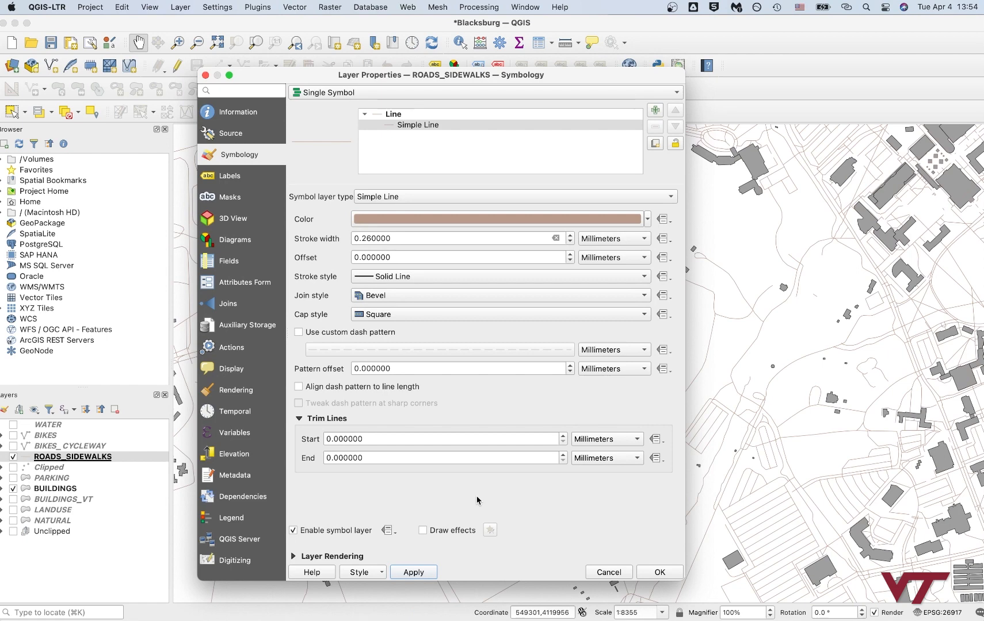
mouse_move(529, 576)
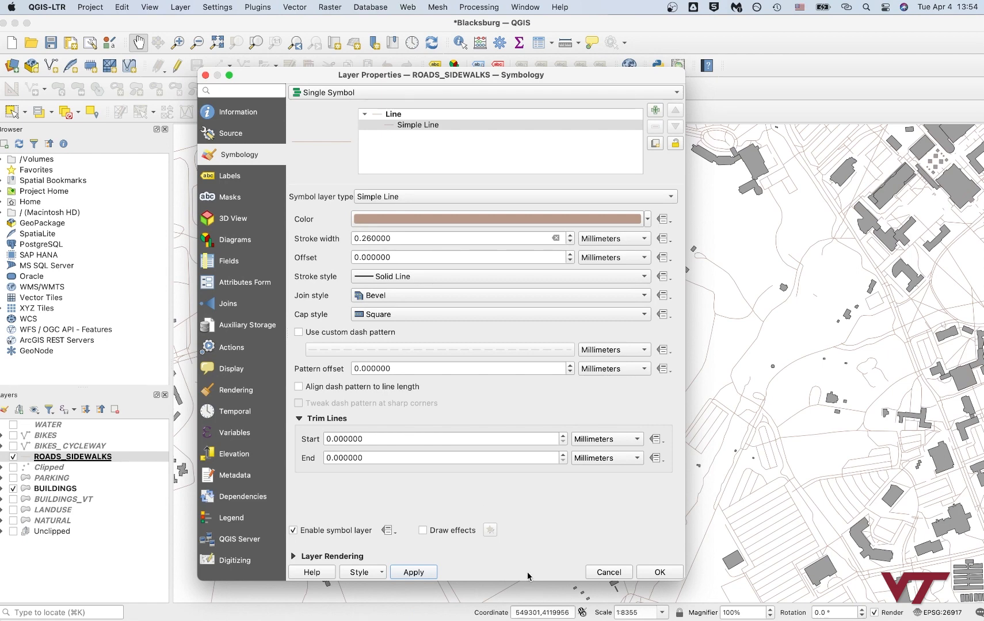
mouse_move(306, 262)
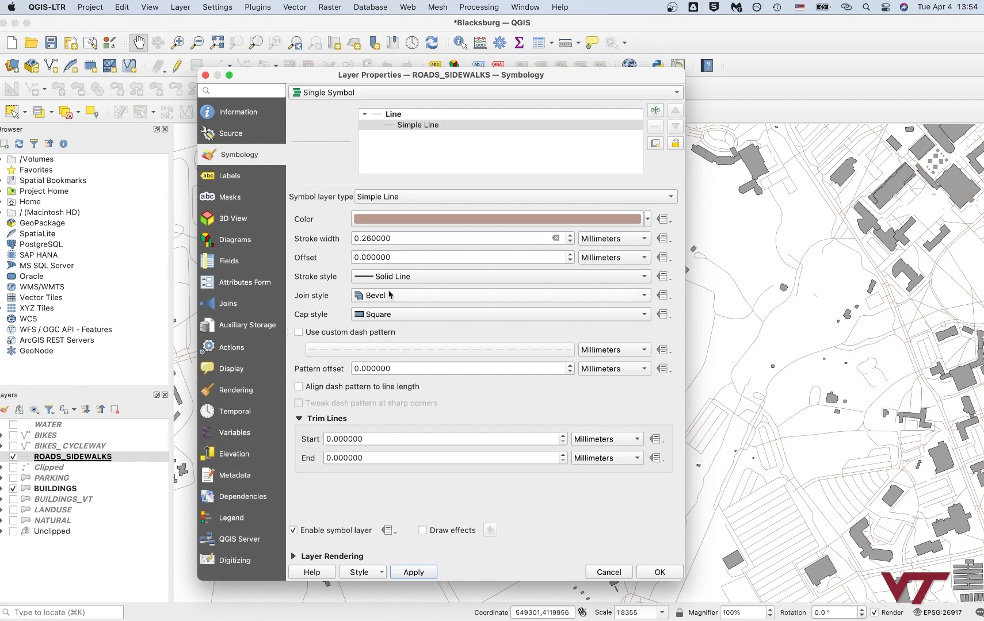
click(499, 277)
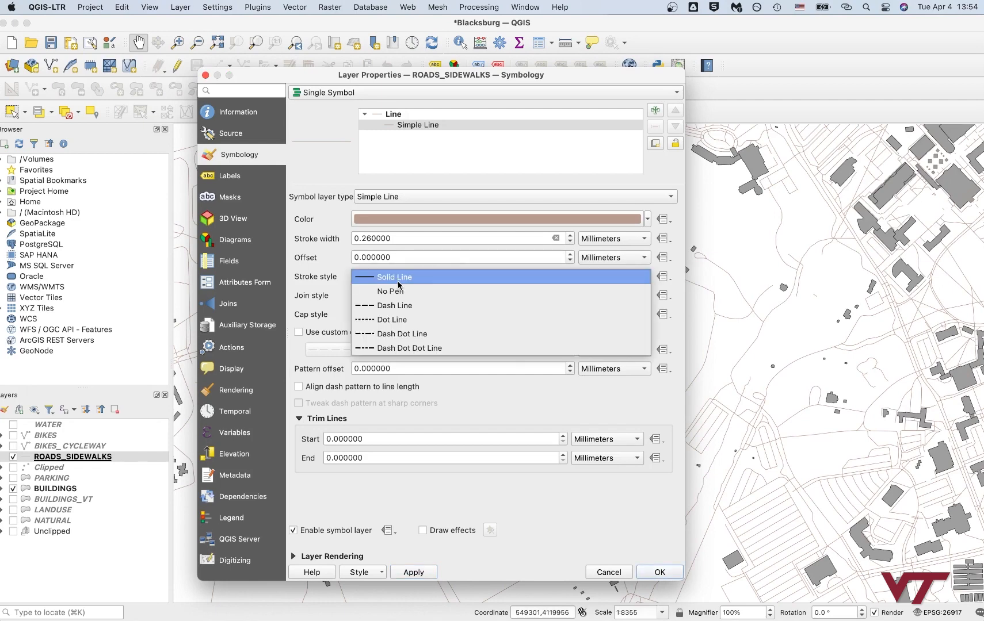
click(393, 276)
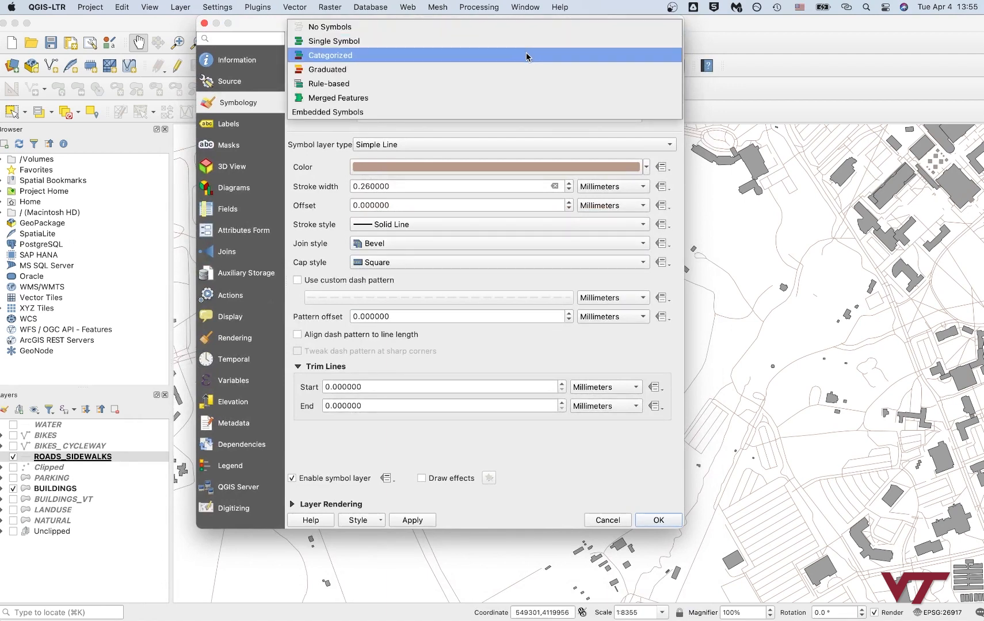
Step: Switch ROADS_SIDEWALKS symbology to Categorized with bburg:maxspeed as the value field
click(329, 55)
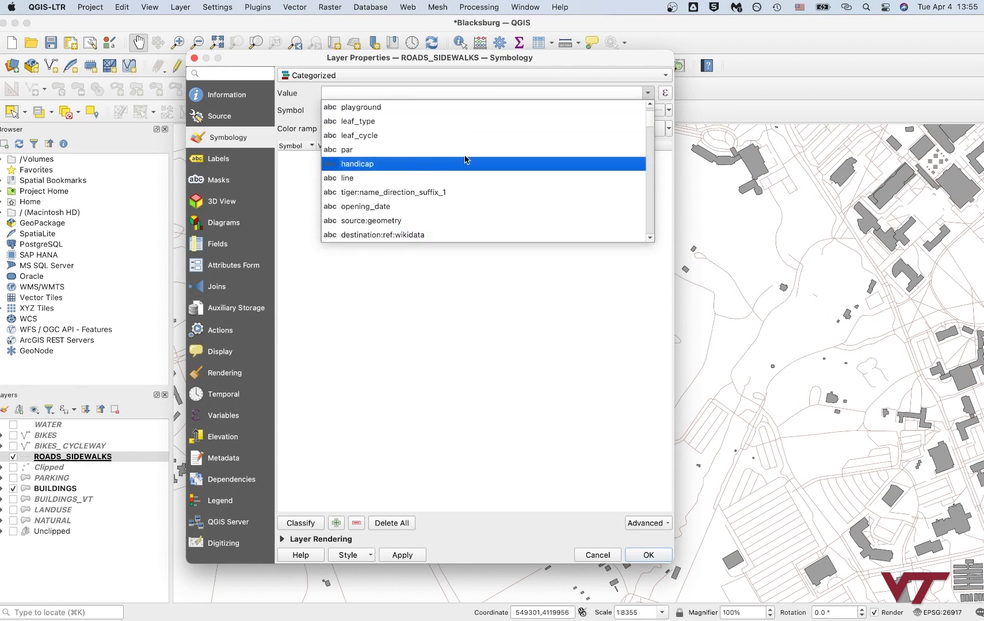
scroll(down, 3)
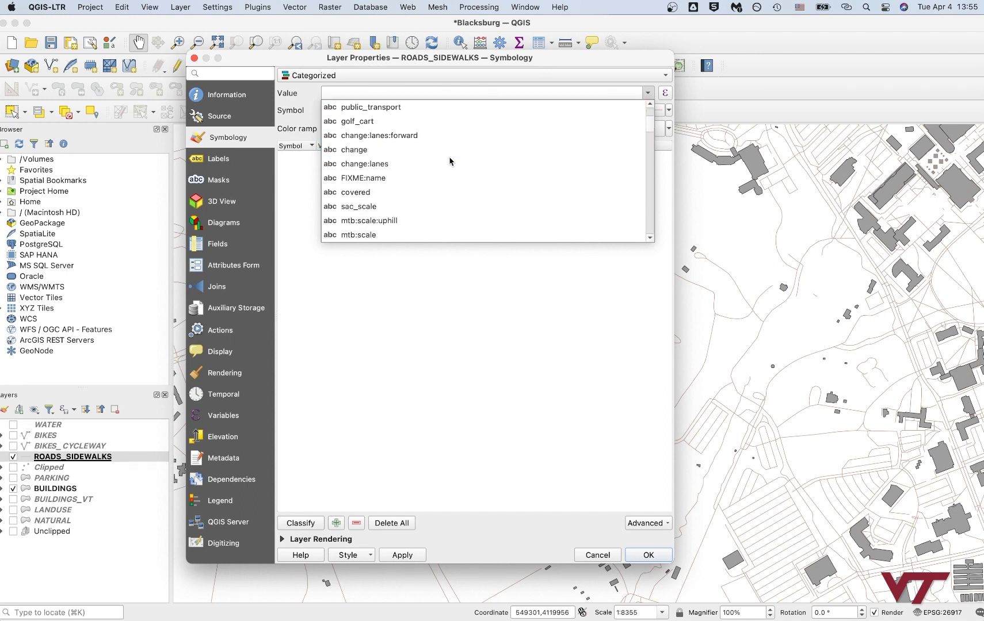
scroll(down, 3)
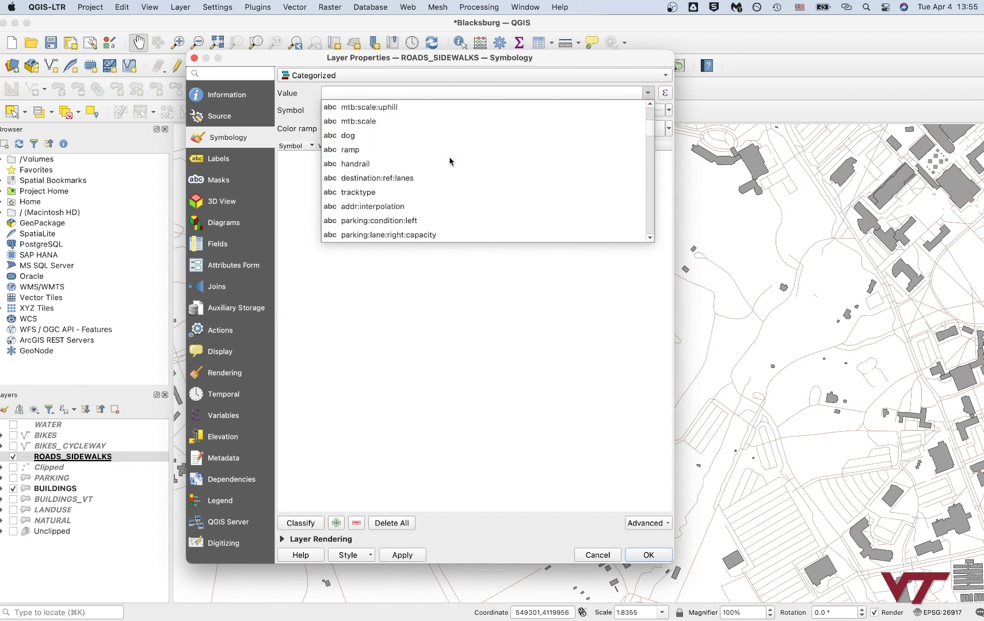
scroll(down, 3)
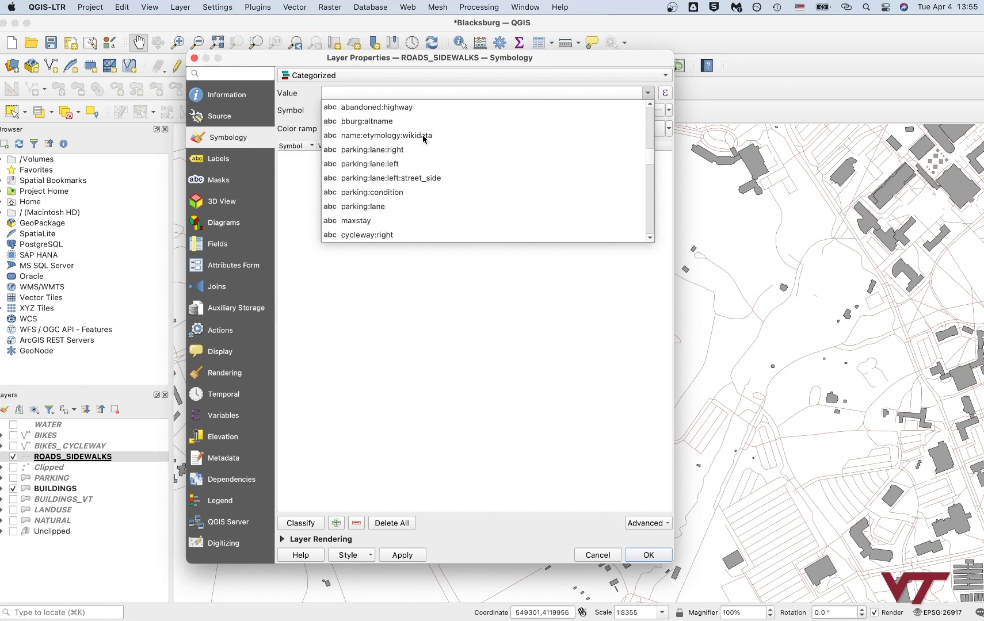
scroll(down, 3)
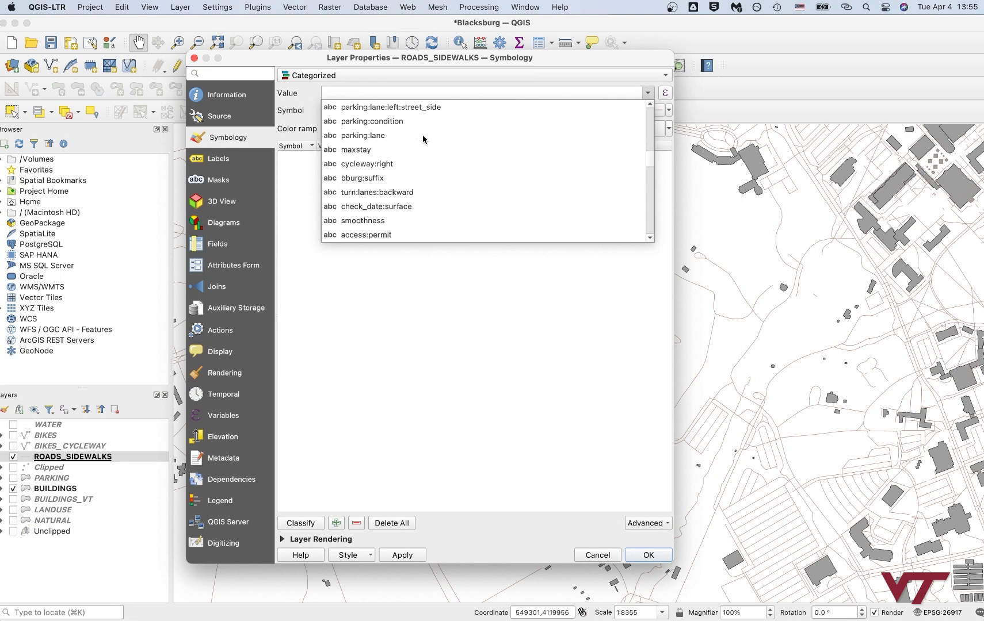
scroll(down, 3)
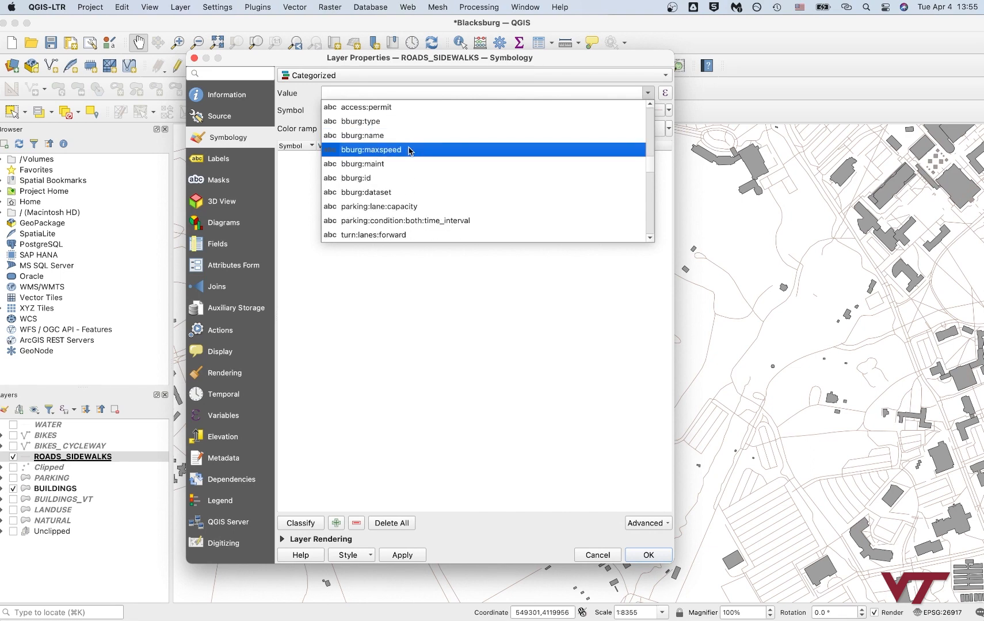
click(369, 149)
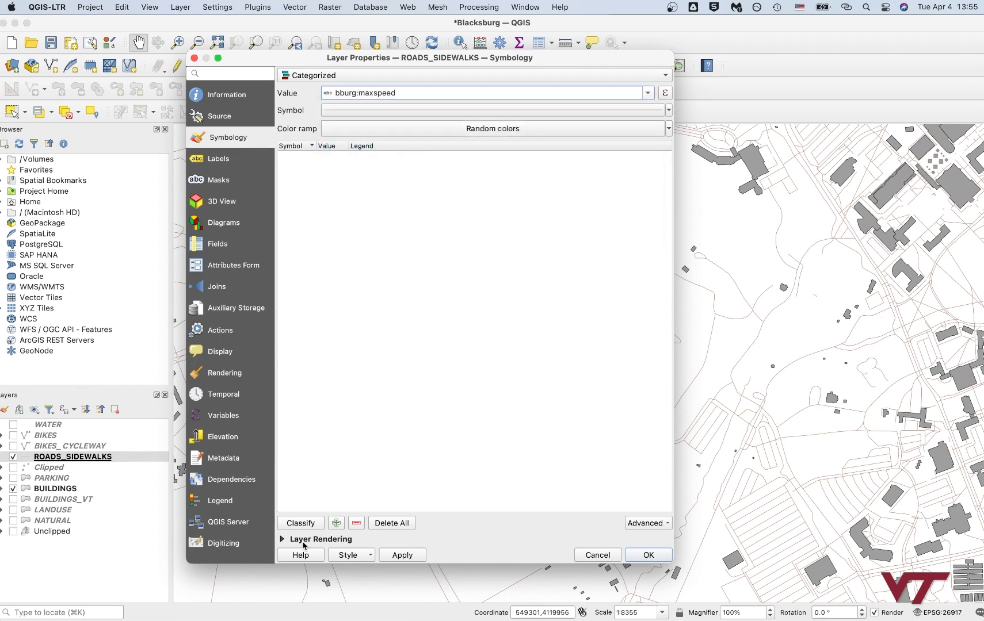
Step: Generate one class per speed value and apply a grey-to-red colour ramp
click(300, 522)
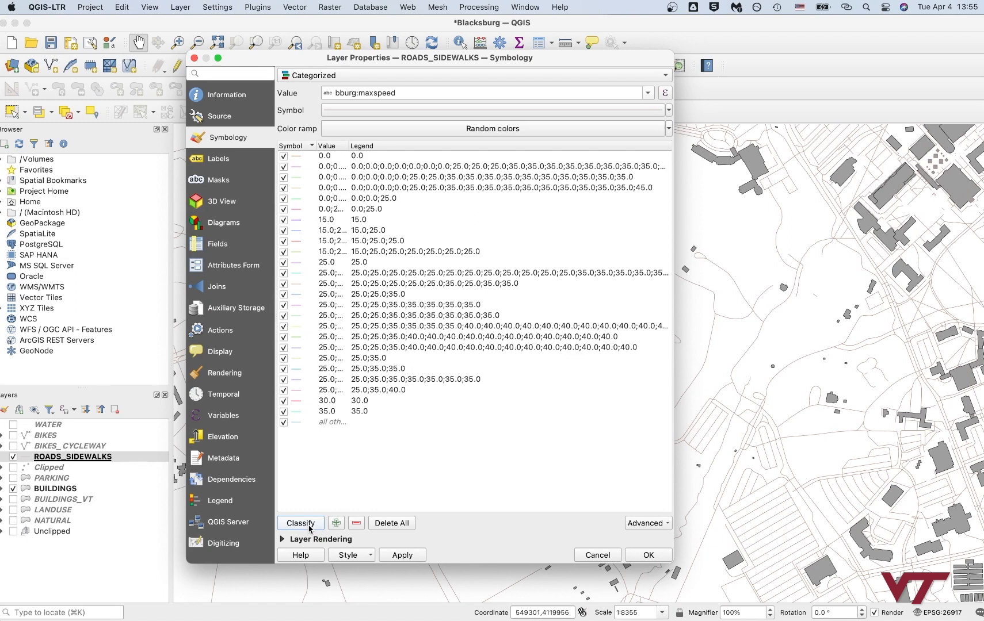
mouse_move(262, 265)
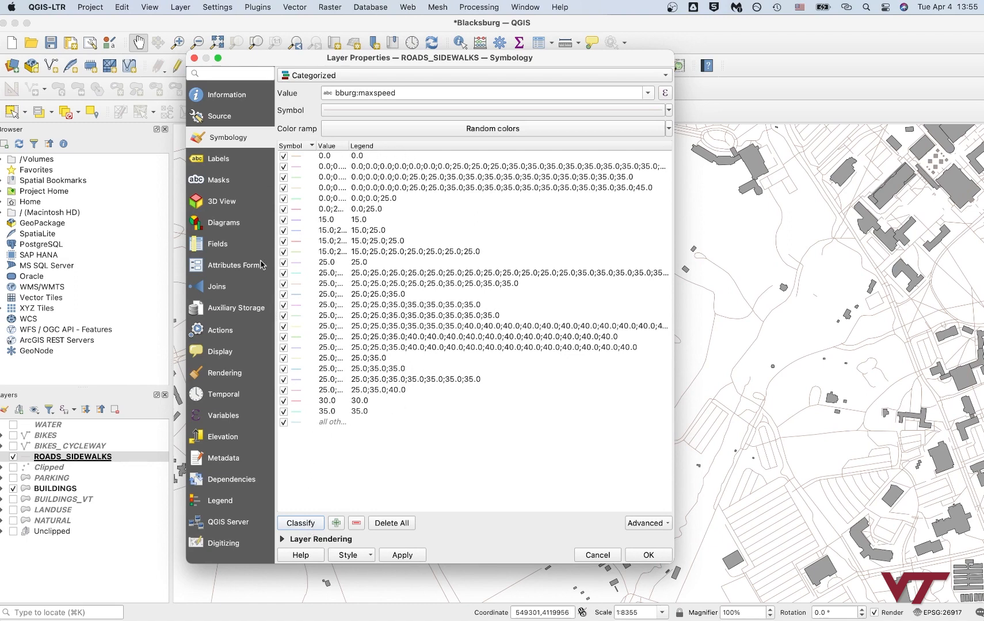
mouse_move(297, 161)
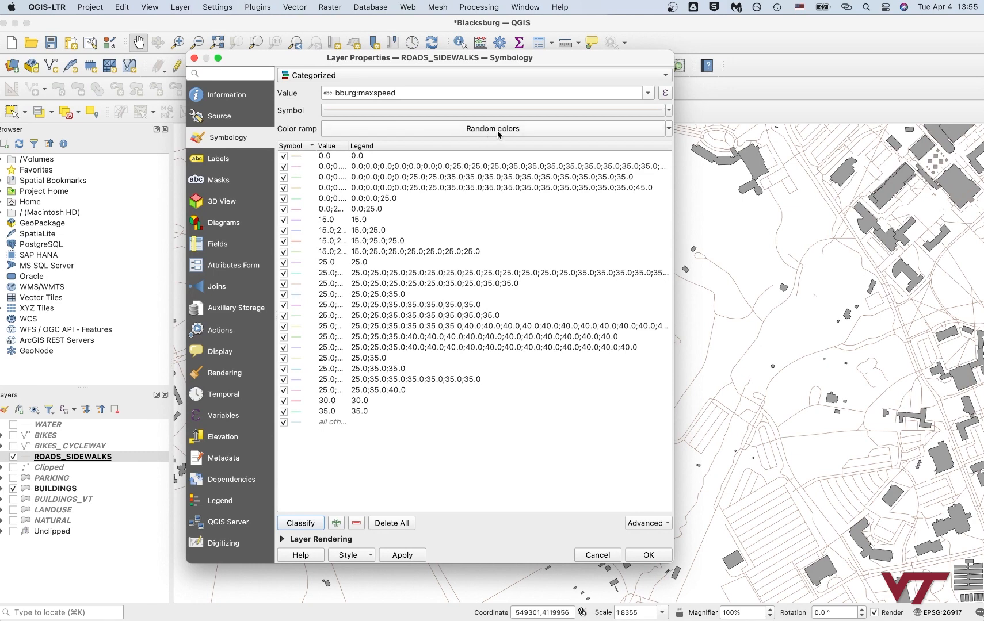
click(667, 129)
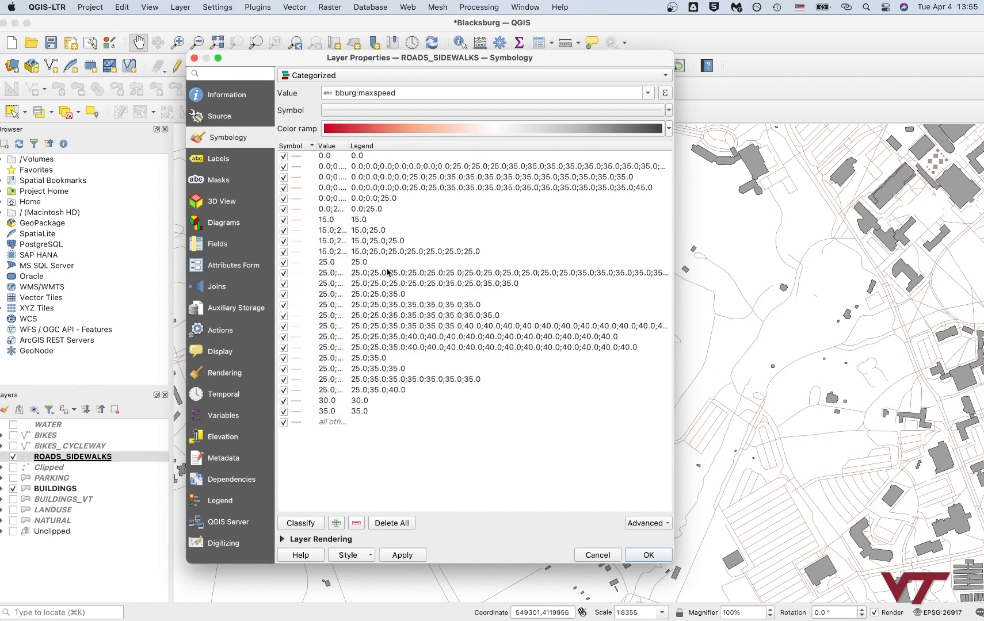
mouse_move(312, 170)
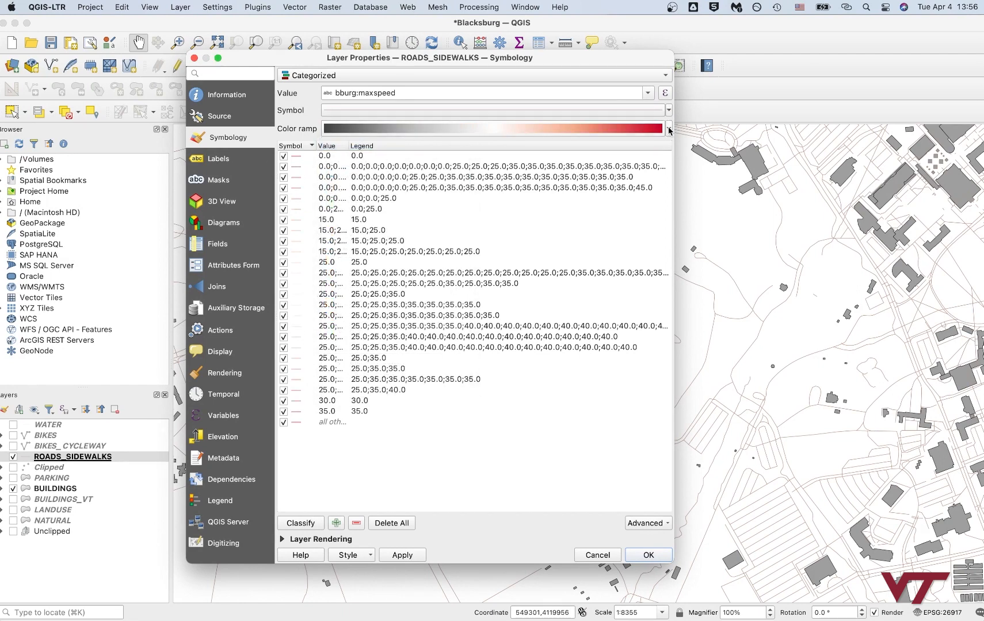
click(667, 128)
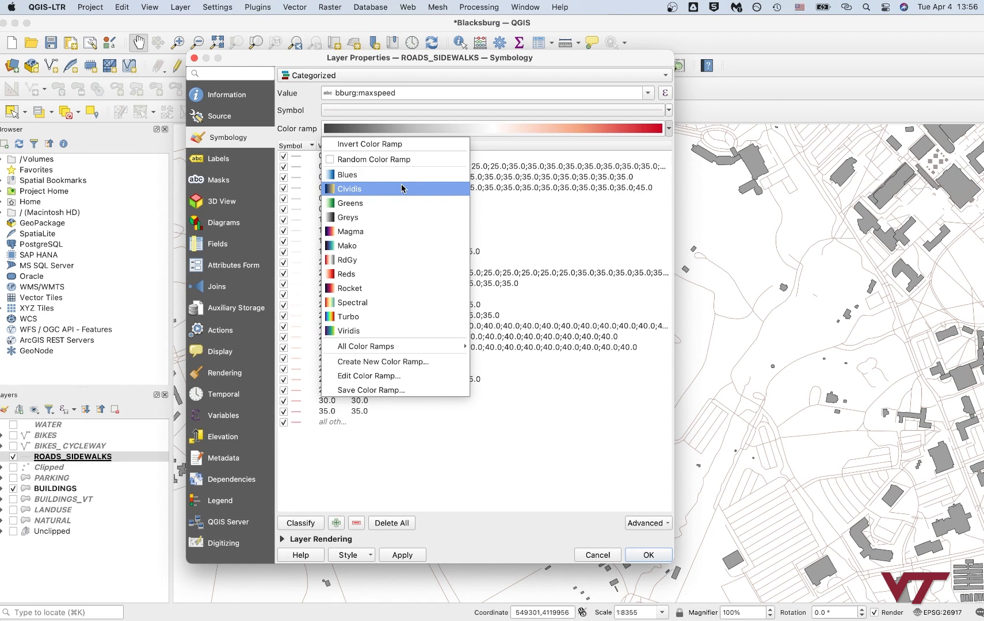
mouse_move(385, 193)
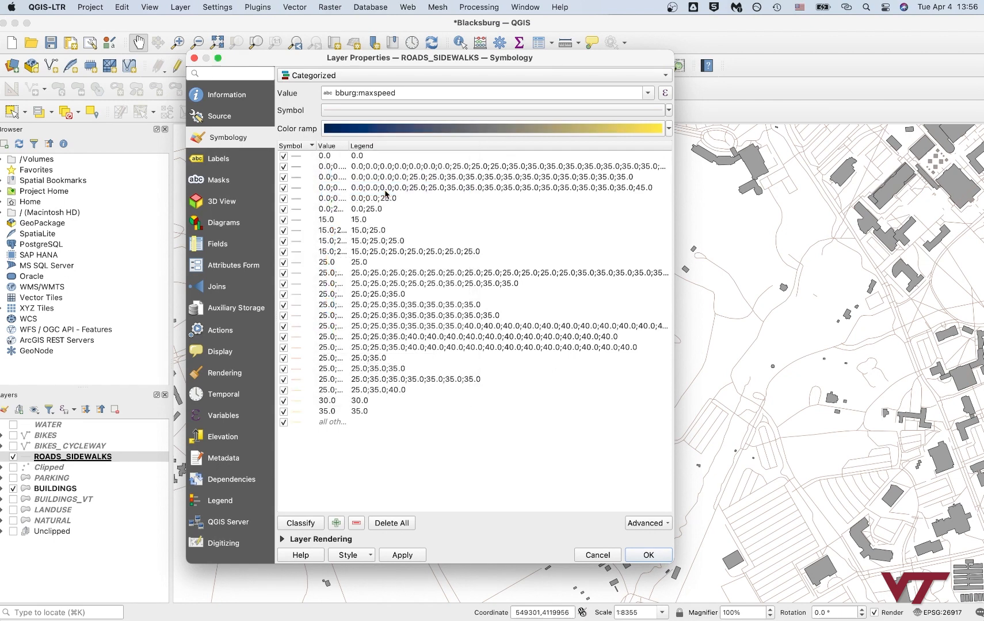
mouse_move(345, 182)
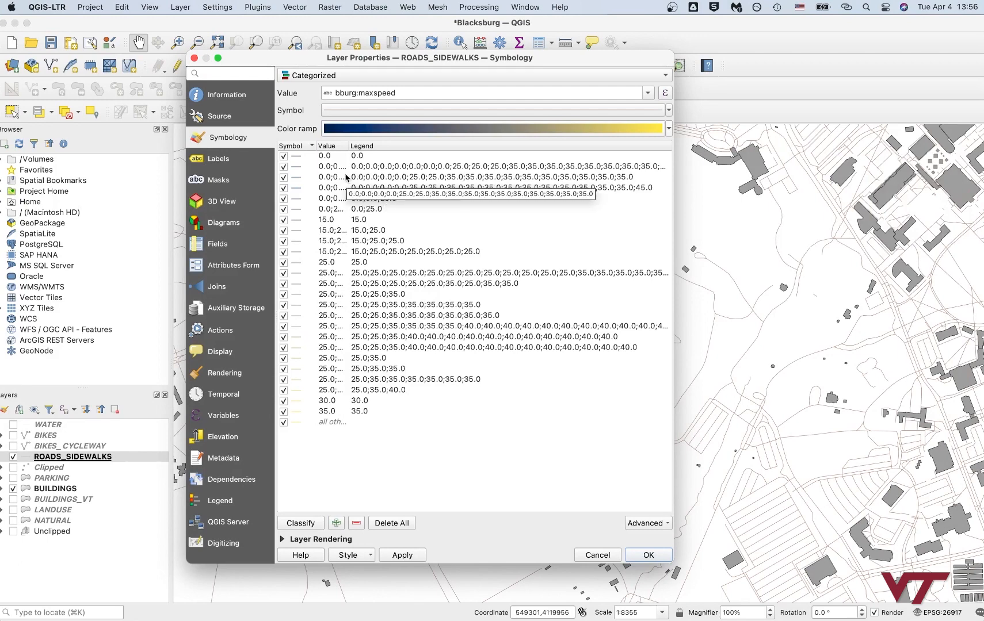
mouse_move(292, 165)
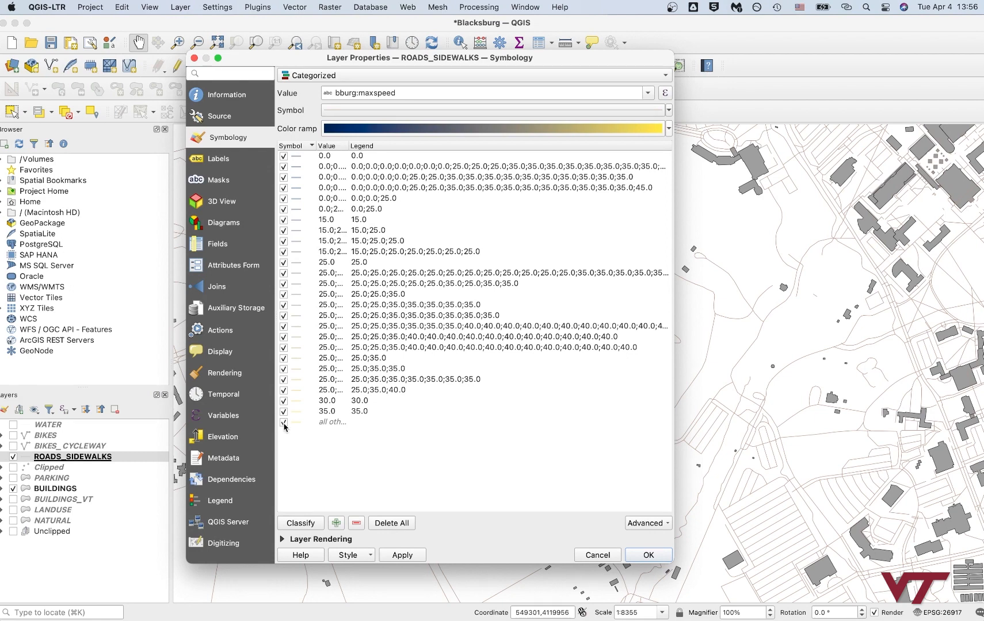
Step: Recolour the 'all other values' category light grey (#c9c9c9)
click(331, 421)
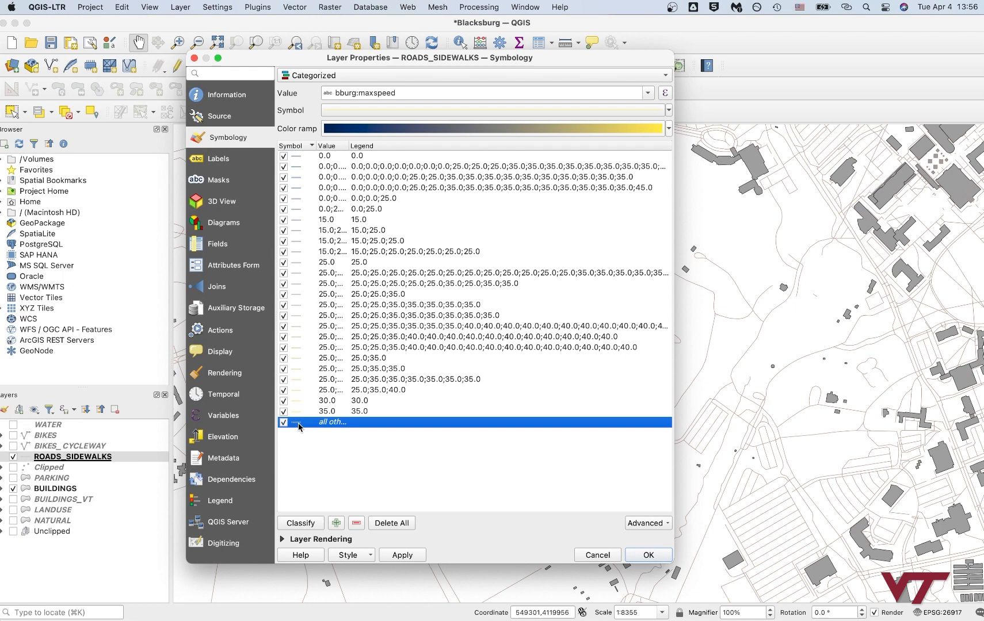
double_click(291, 422)
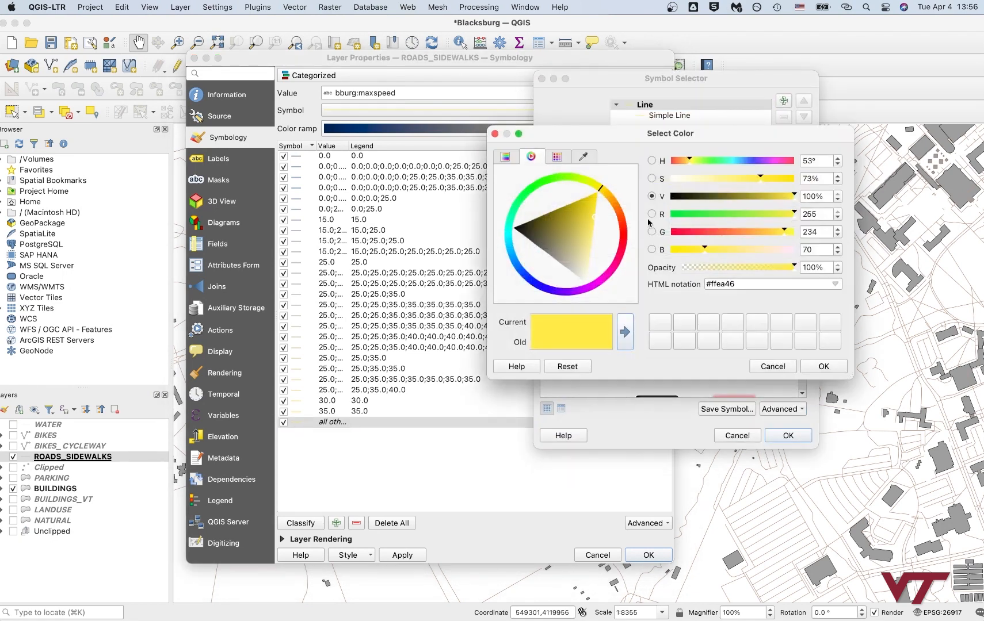
click(555, 276)
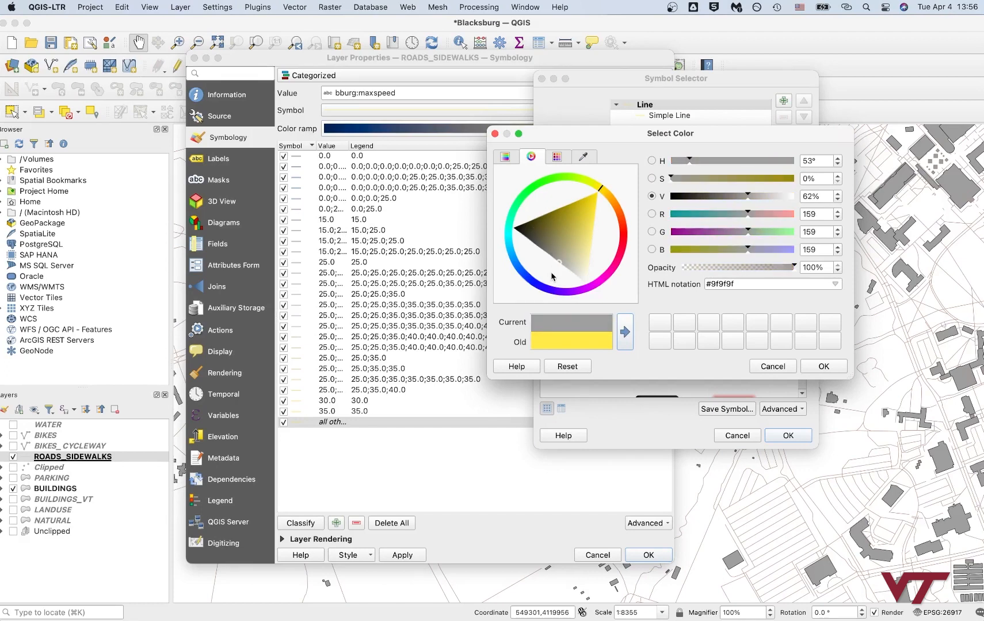
drag(556, 262, 569, 271)
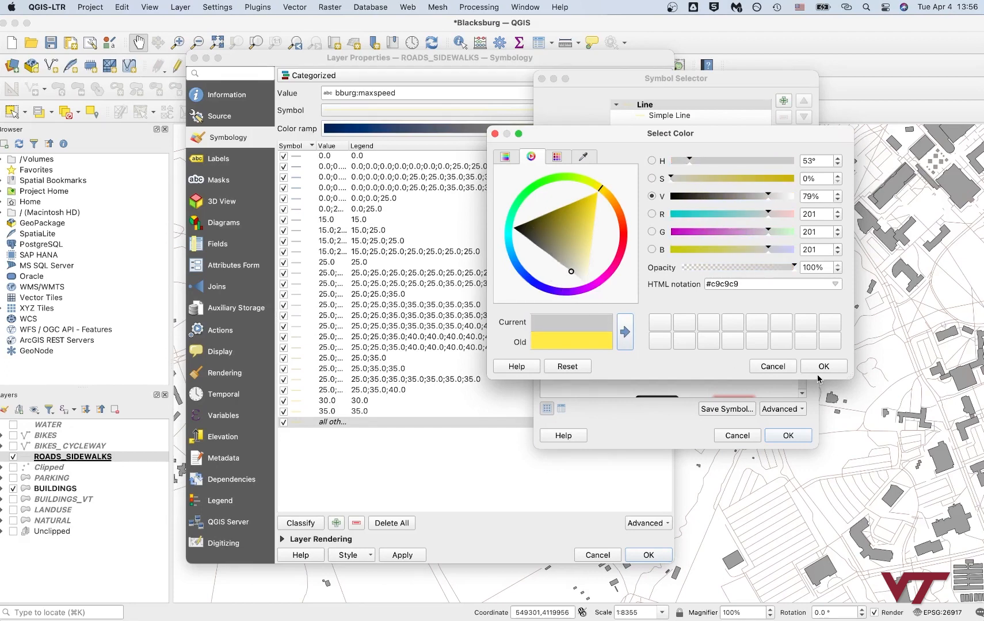
click(823, 366)
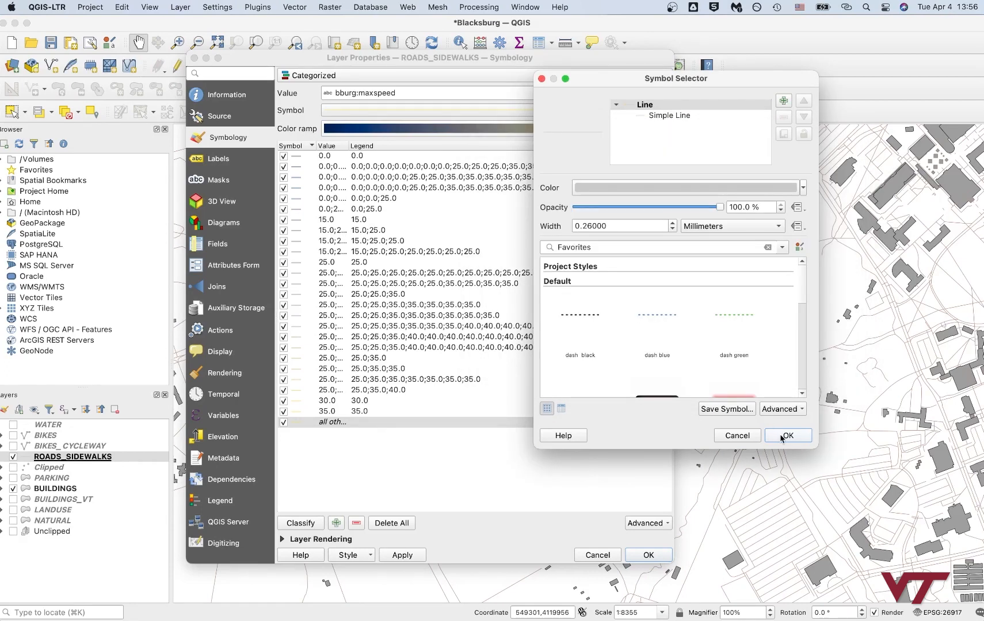
click(787, 436)
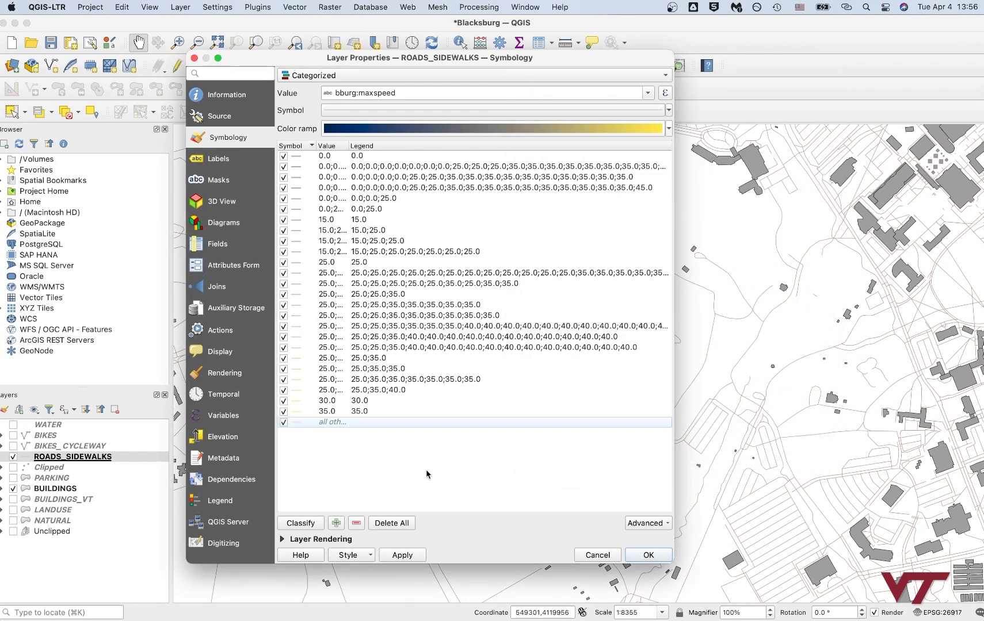
click(339, 422)
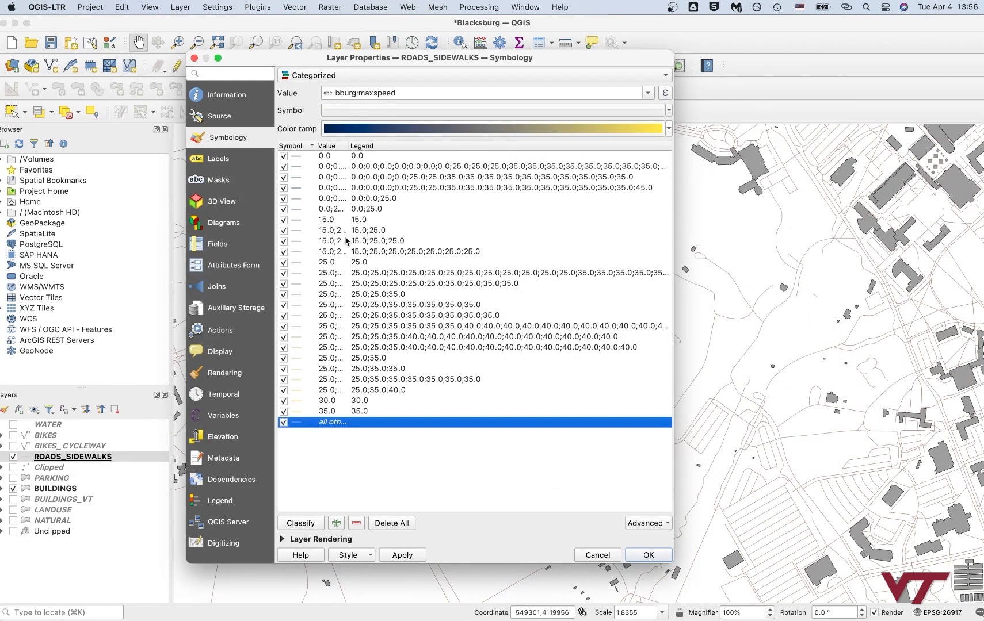
mouse_move(348, 427)
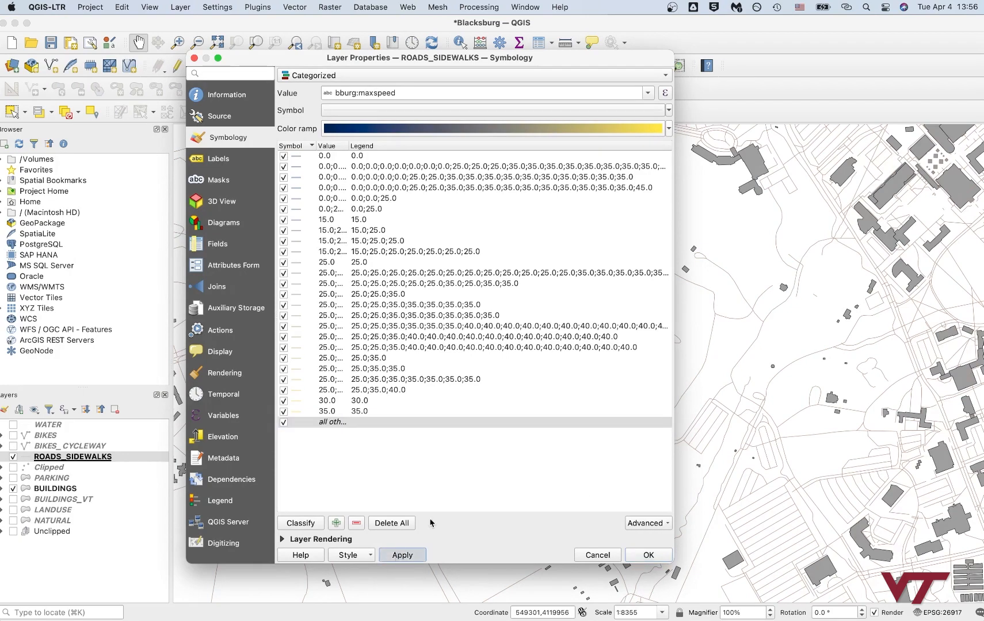
Step: Apply the categorized road styling, close Layer Properties, and pan across town
click(401, 554)
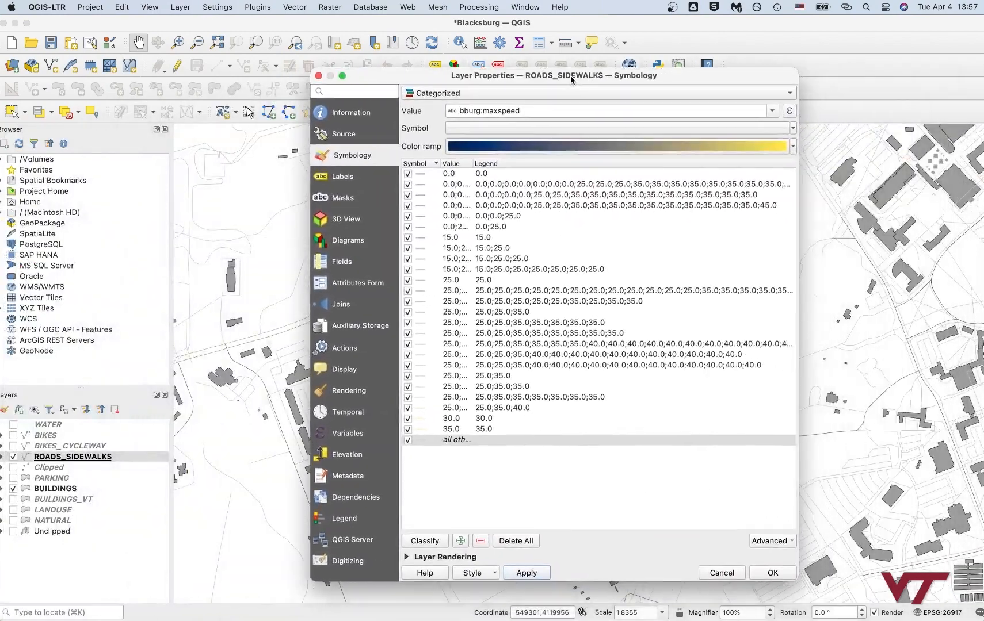
drag(571, 75, 534, 78)
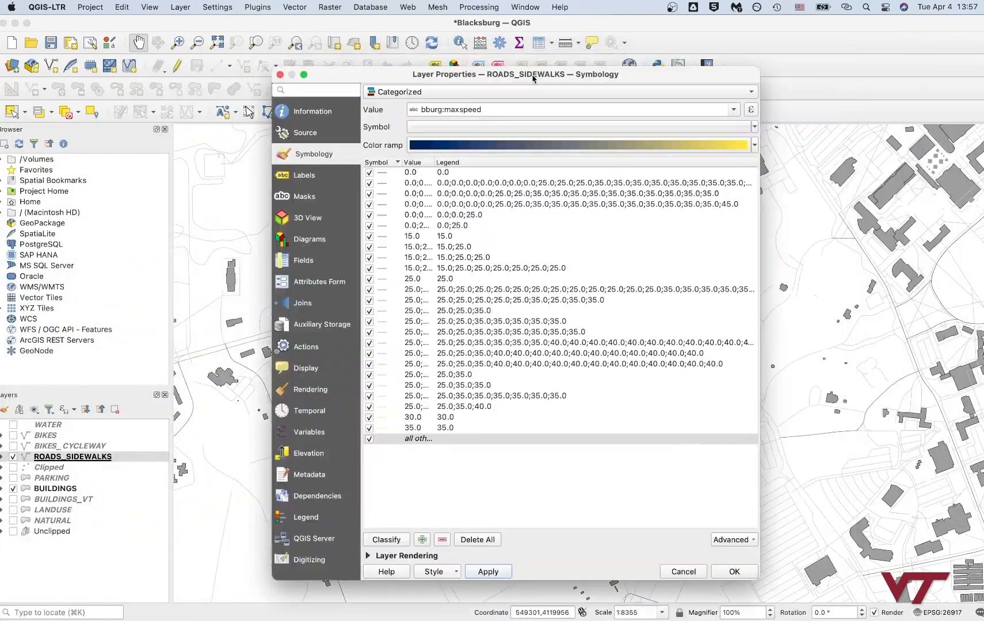
drag(533, 74, 561, 46)
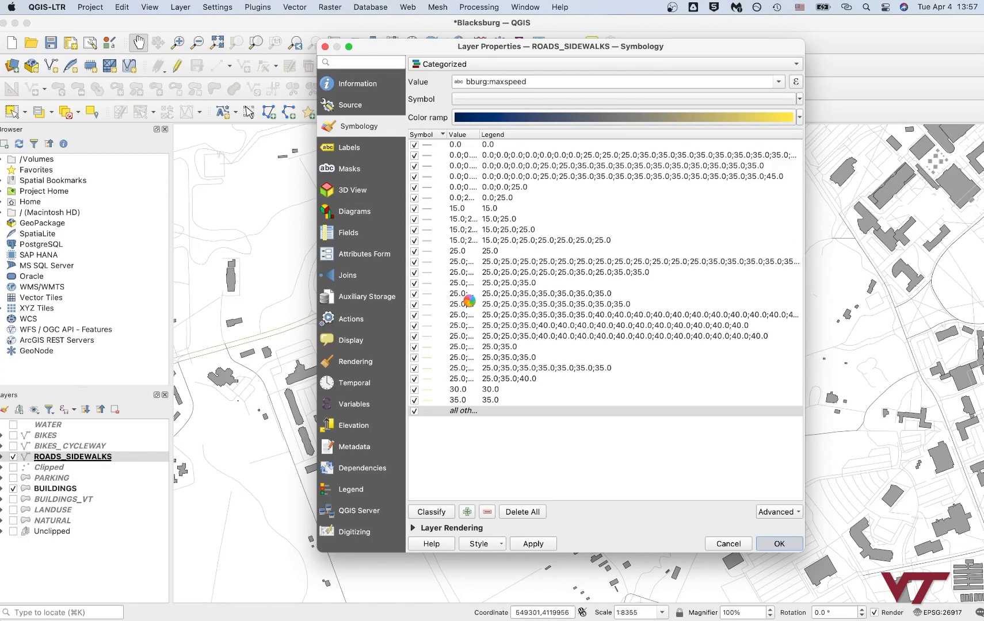
click(778, 544)
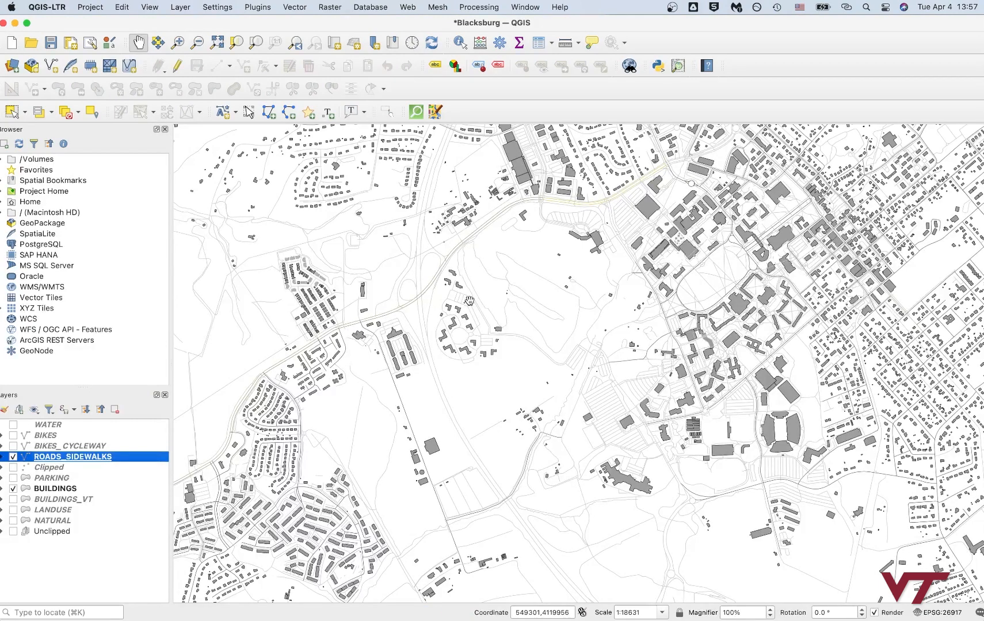
drag(469, 302, 629, 194)
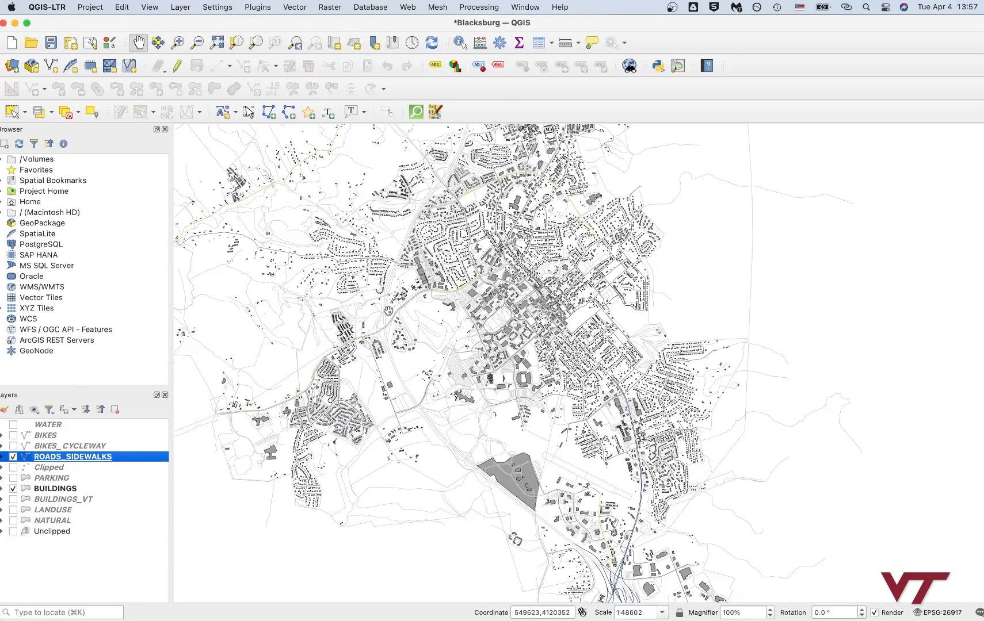
drag(389, 308, 385, 306)
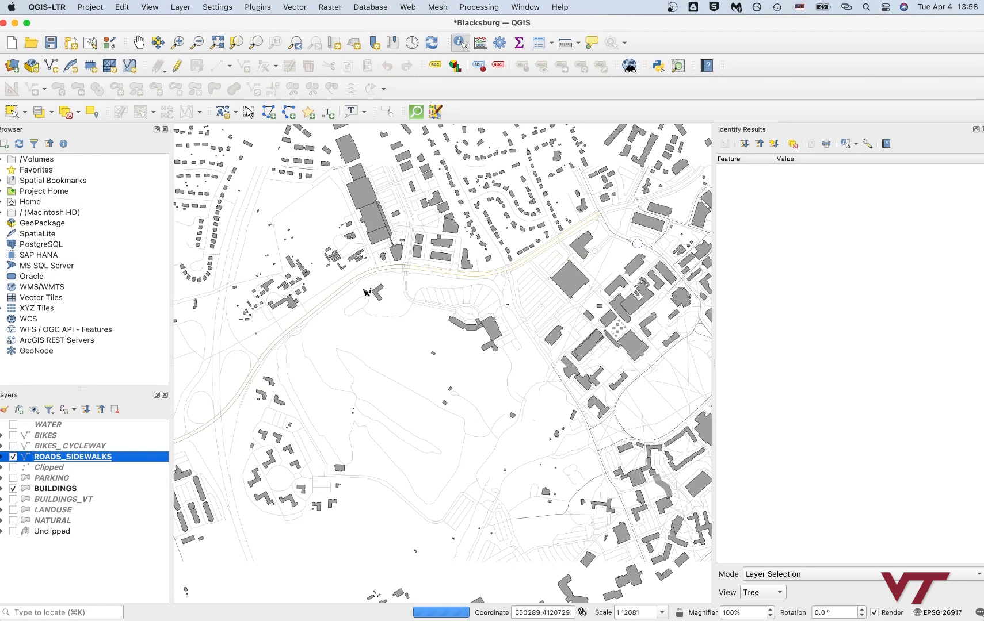
Step: Identify a road west of campus, choosing one of the overlapping features
click(364, 292)
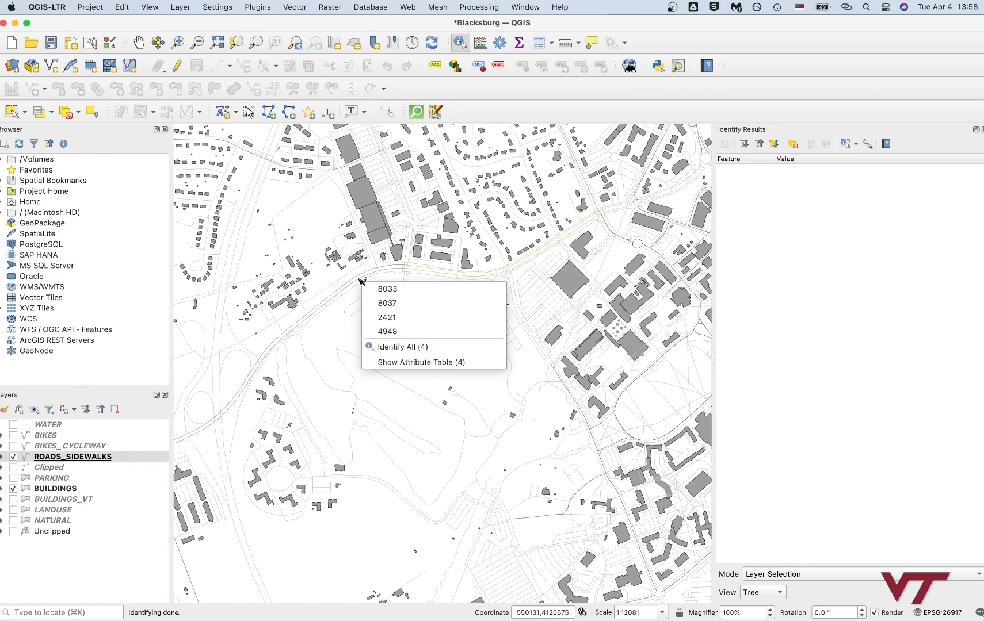
click(387, 289)
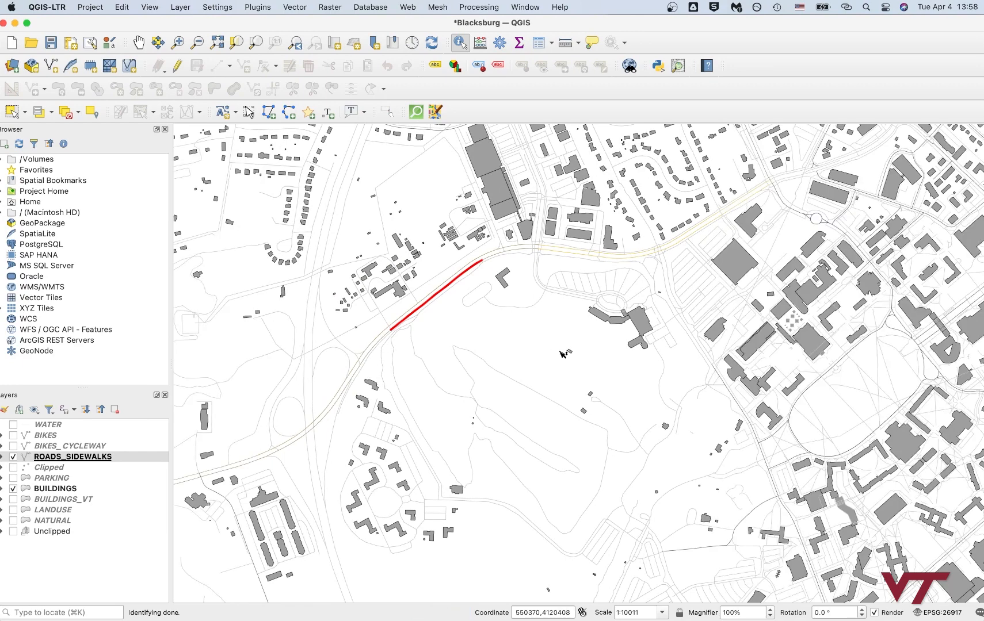
mouse_move(548, 366)
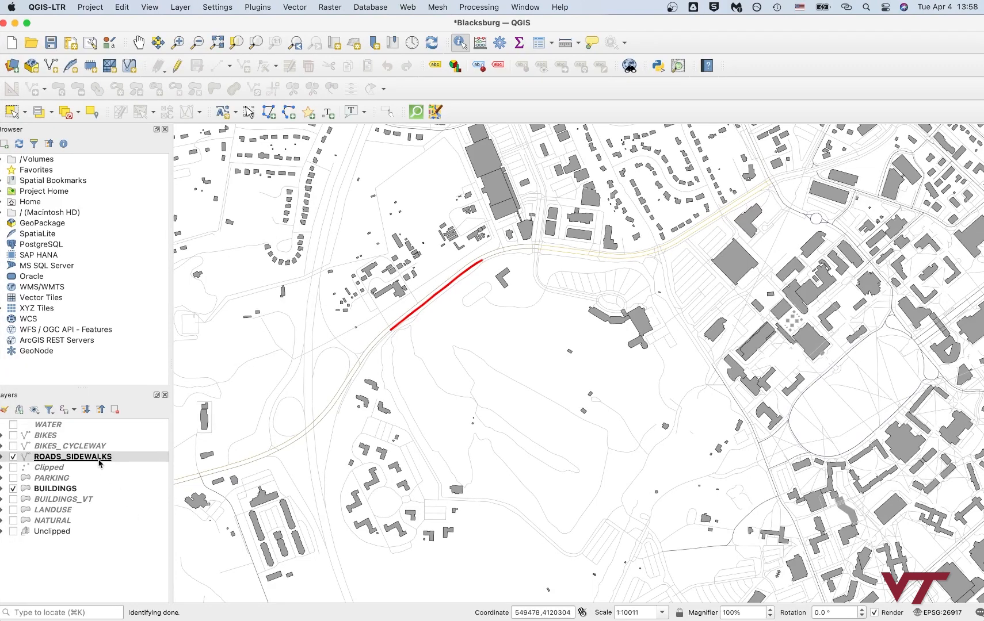
Step: Open the ROADS_SIDEWALKS attribute table from the layer's context menu
right_click(72, 456)
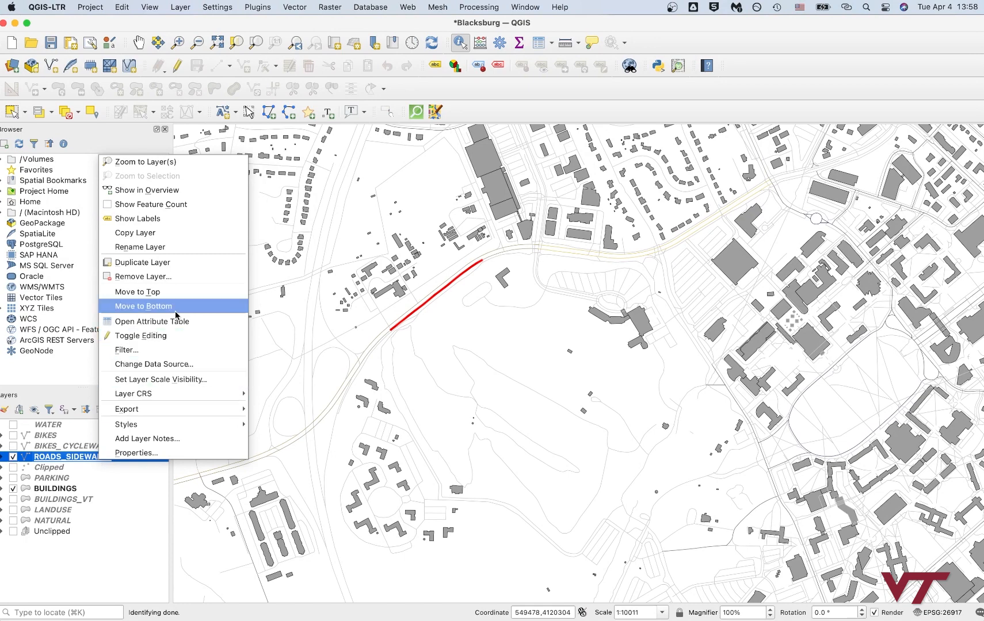
mouse_move(151, 322)
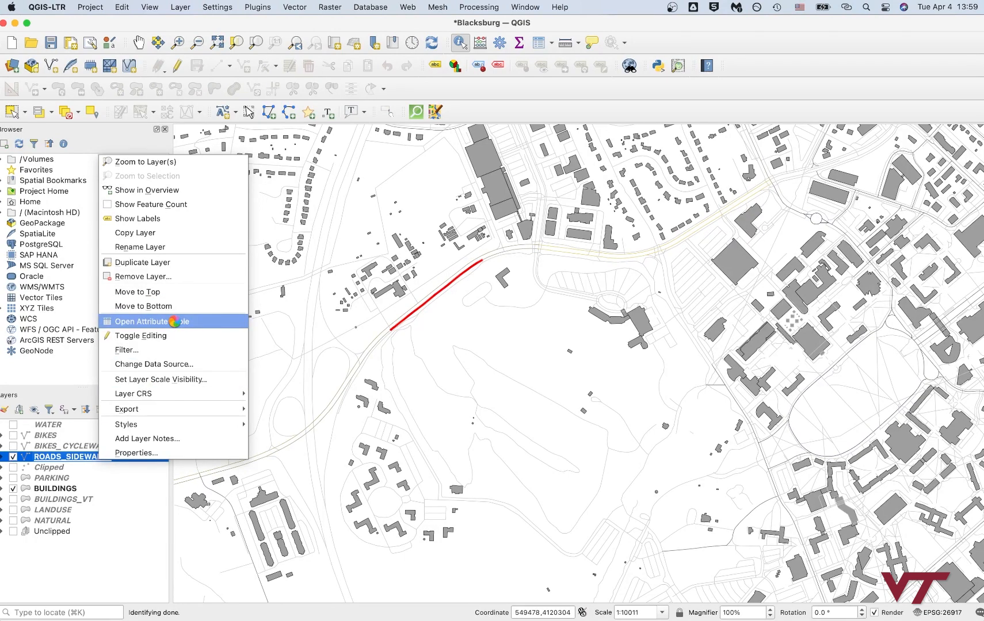
click(151, 321)
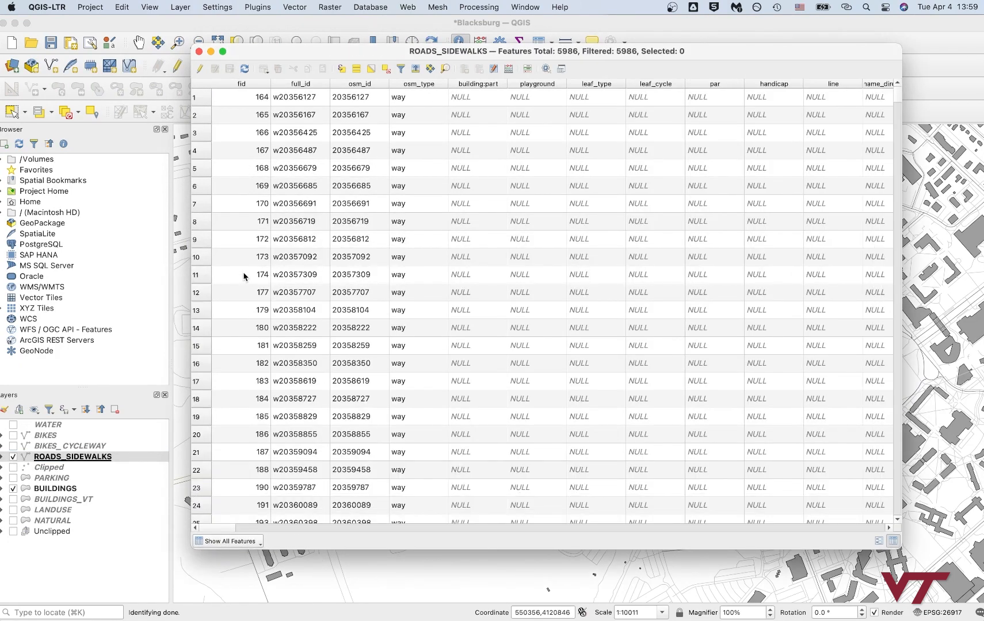
mouse_move(306, 496)
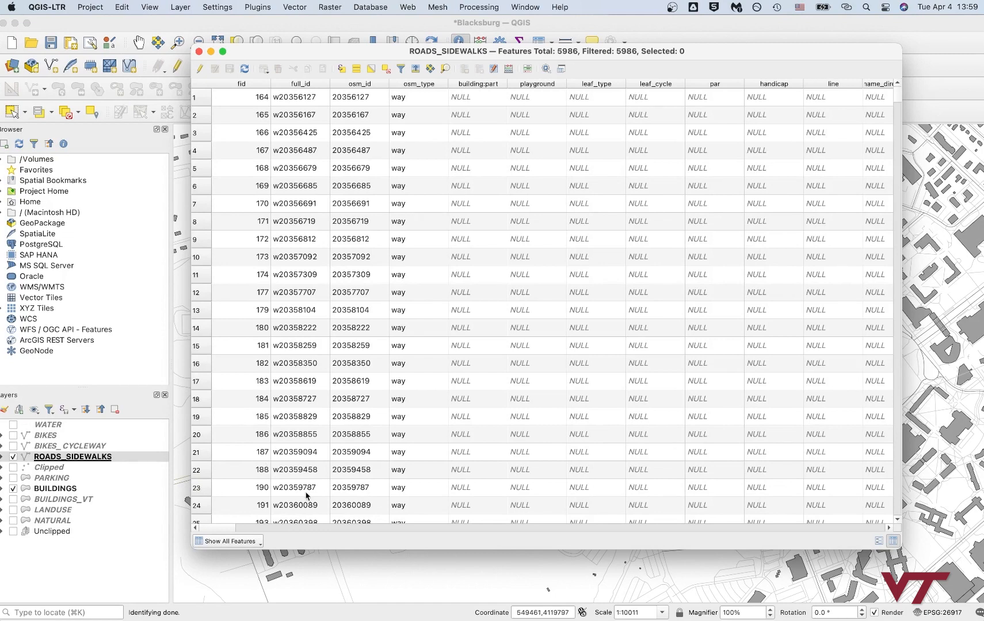
mouse_move(486, 97)
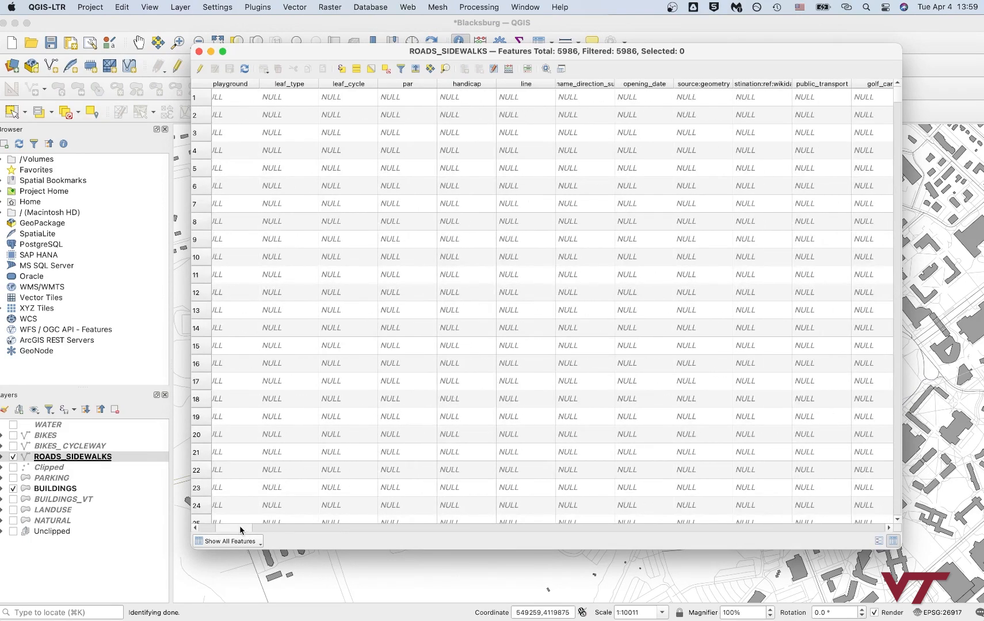
Step: Scroll the attribute table across to the surface, highway, foot and bicycle columns
scroll(right, 3)
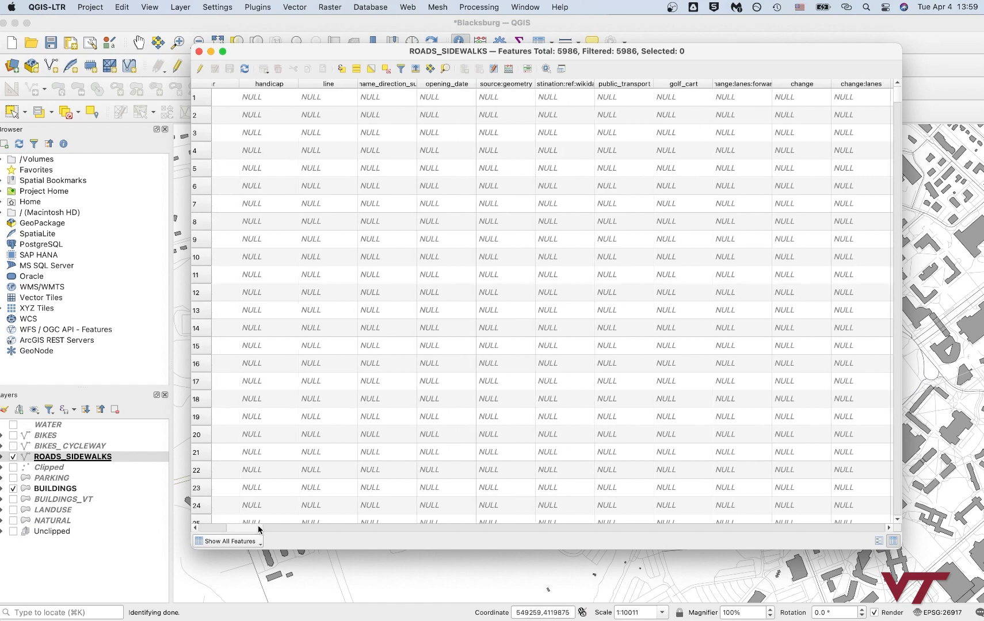
drag(257, 528, 305, 528)
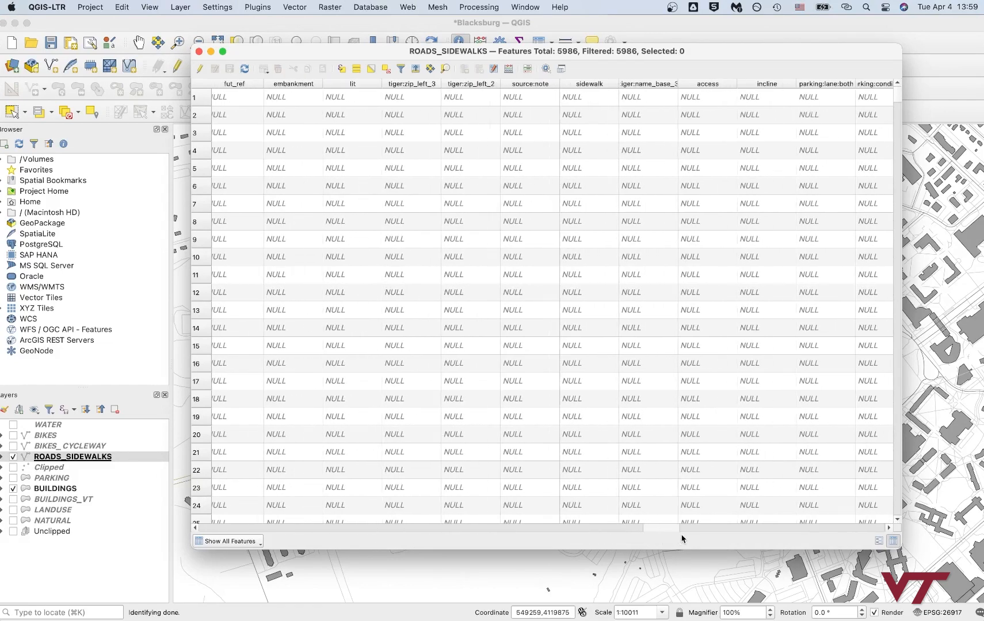
scroll(right, 3)
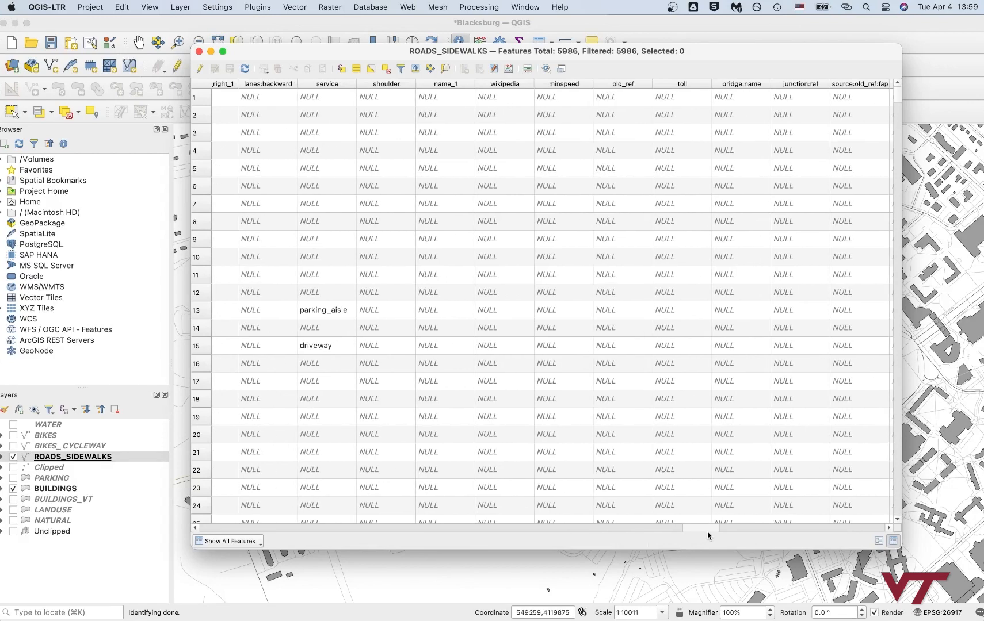
scroll(right, 3)
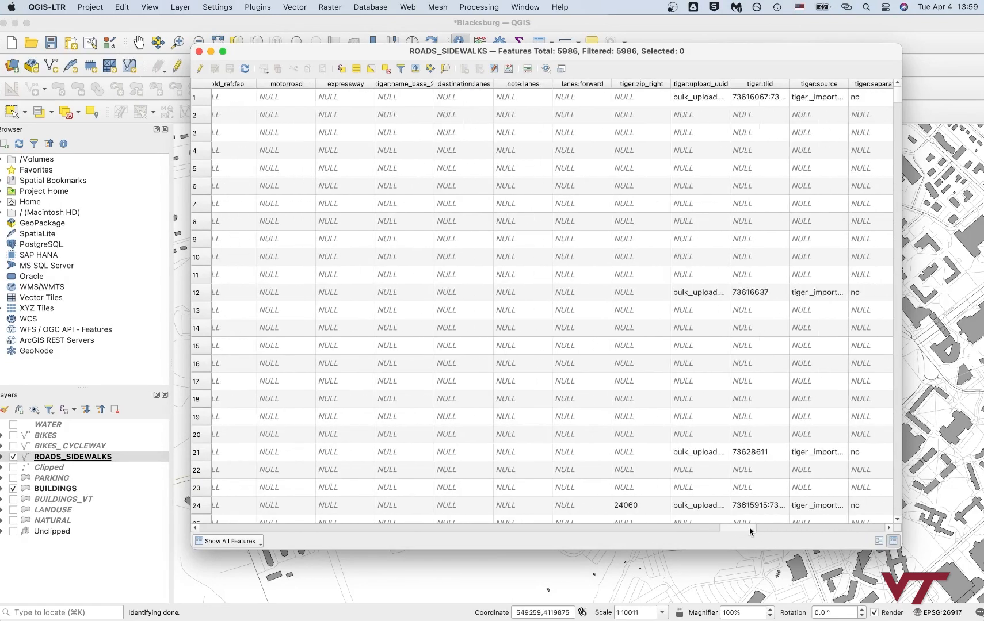
scroll(right, 3)
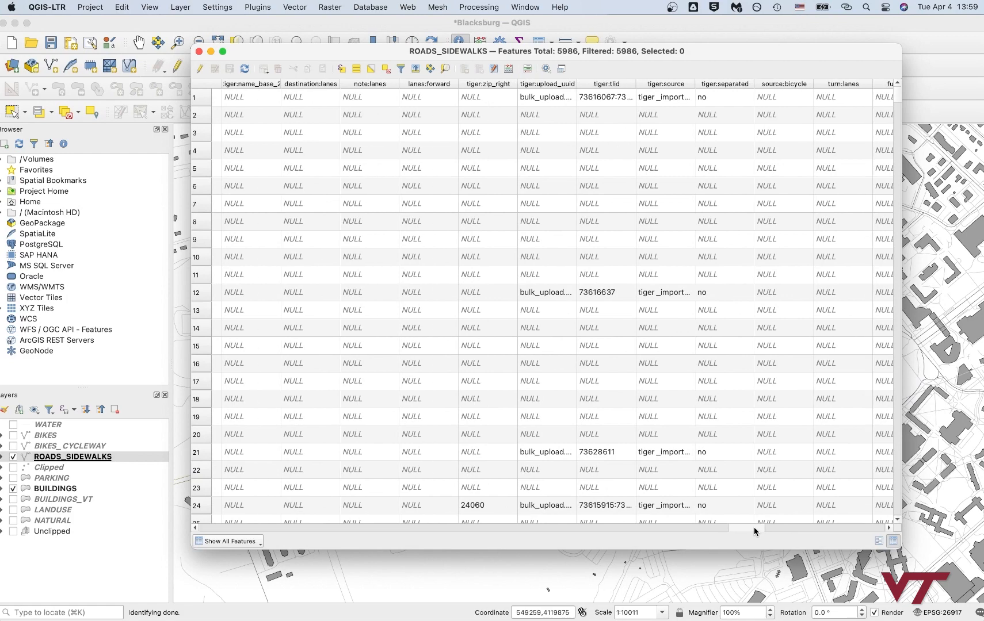
scroll(right, 3)
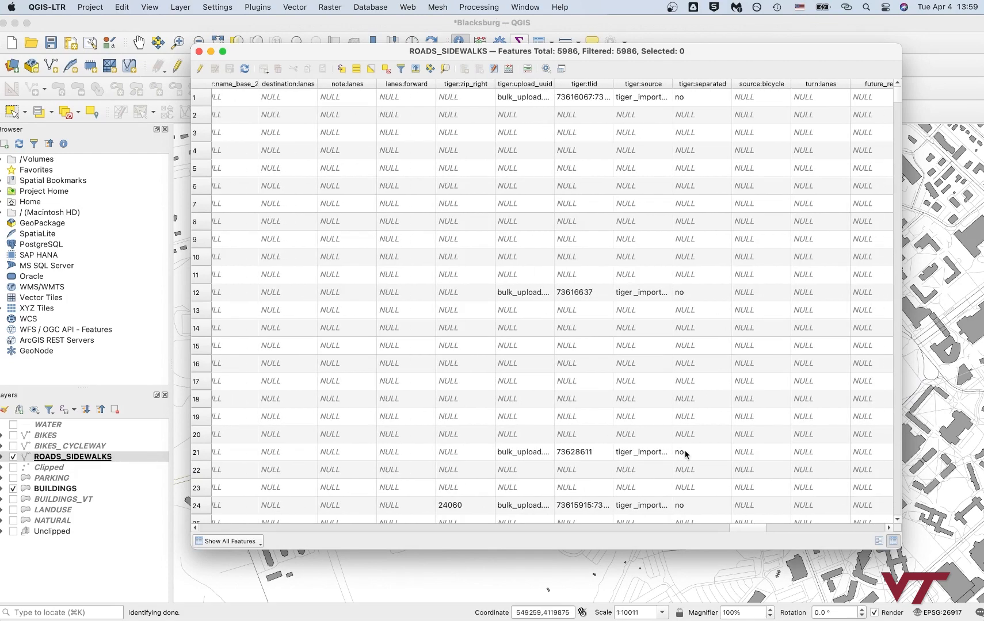
mouse_move(743, 529)
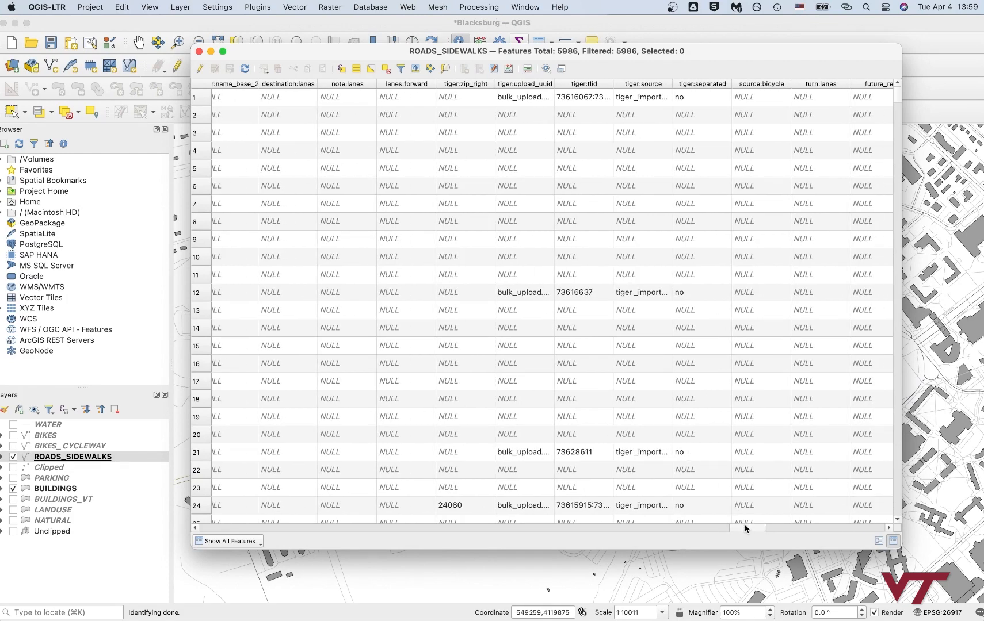
scroll(right, 3)
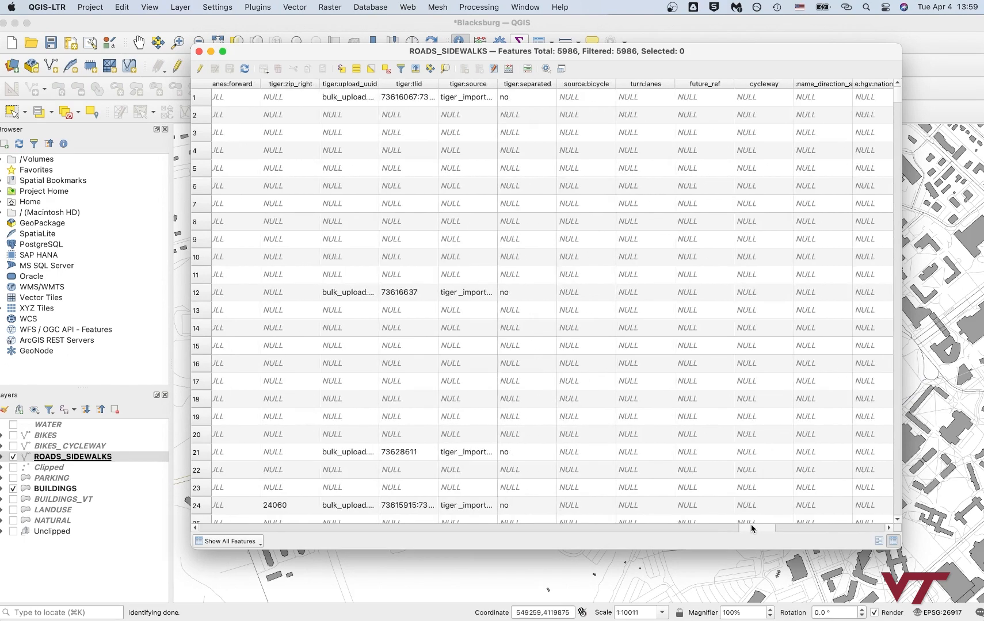
scroll(right, 3)
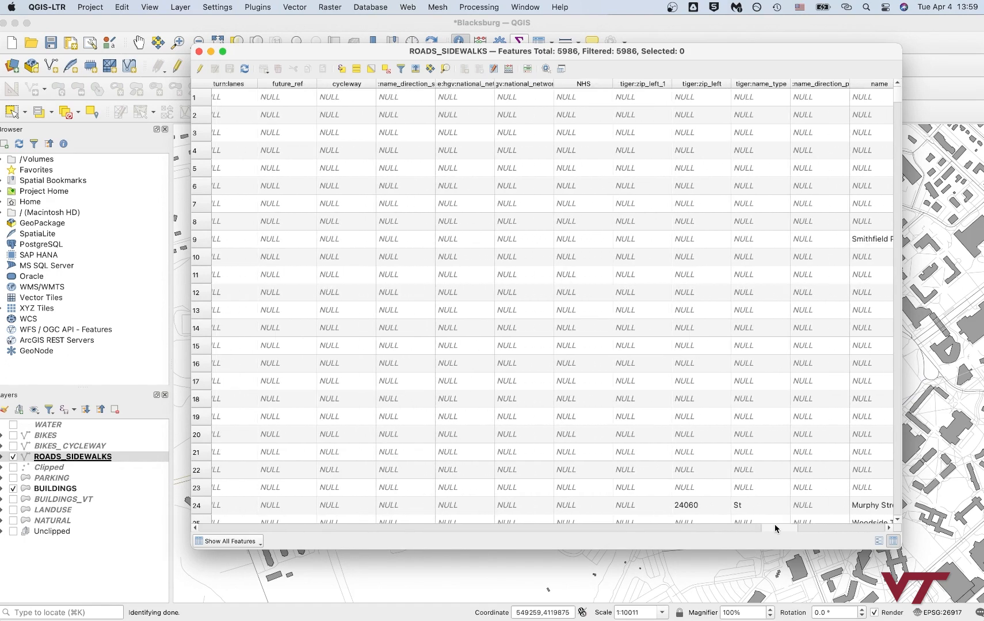
scroll(right, 3)
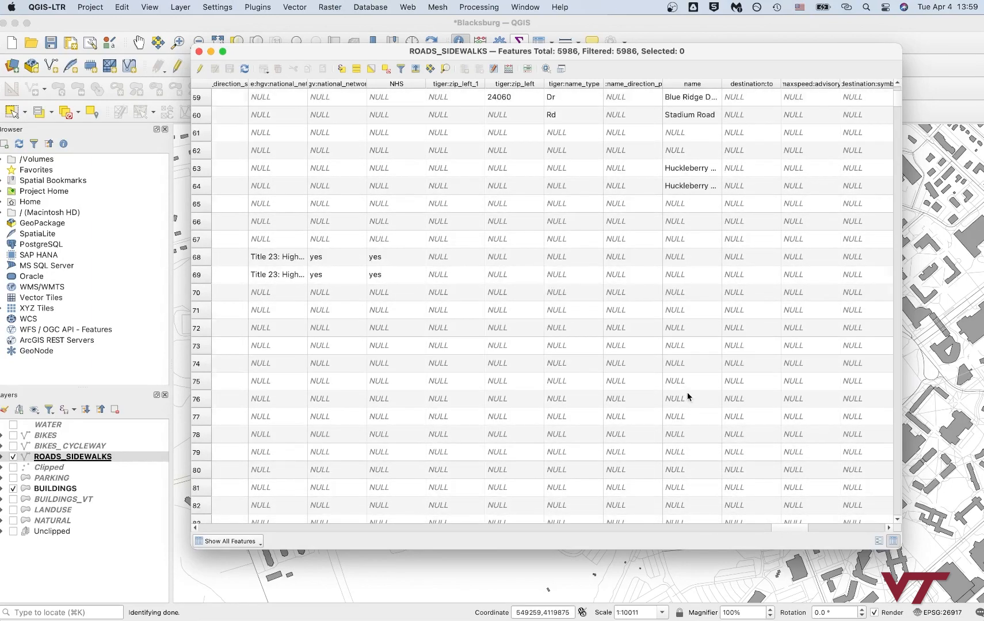
scroll(down, 3)
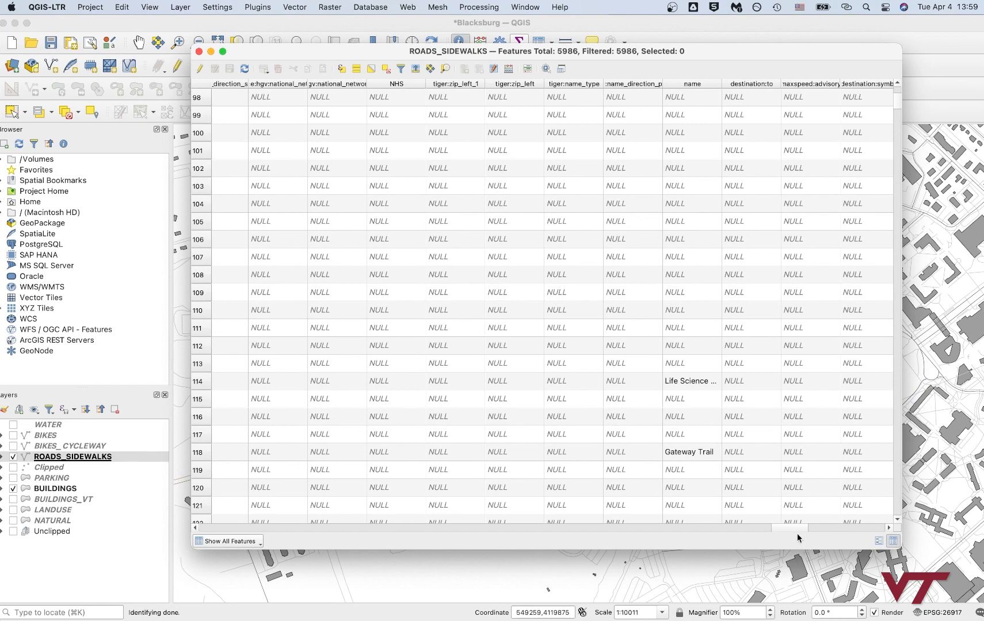
scroll(right, 3)
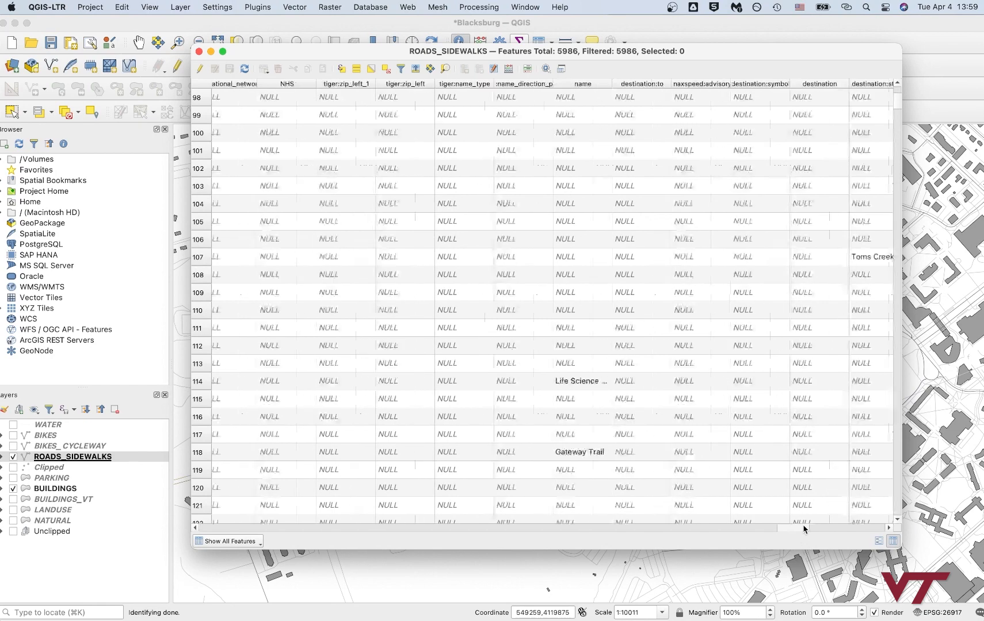
scroll(right, 3)
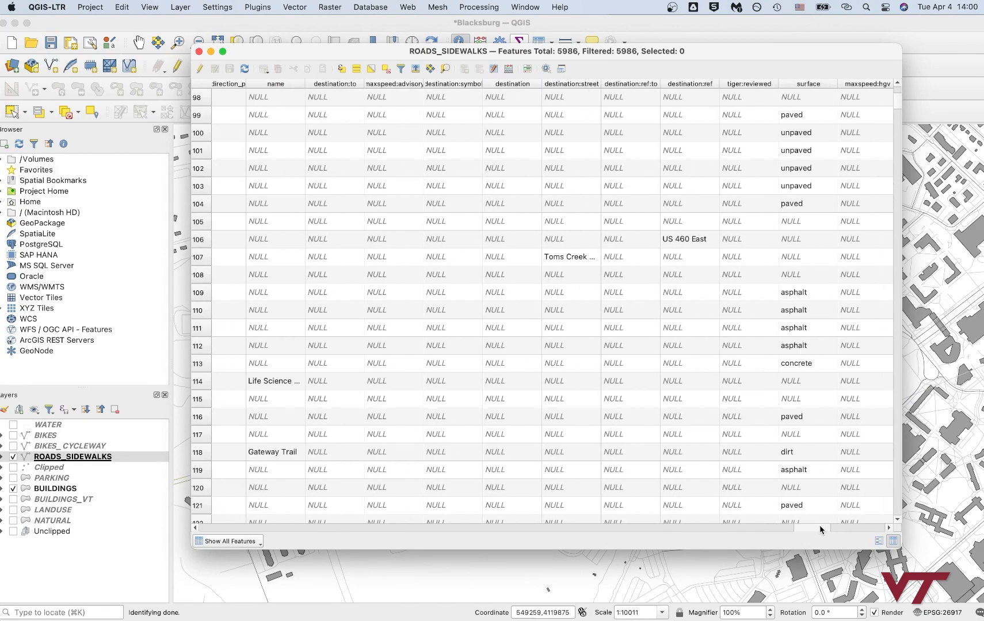
scroll(right, 3)
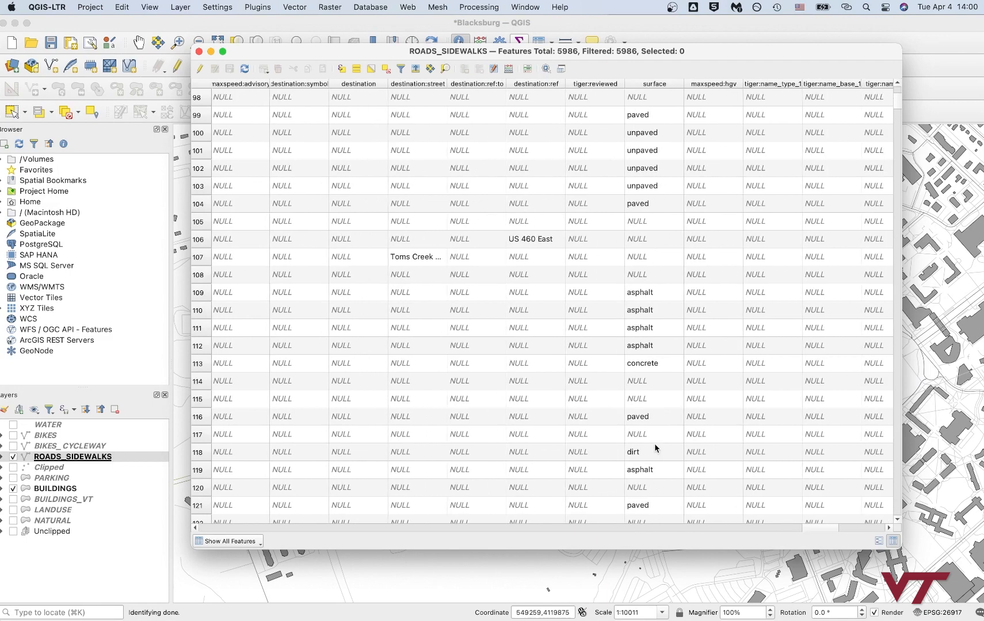
scroll(down, 3)
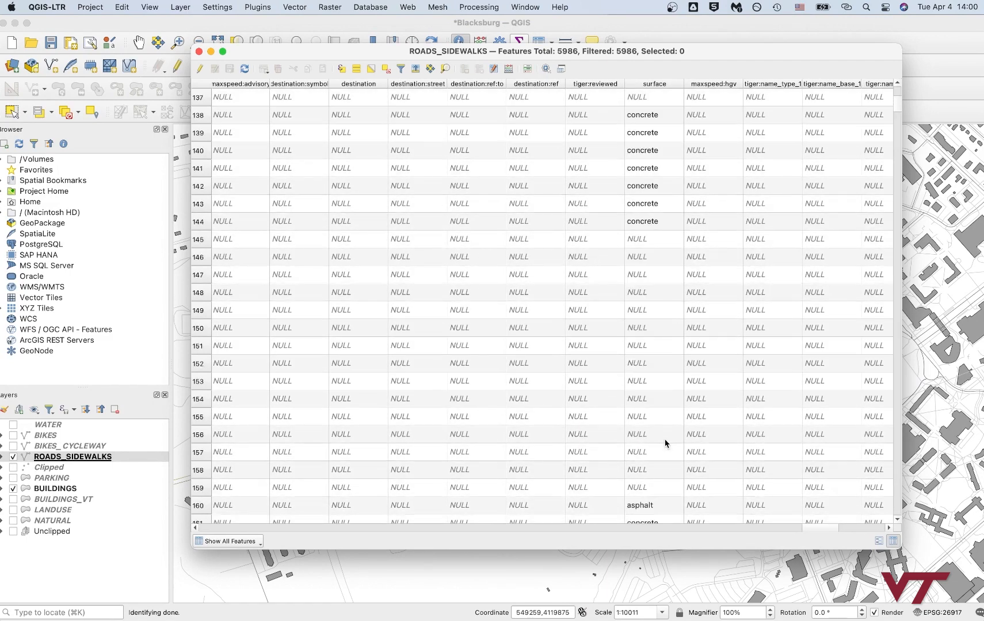
scroll(down, 3)
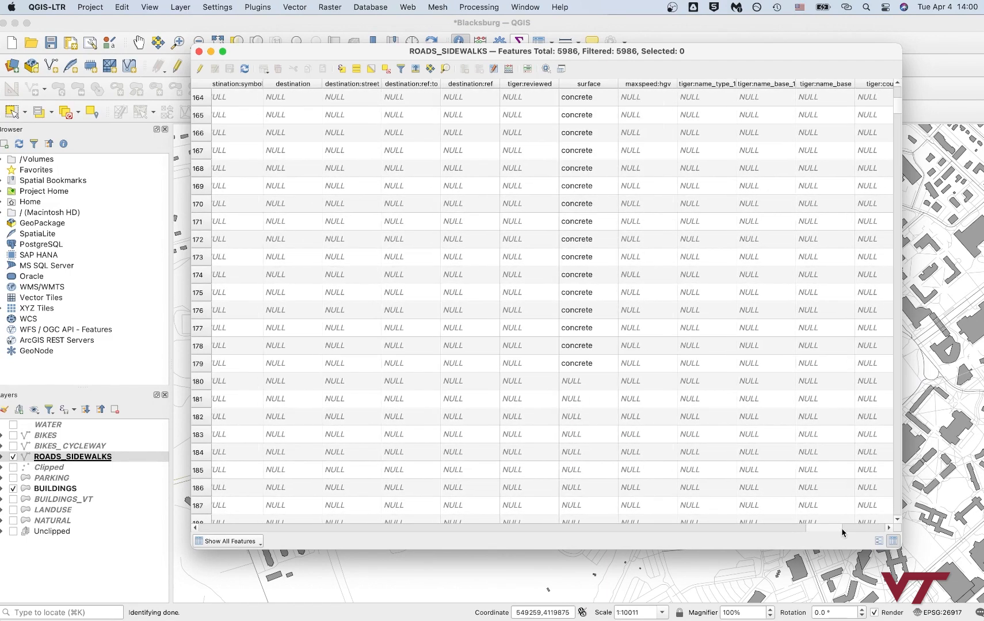
scroll(right, 3)
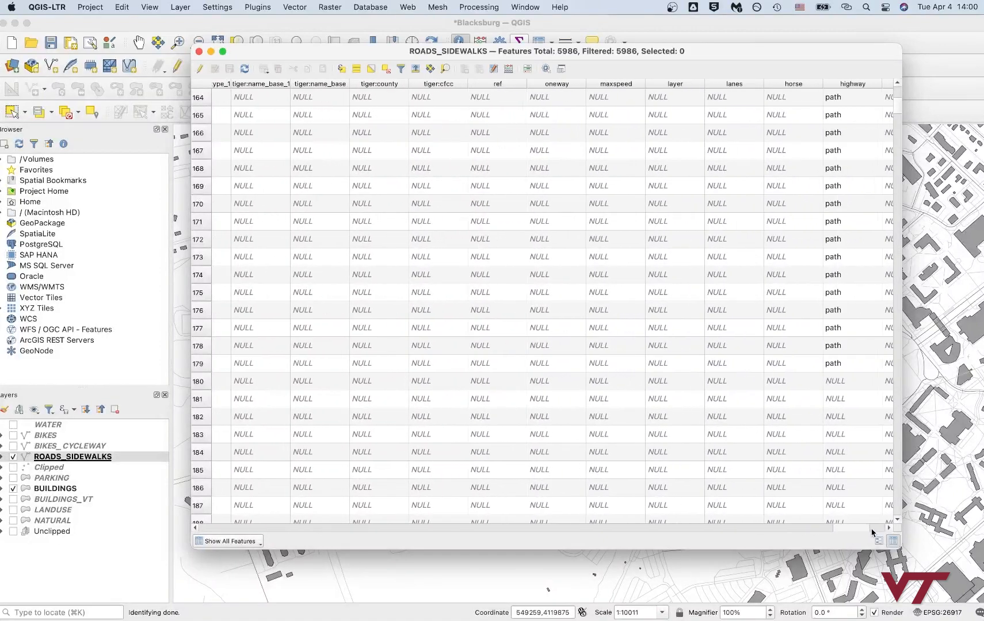
scroll(right, 3)
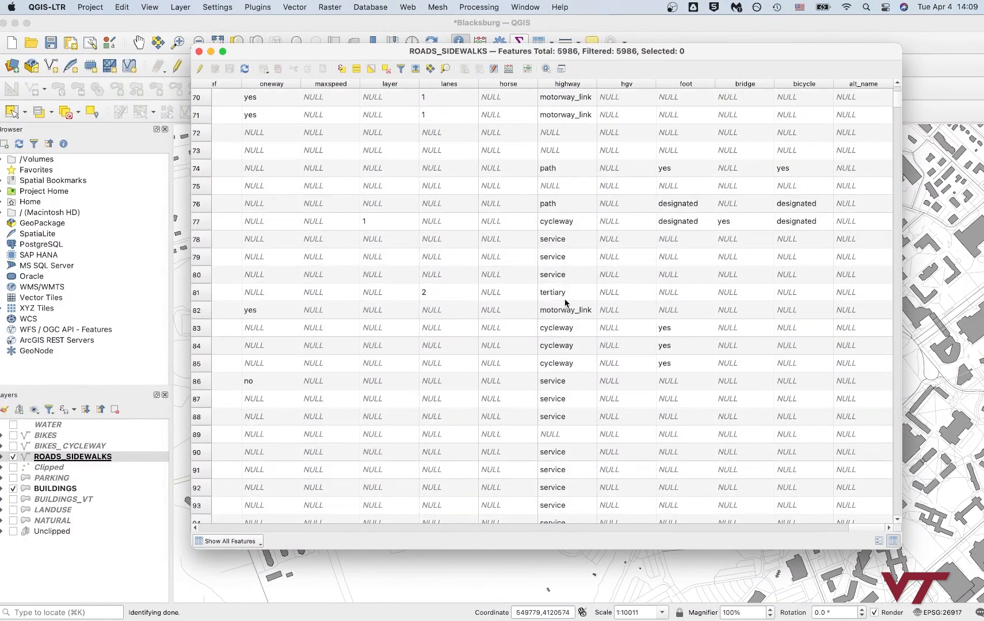
scroll(down, 3)
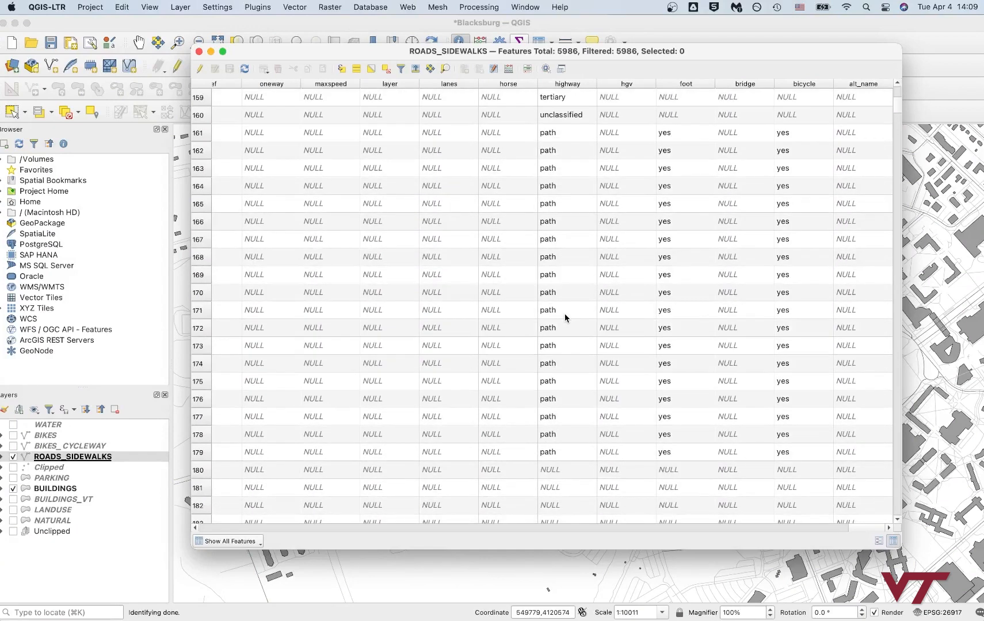
scroll(down, 3)
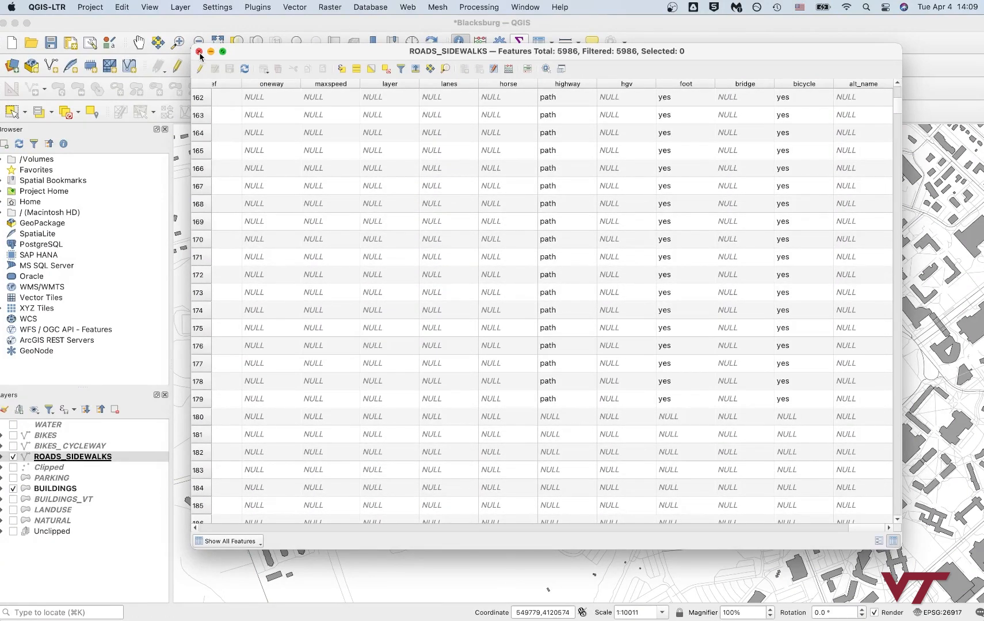
Step: Close the attribute table and reopen the ROADS_SIDEWALKS Layer Properties
click(197, 51)
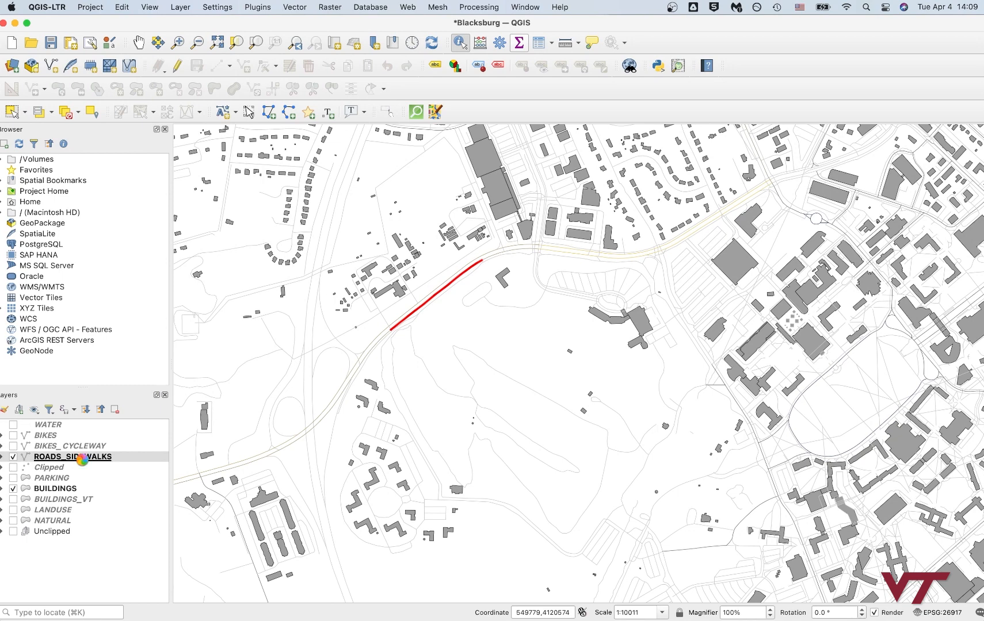
click(72, 456)
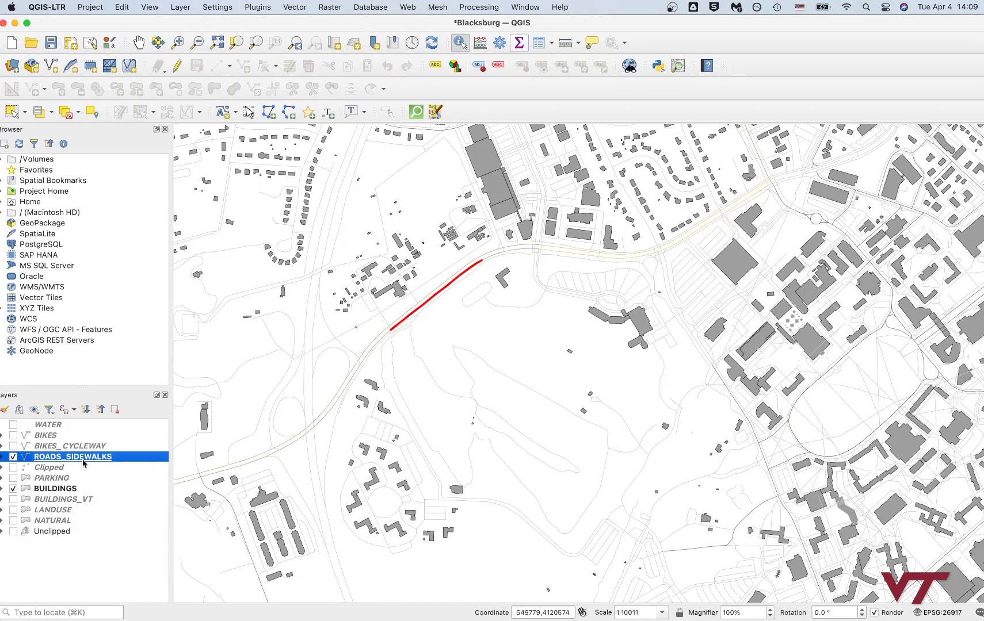
mouse_move(117, 461)
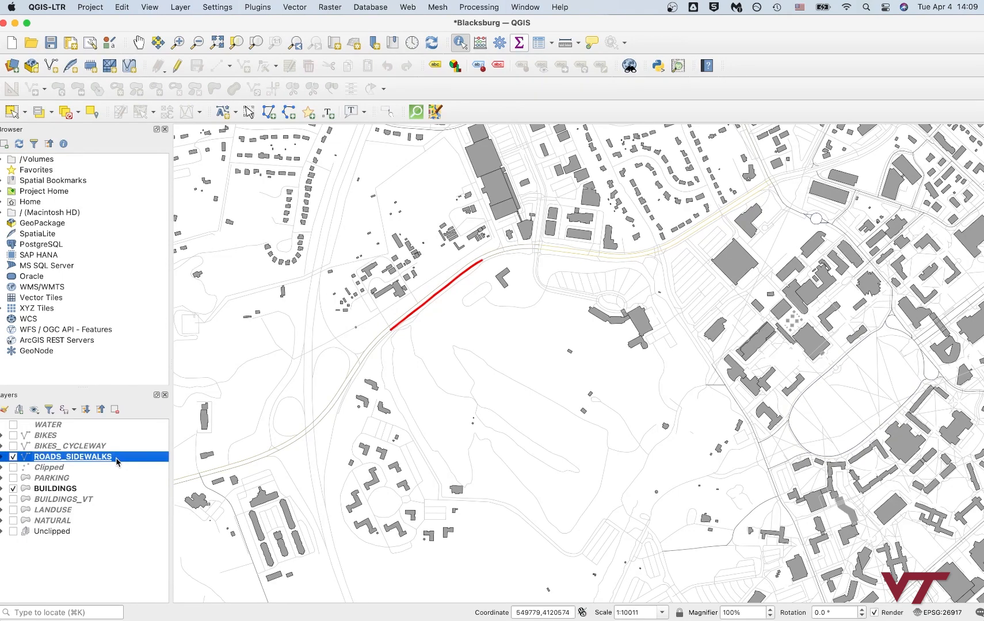
double_click(73, 457)
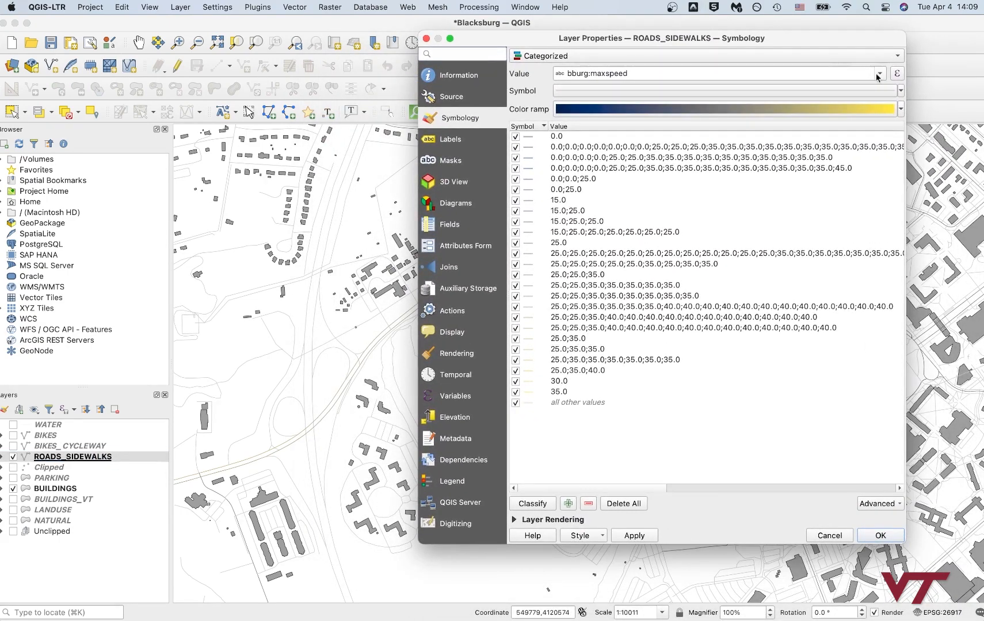
Step: Switch the categorized Value field from bburg:maxspeed to highway
click(879, 74)
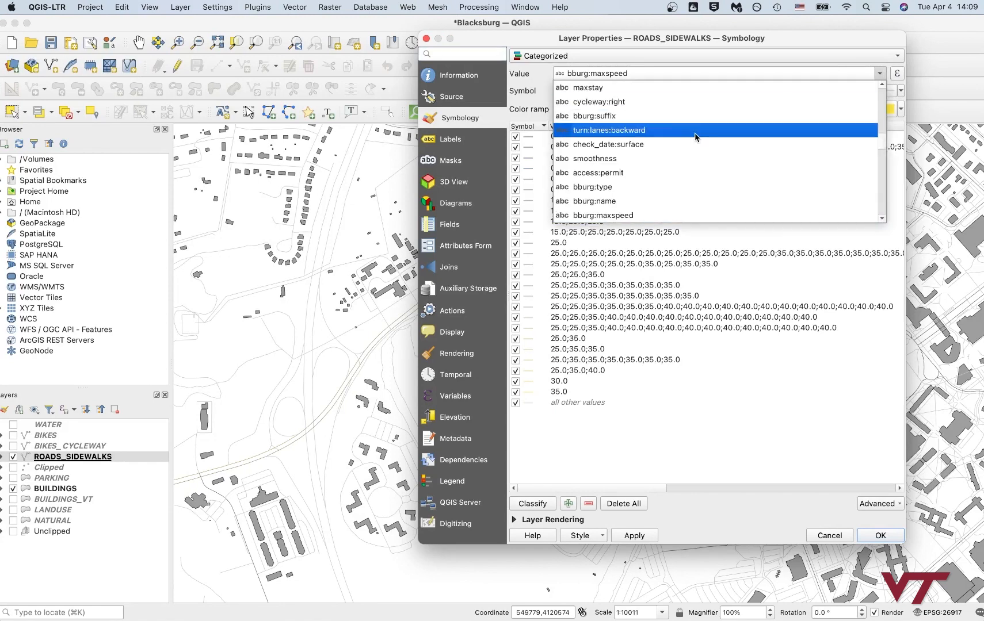
scroll(down, 3)
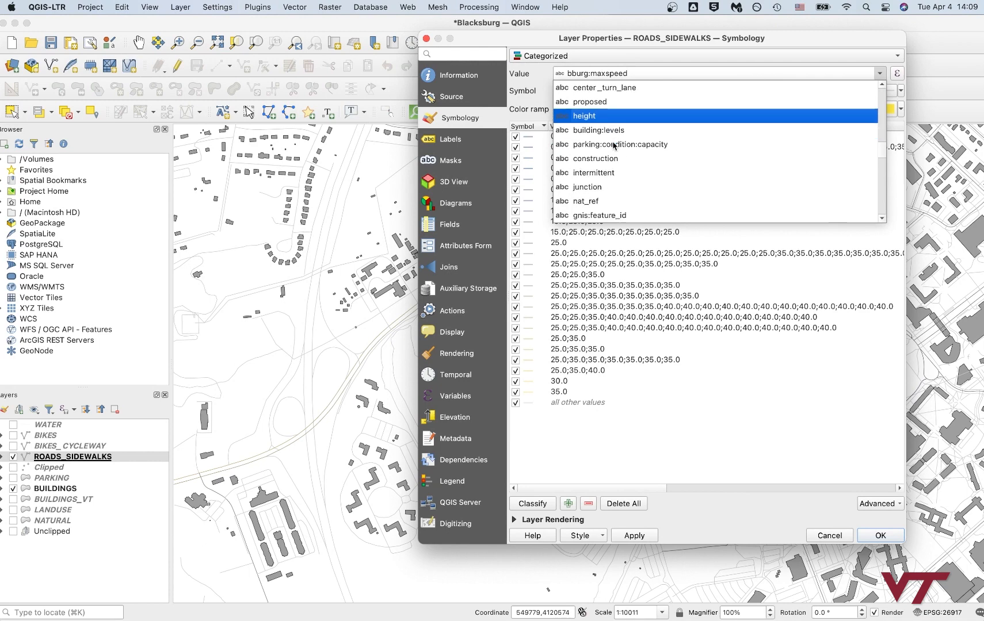
scroll(down, 3)
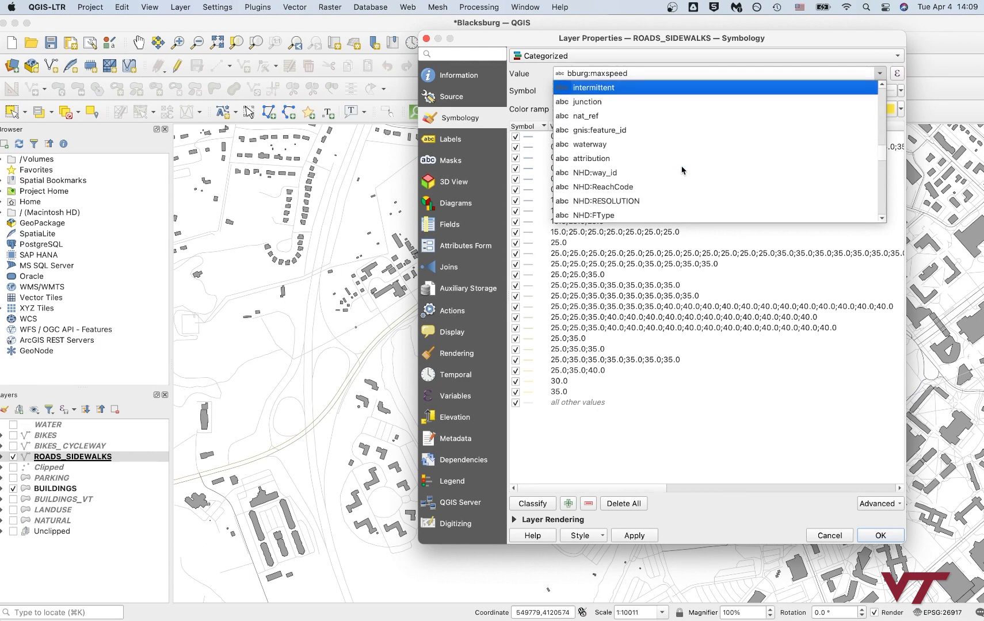
scroll(down, 3)
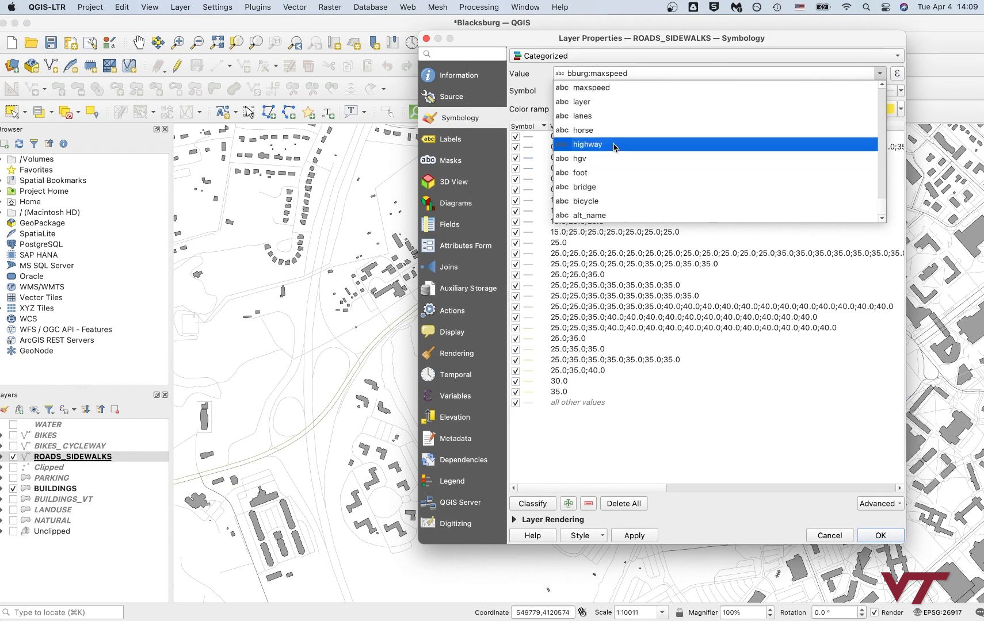
click(584, 144)
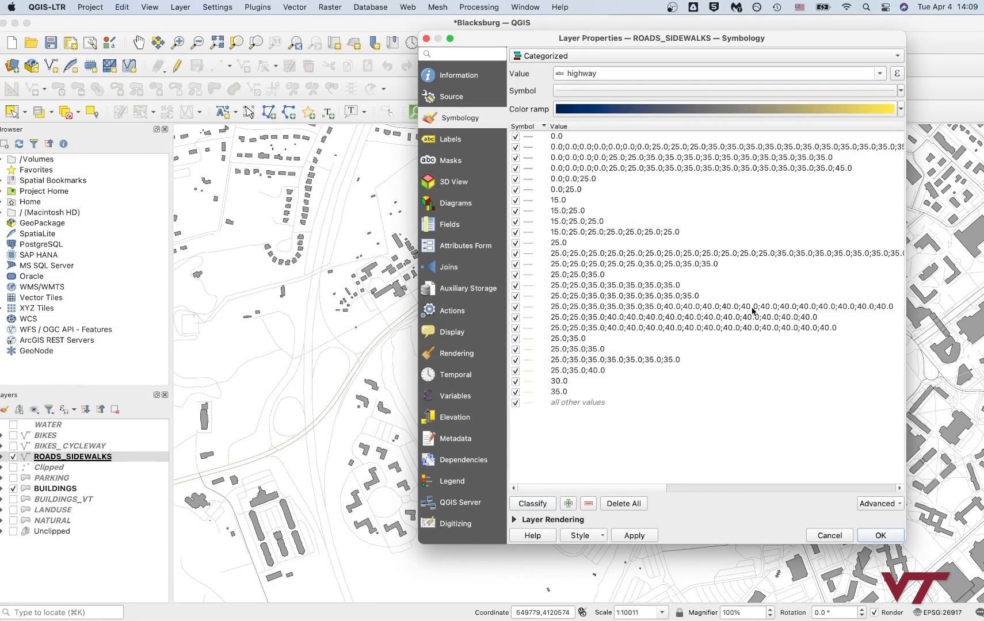
Step: Classify every highway type using a Random Color Ramp and apply it
click(532, 502)
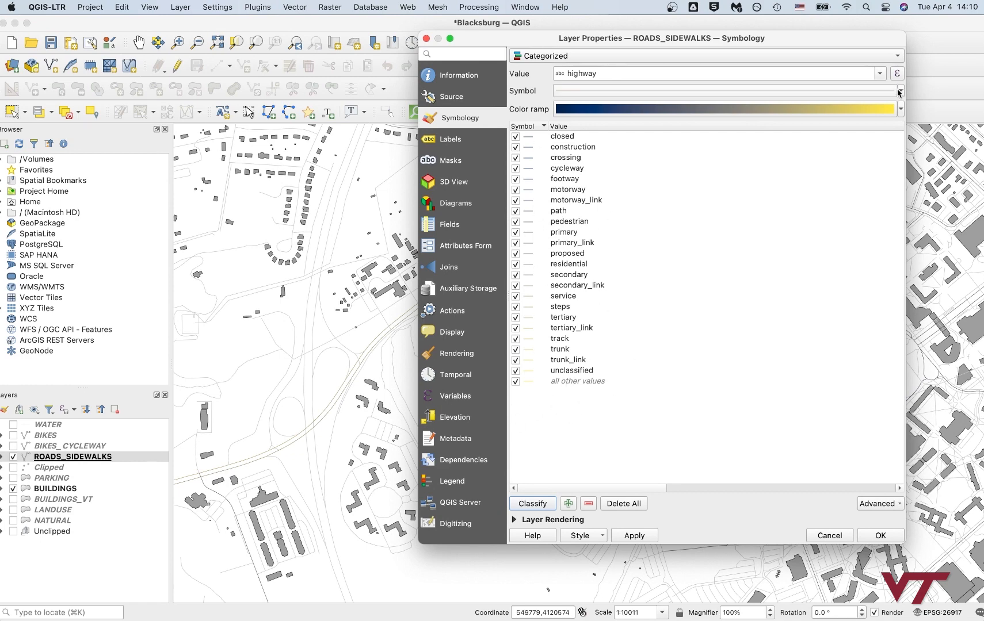
click(899, 108)
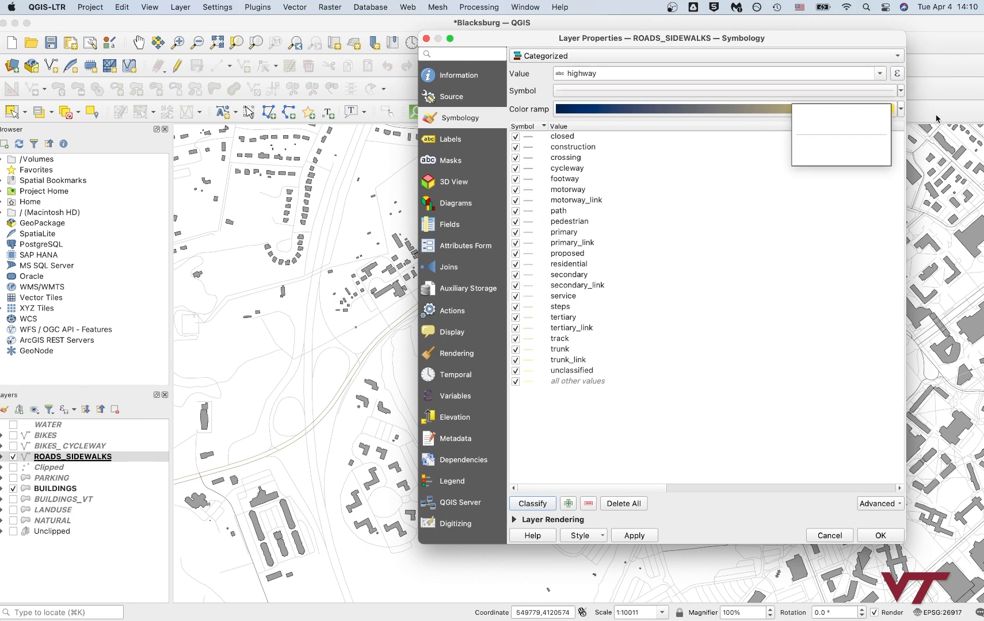
click(898, 109)
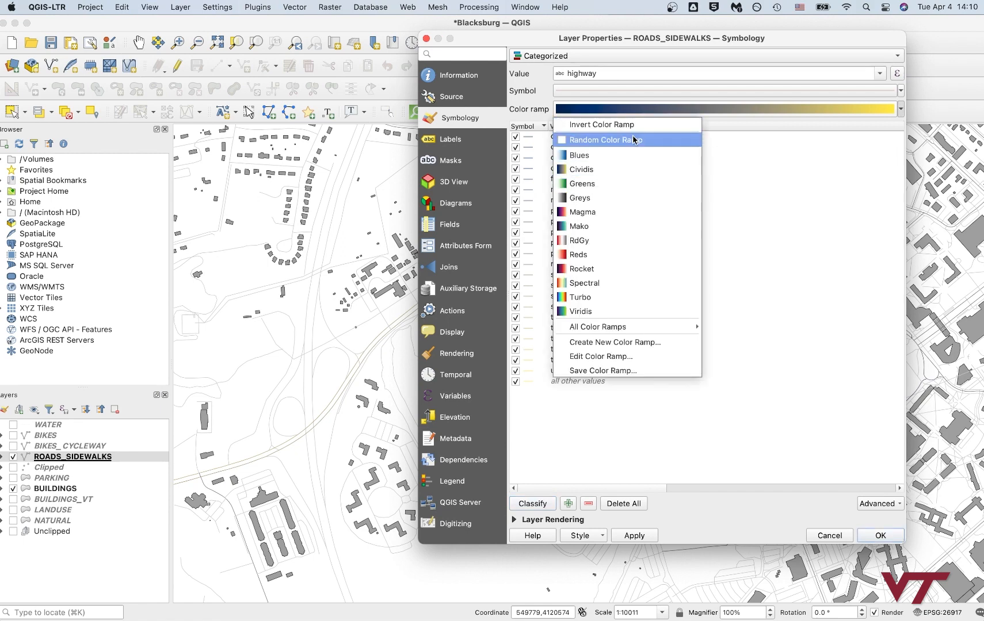
click(605, 139)
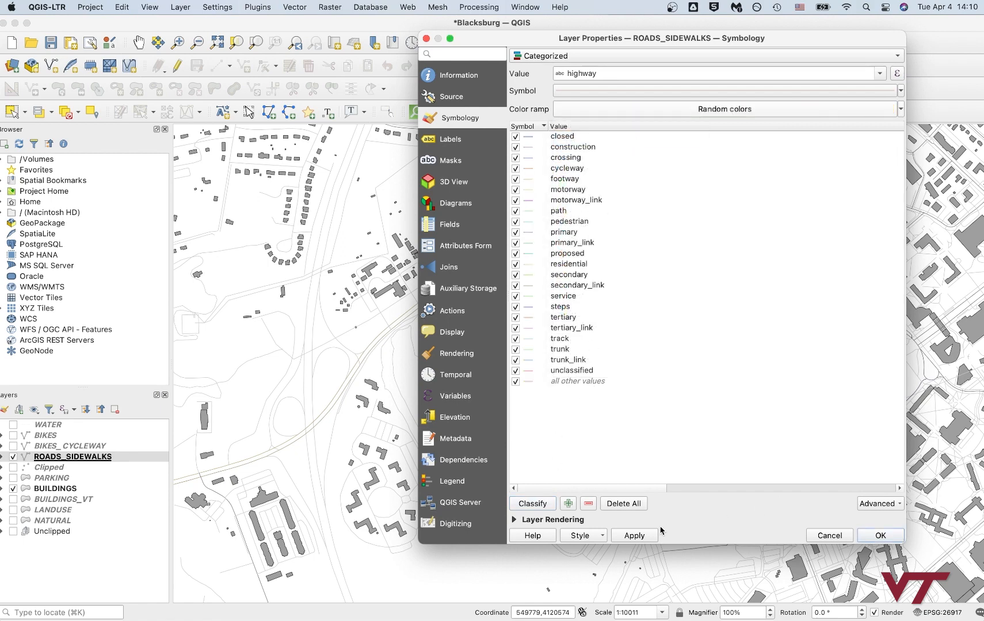
click(633, 535)
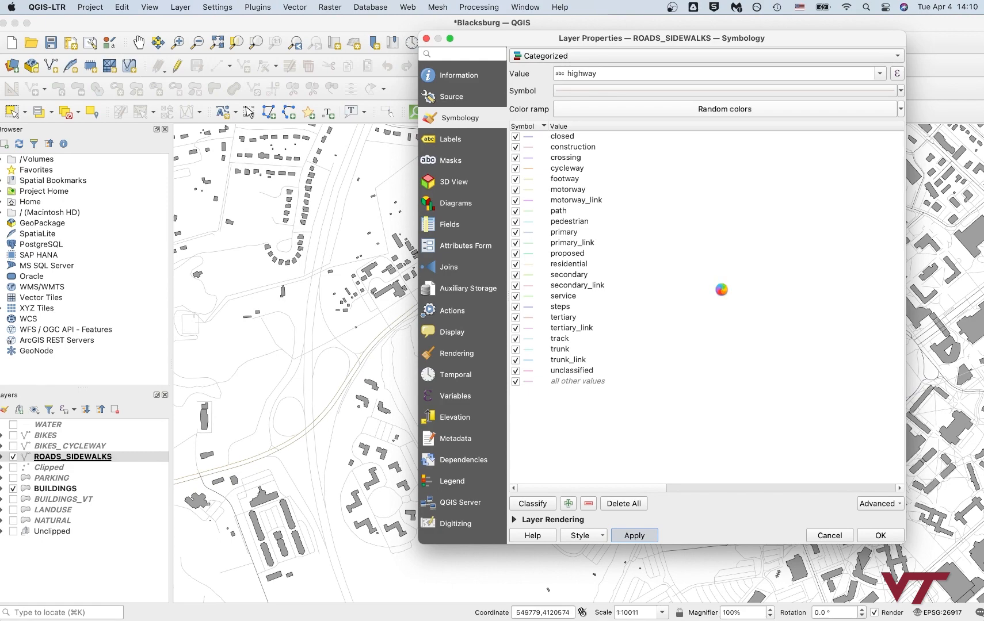
click(632, 535)
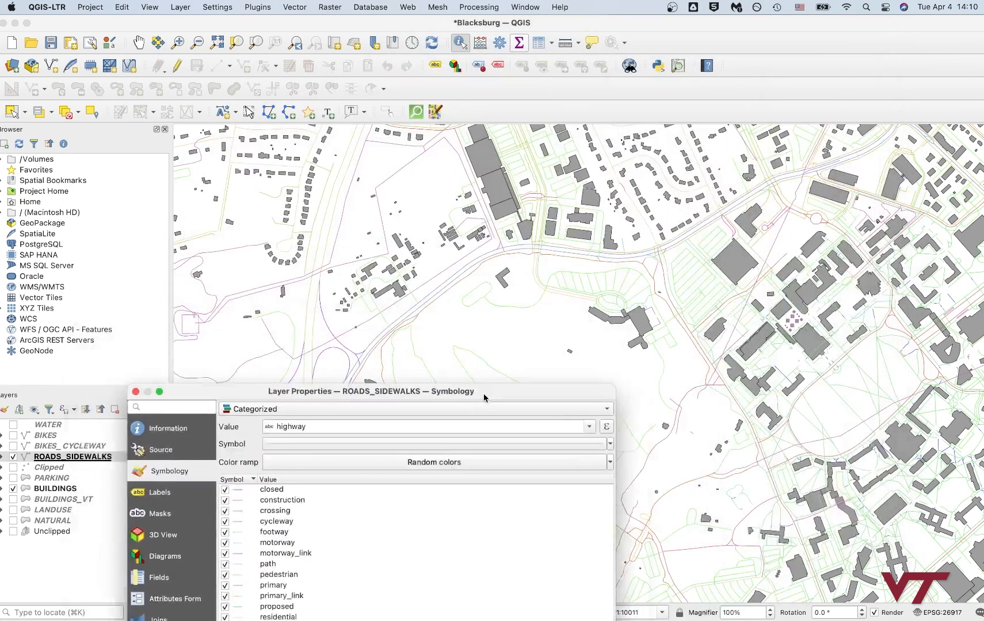
drag(371, 391, 436, 436)
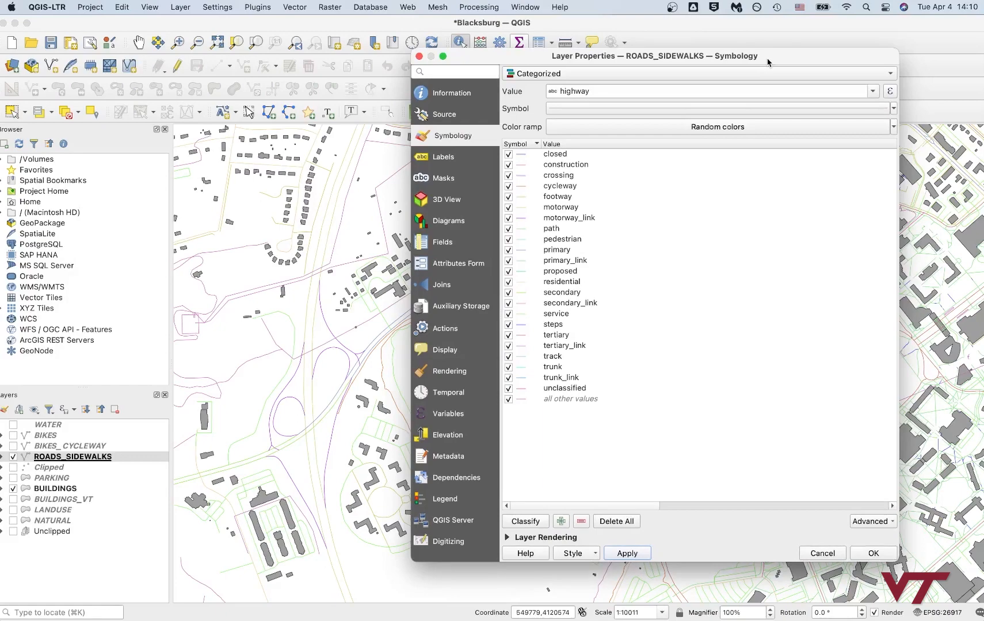
drag(655, 55, 575, 435)
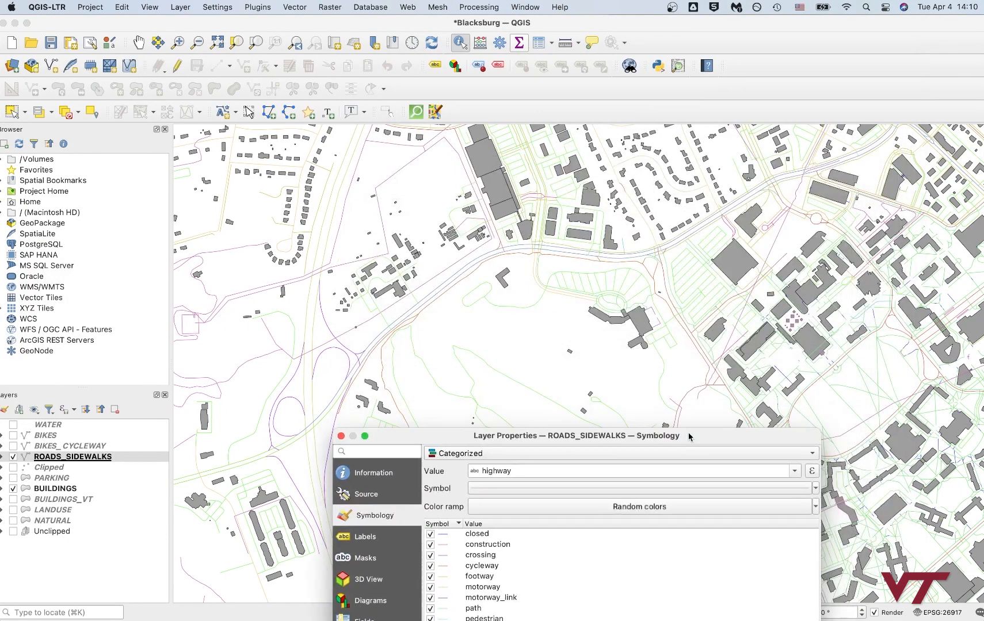
drag(575, 435, 494, 455)
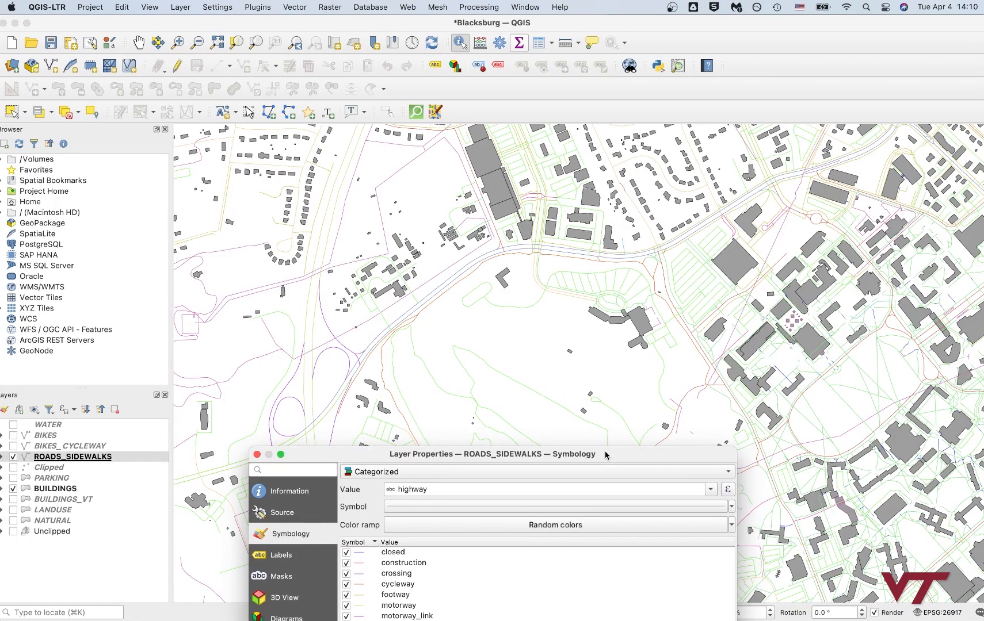
drag(492, 454, 512, 337)
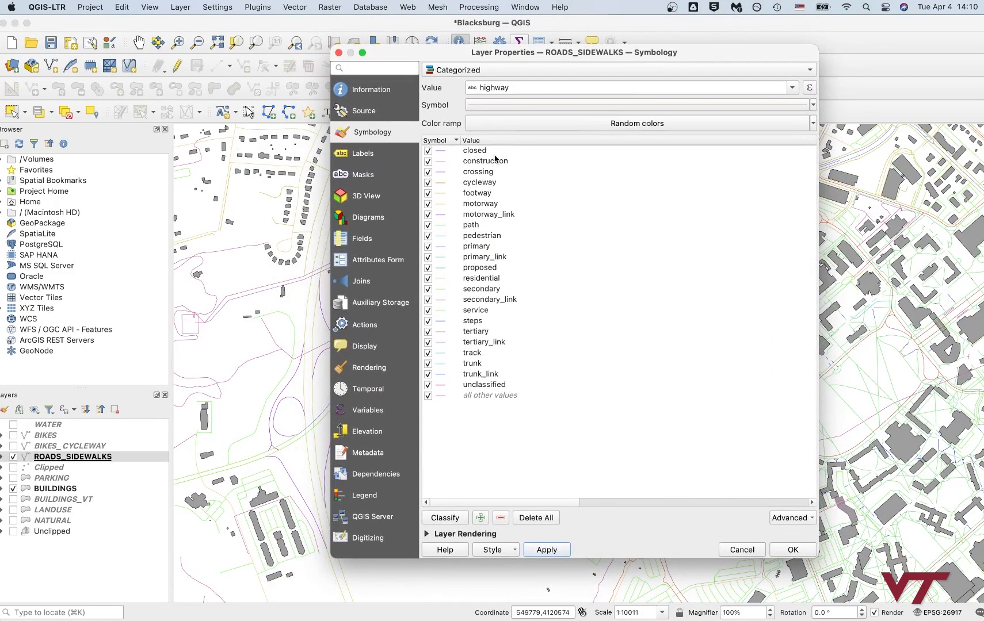
mouse_move(512, 304)
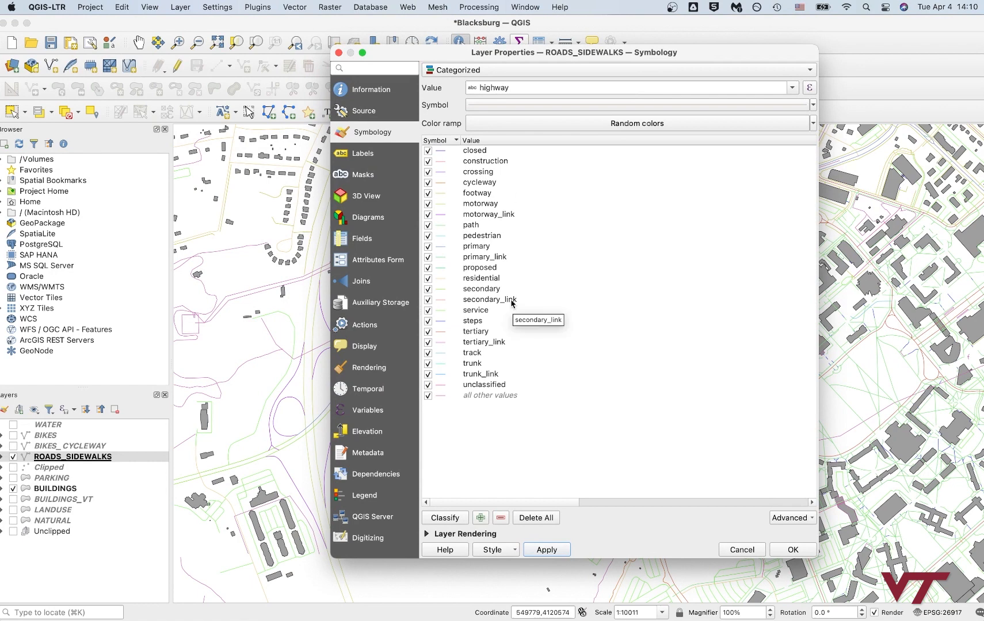
mouse_move(552, 220)
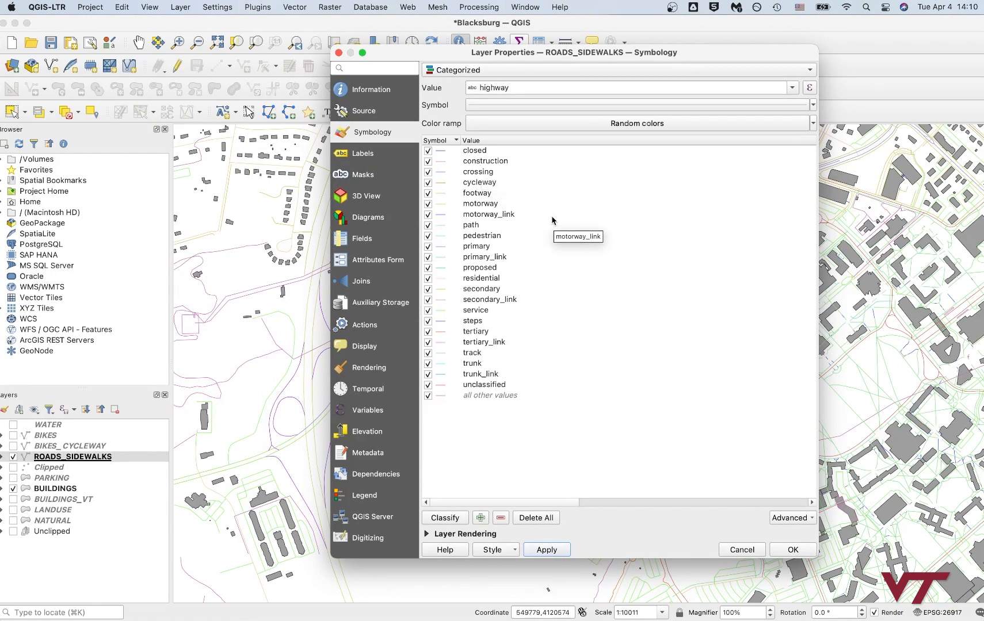
mouse_move(527, 212)
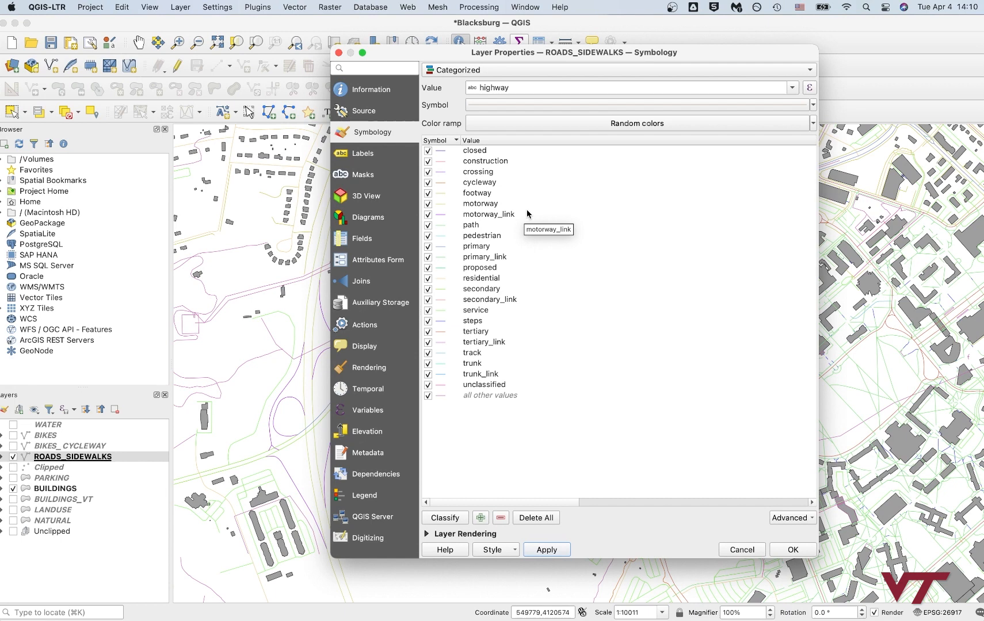
Step: Merge the motorway and motorway_link categories into one
click(487, 214)
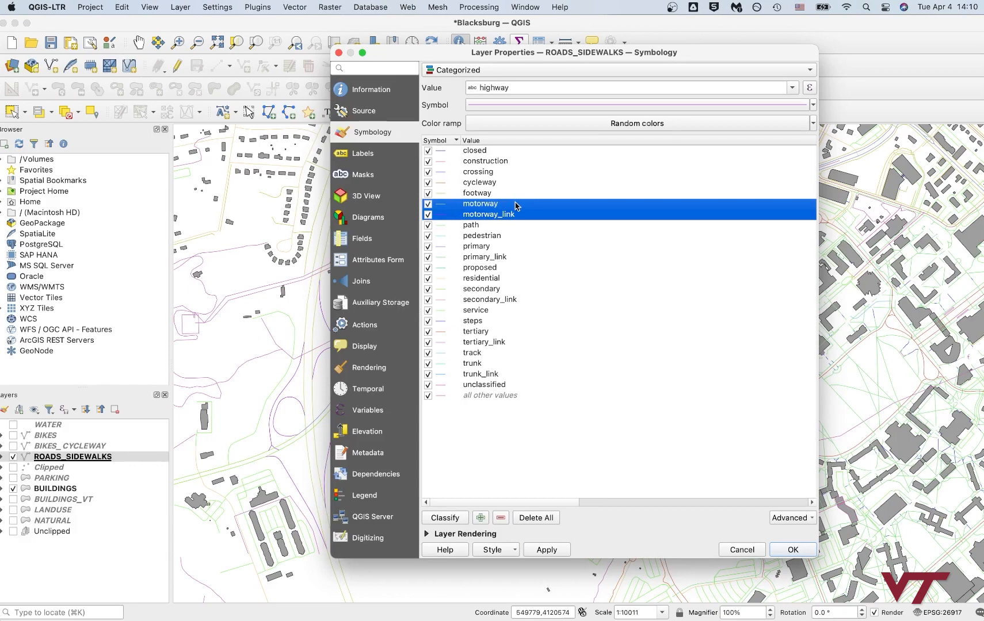
mouse_move(508, 207)
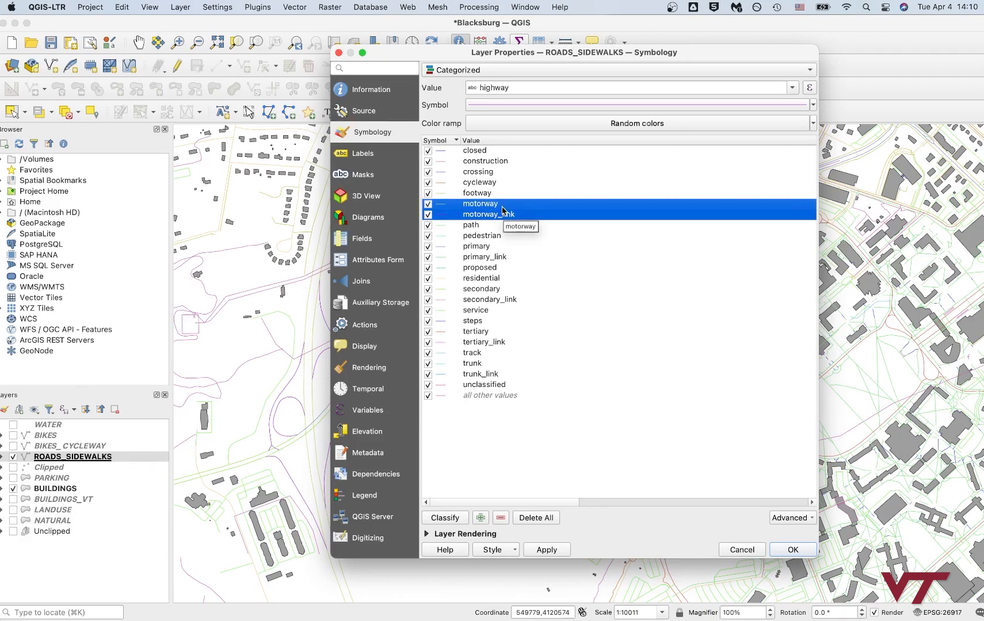
right_click(480, 214)
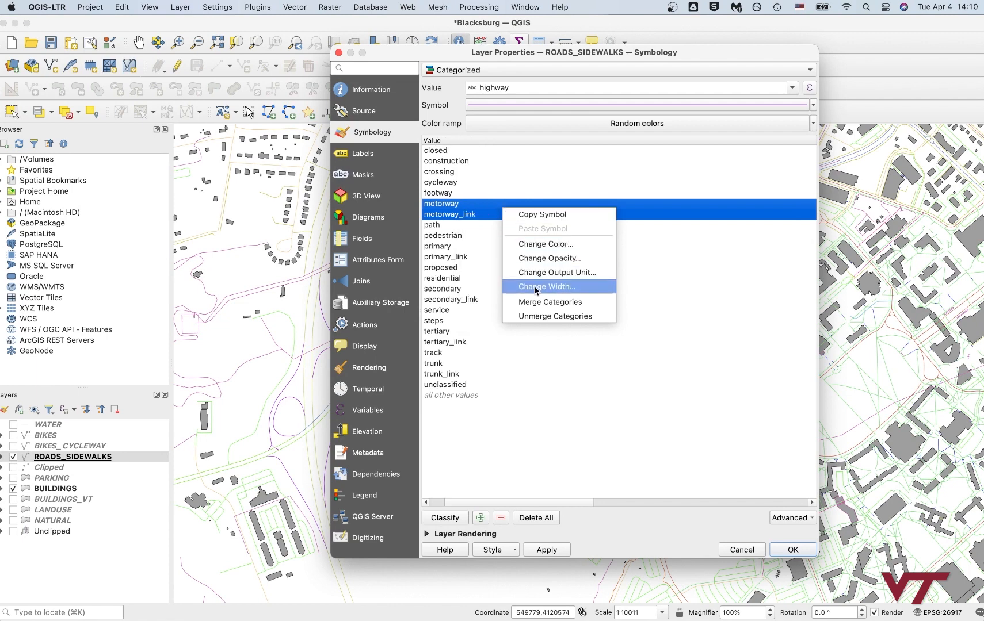
click(549, 301)
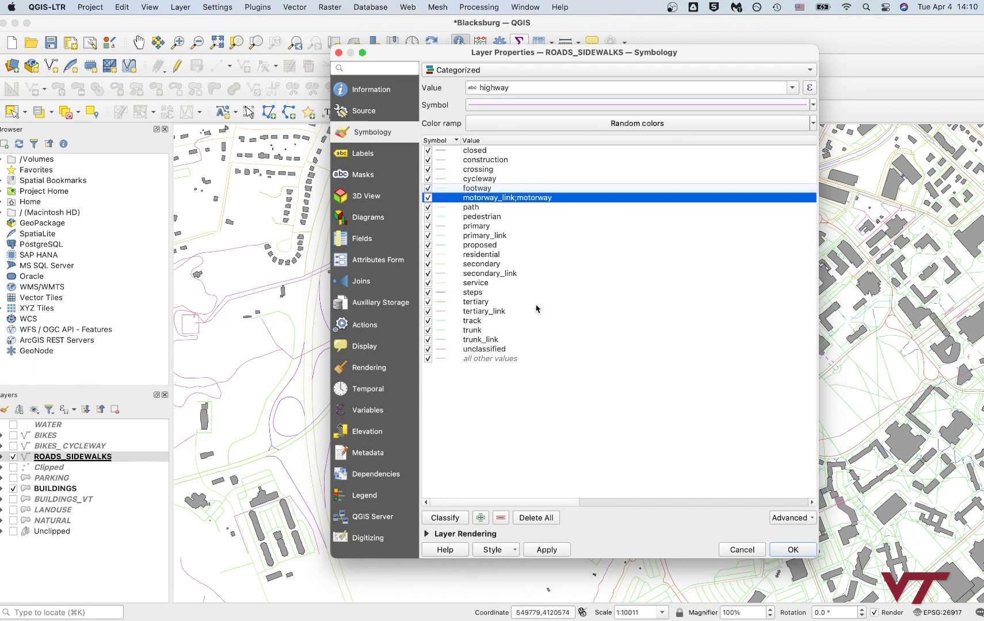
Step: Merge footway, path and pedestrian into one category, then select construction and service
click(477, 188)
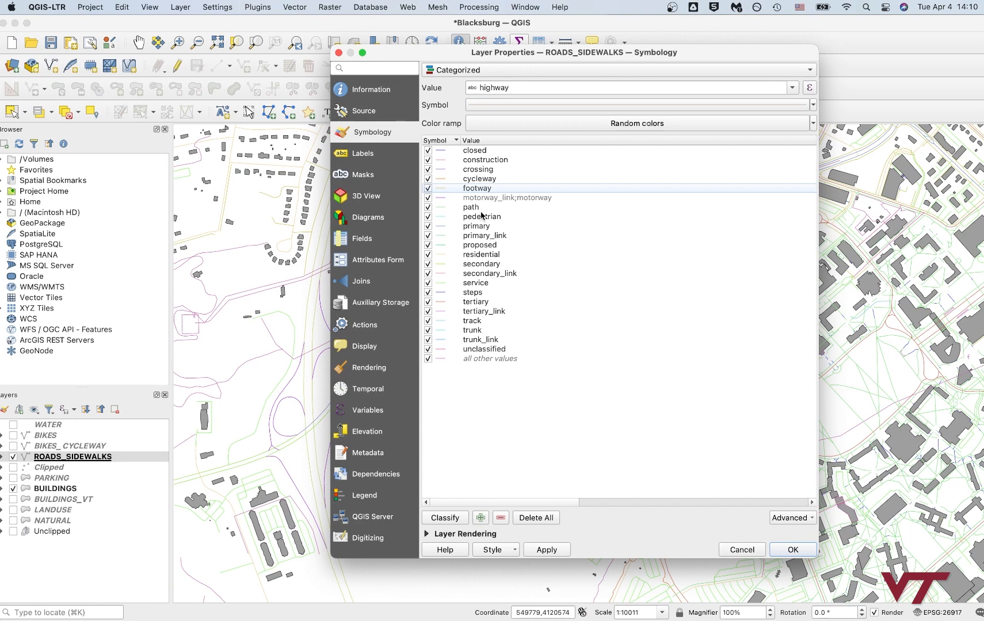
click(471, 207)
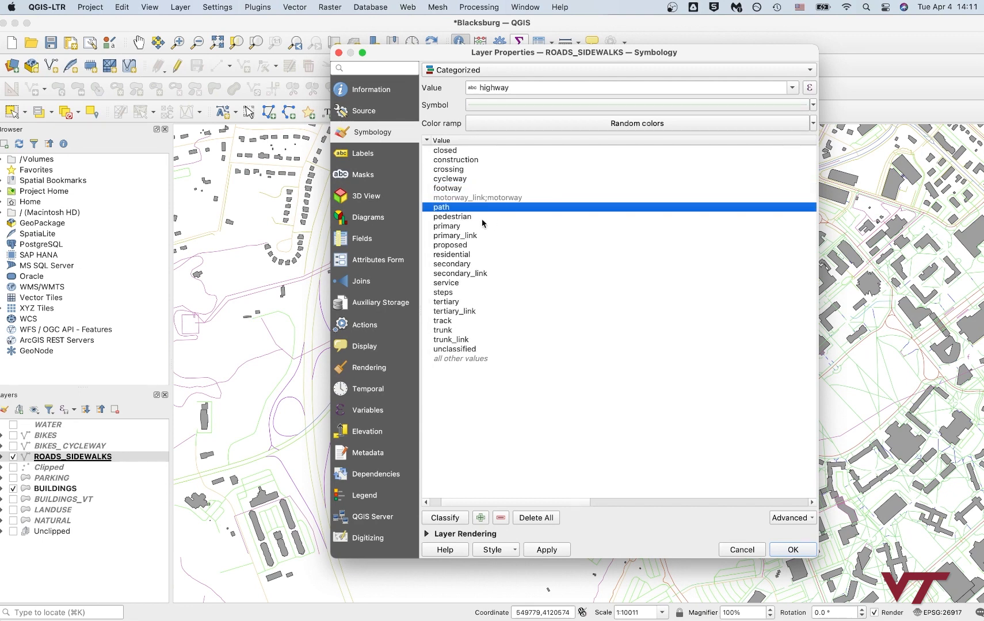
click(443, 216)
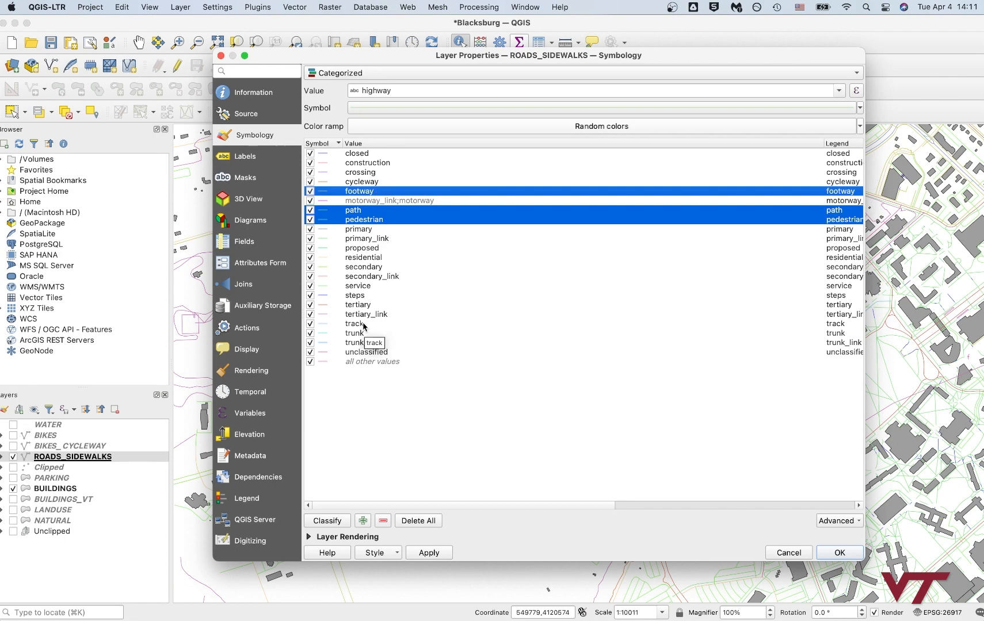
mouse_move(397, 223)
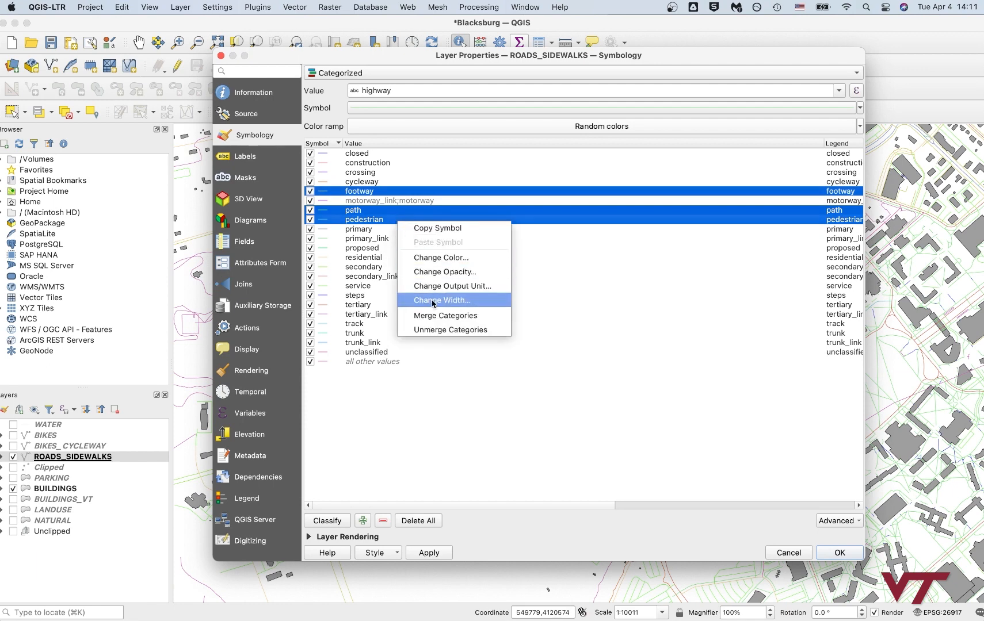
click(445, 315)
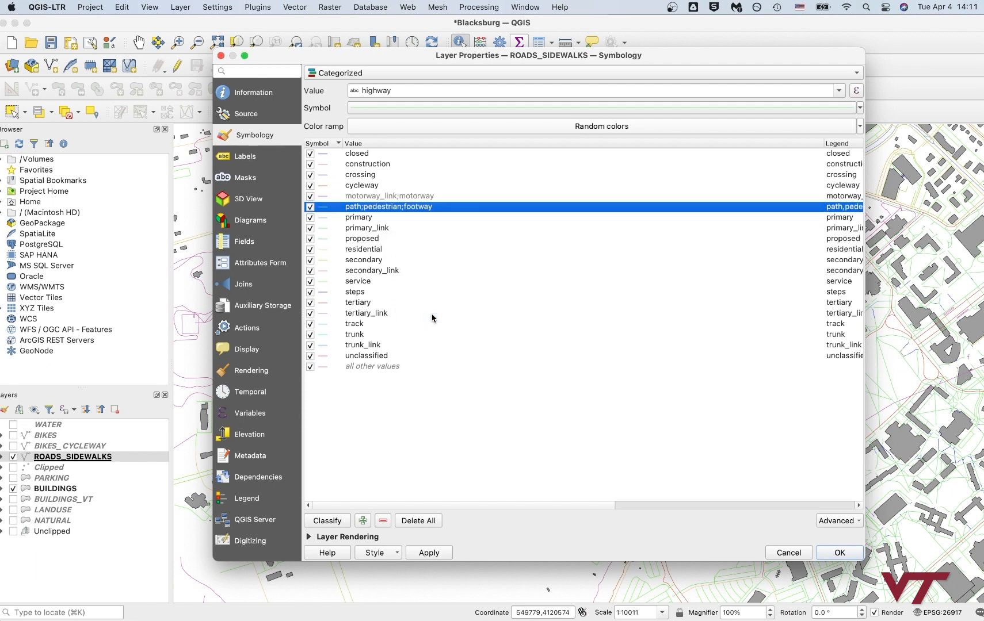
click(366, 164)
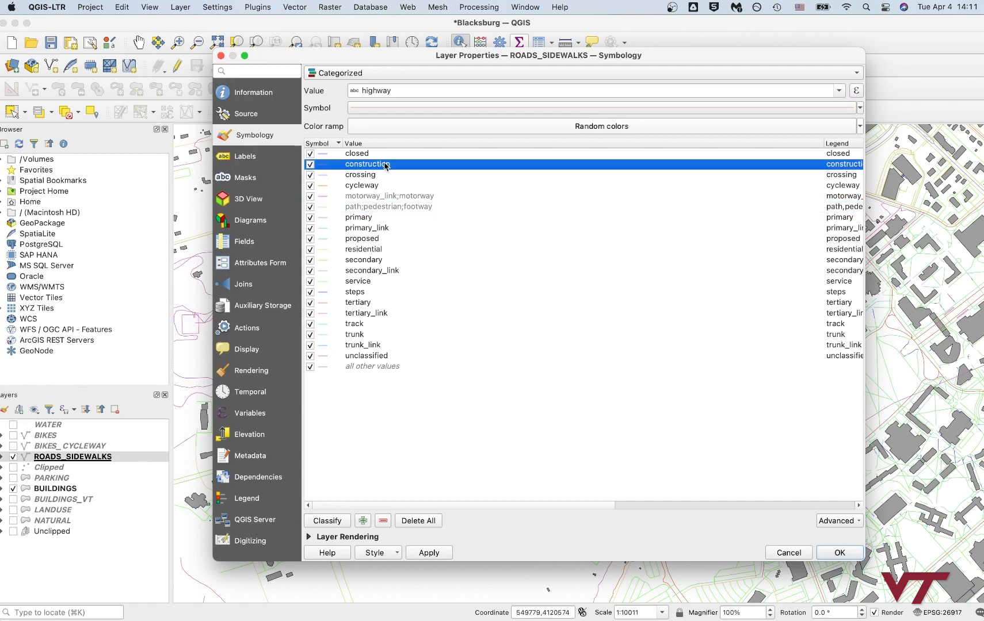
mouse_move(380, 157)
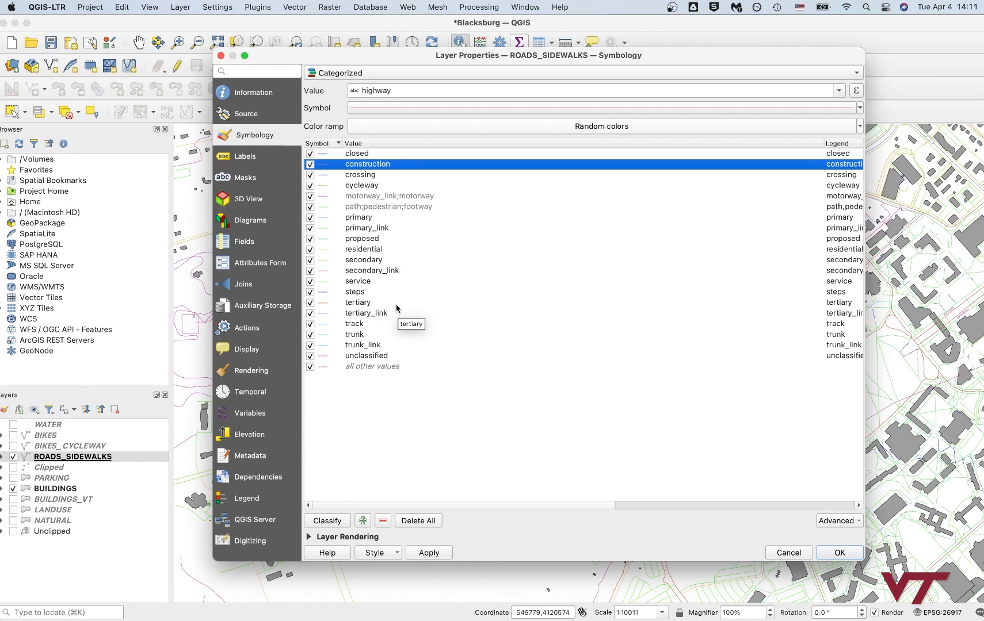
click(358, 281)
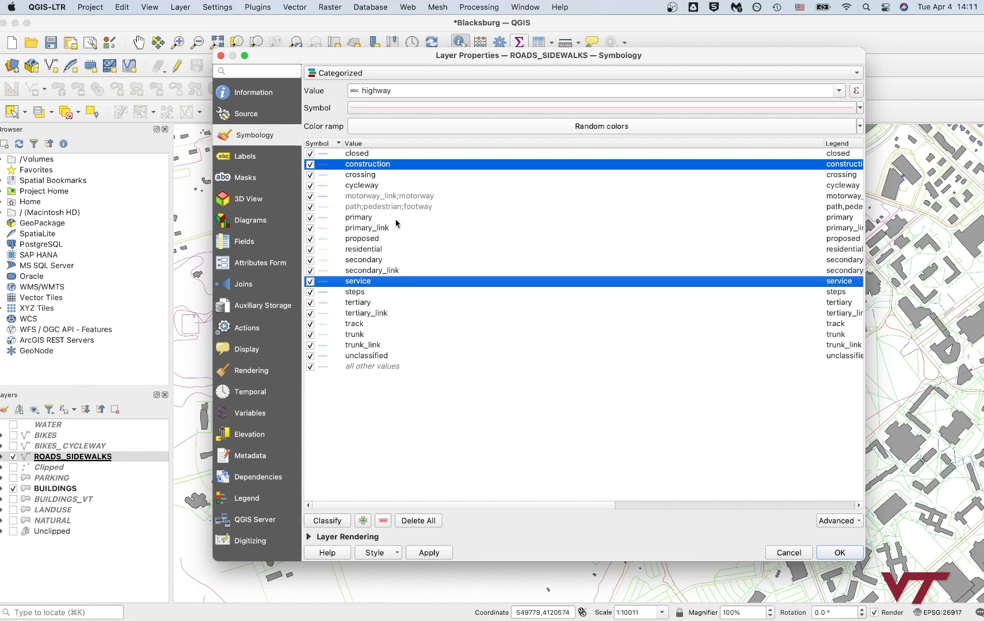
Step: Merge primary with primary_link and uncheck the proposed category
click(366, 227)
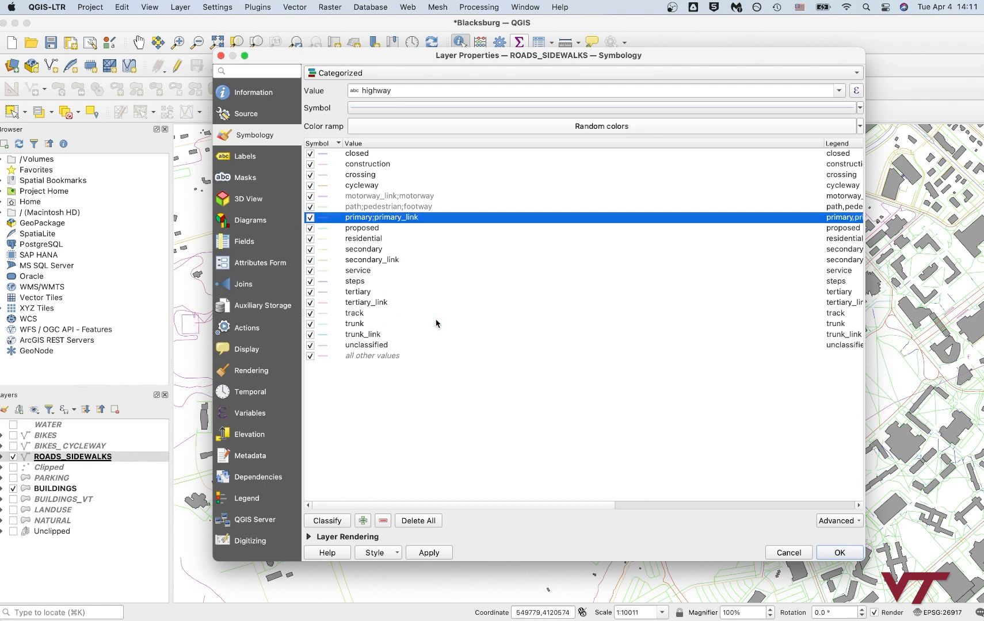
click(361, 228)
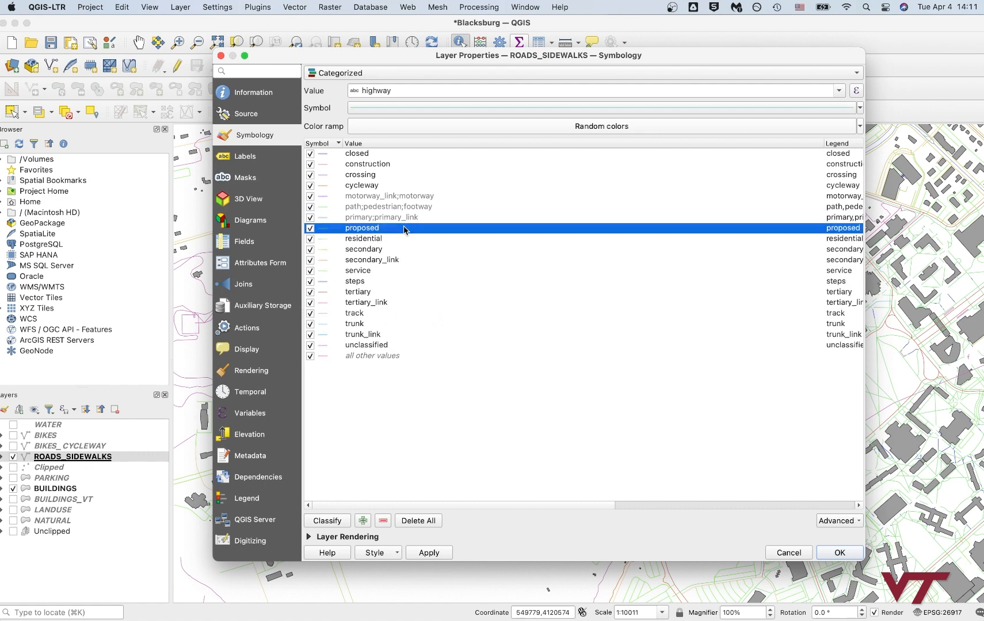
click(310, 228)
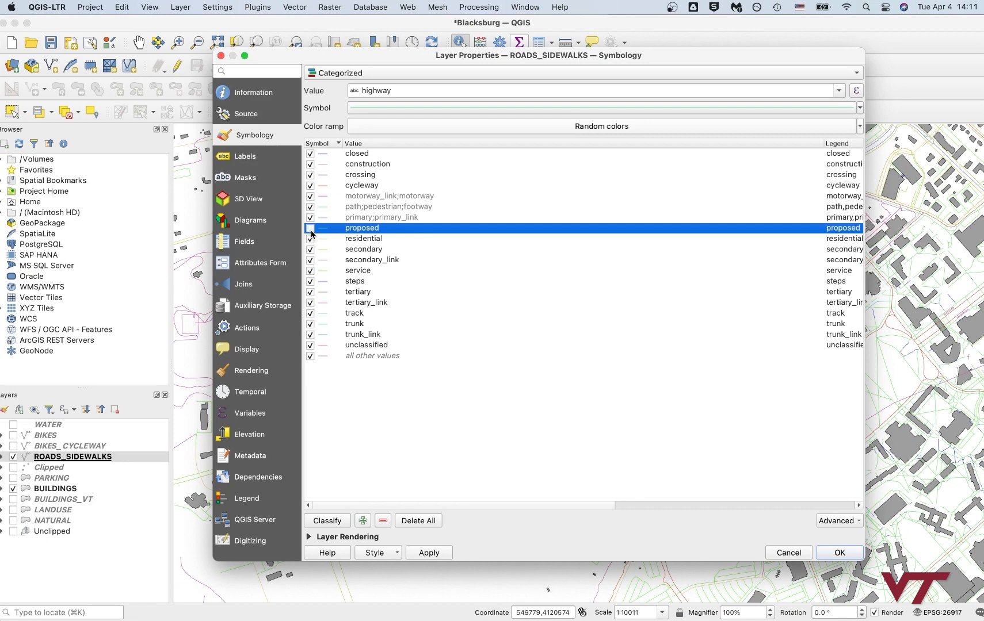
Step: Merge the secondary, tertiary and trunk categories with their _link types
right_click(364, 255)
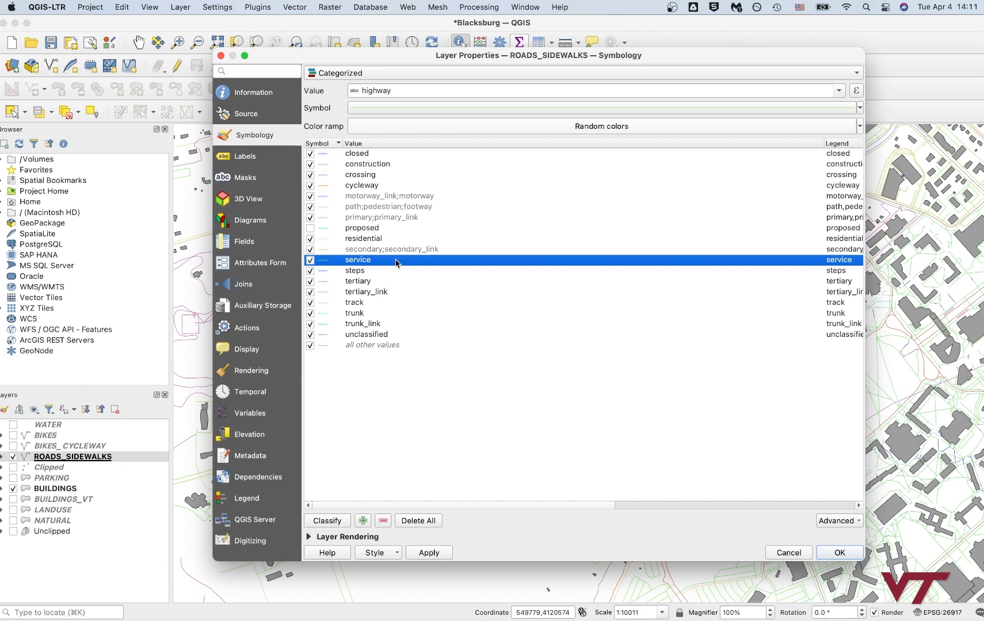
click(355, 270)
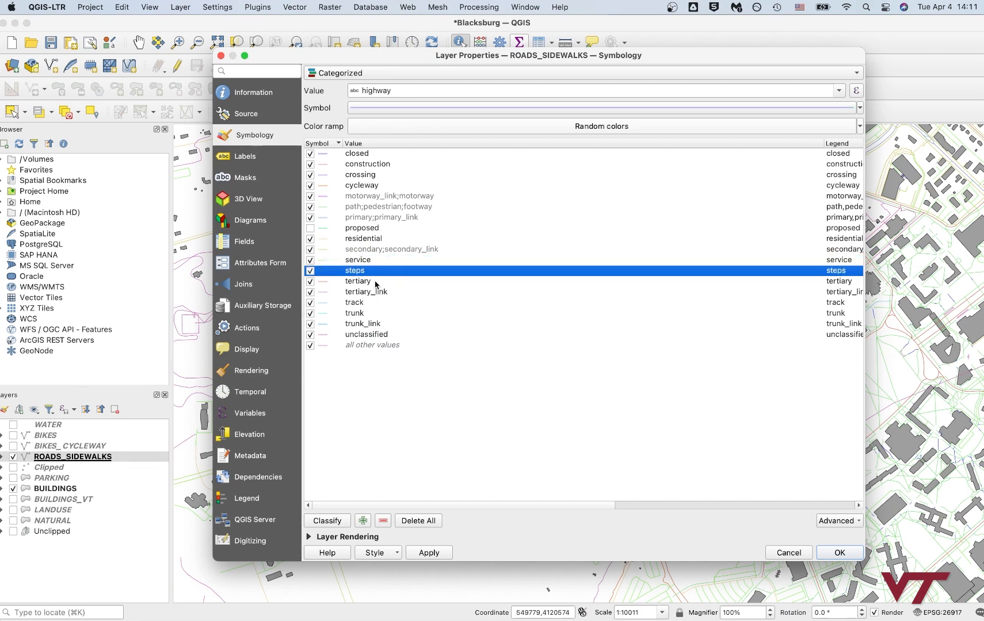
right_click(358, 280)
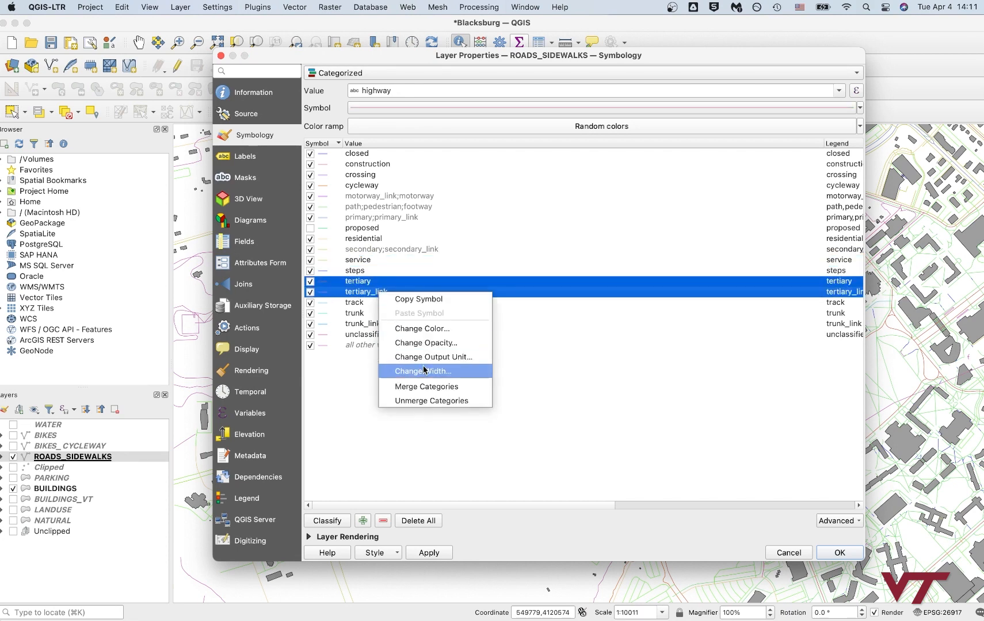
click(425, 386)
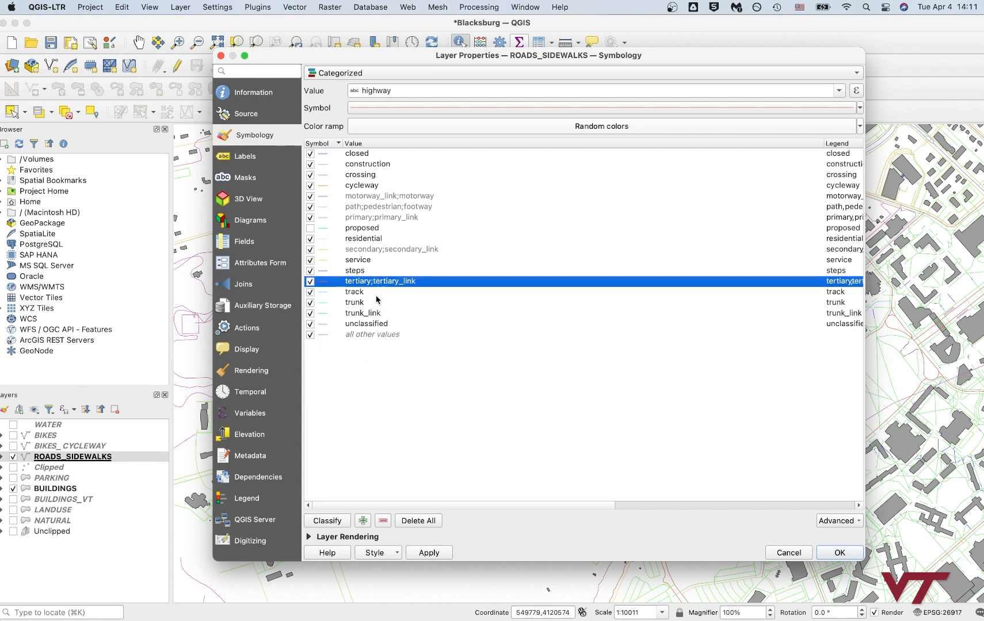
right_click(370, 308)
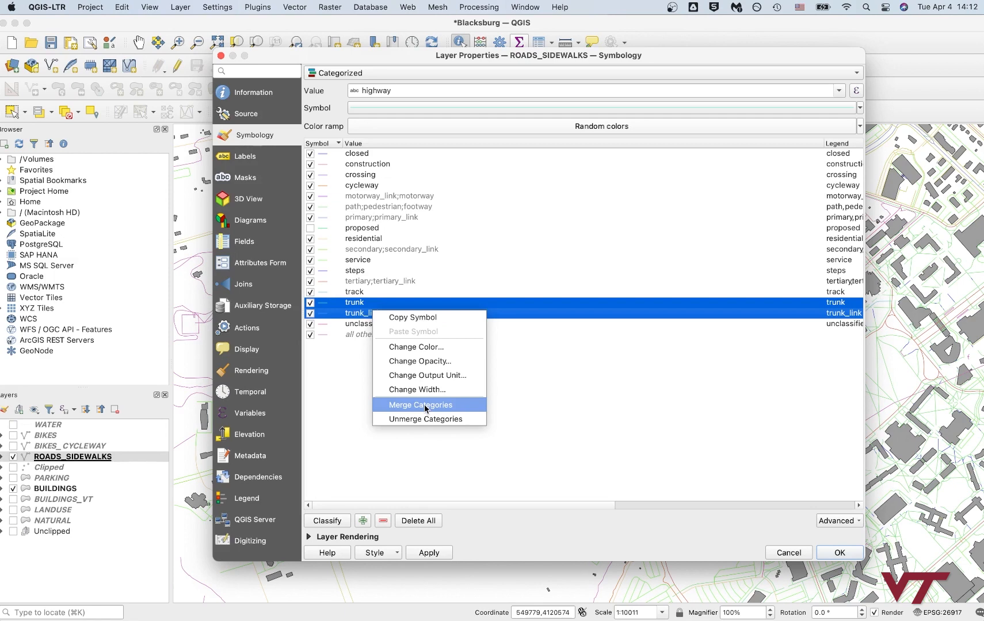
click(421, 405)
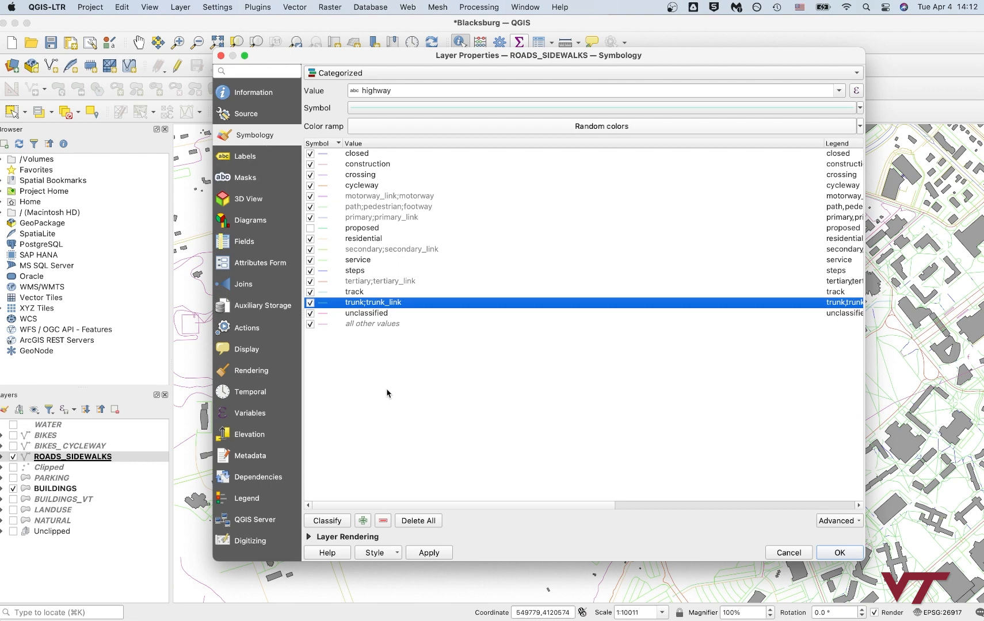
mouse_move(404, 331)
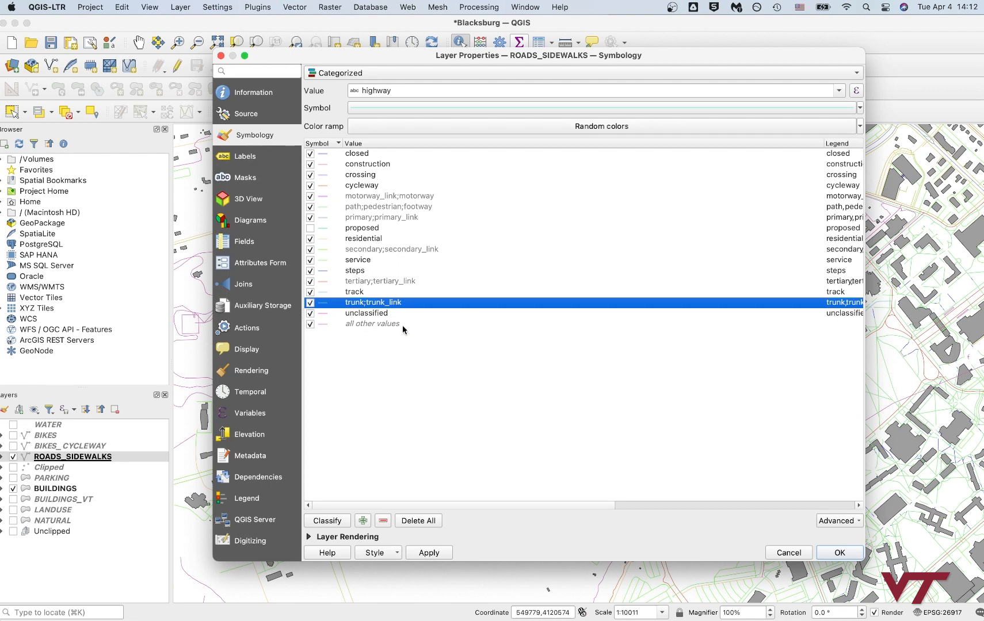
mouse_move(394, 373)
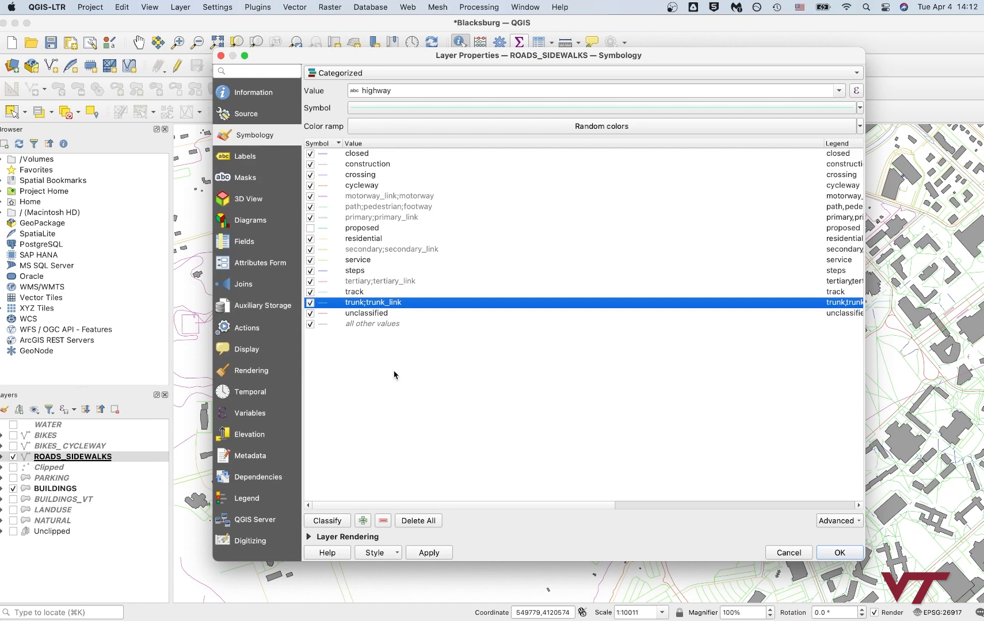
Step: Hide the closed category and select all other values plus unclassified
click(366, 313)
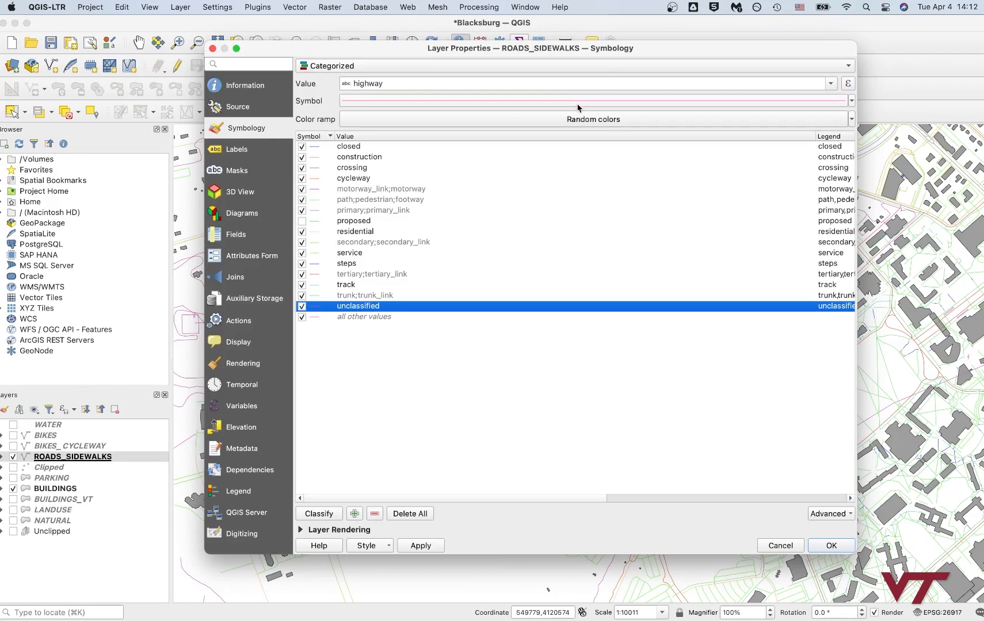
click(352, 220)
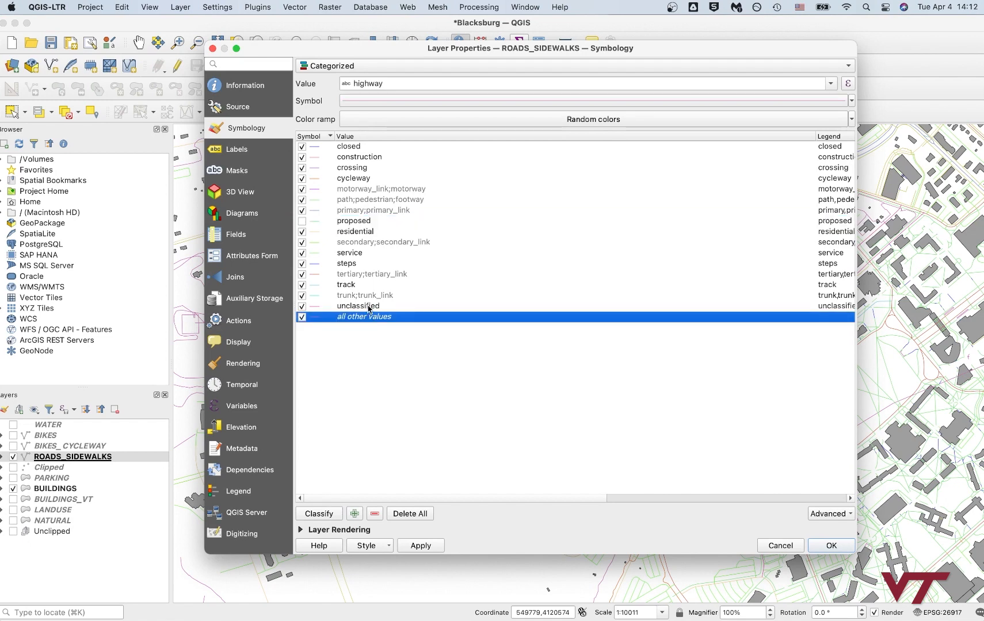
click(357, 306)
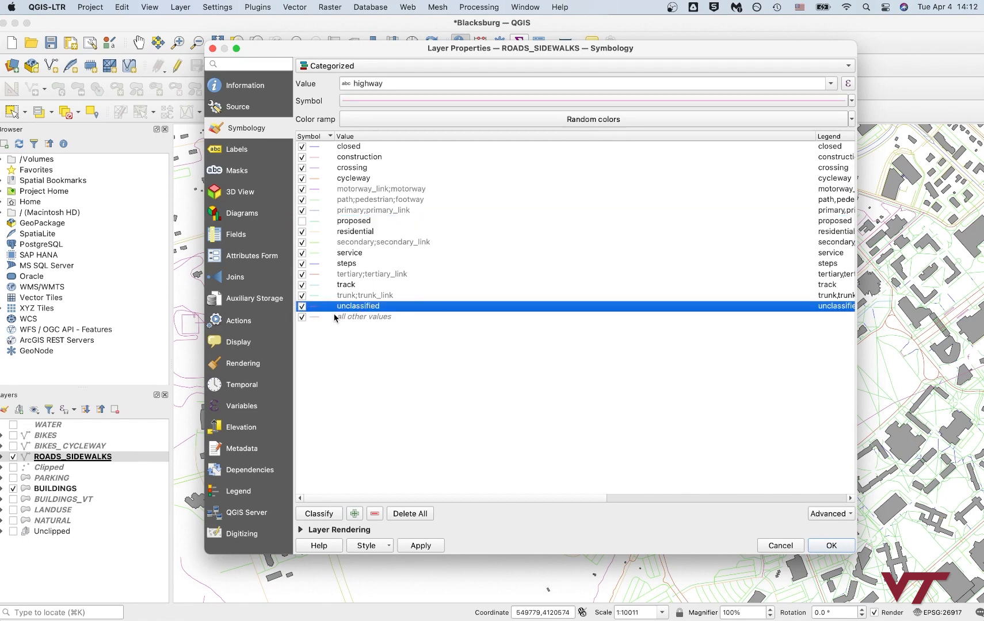
right_click(358, 316)
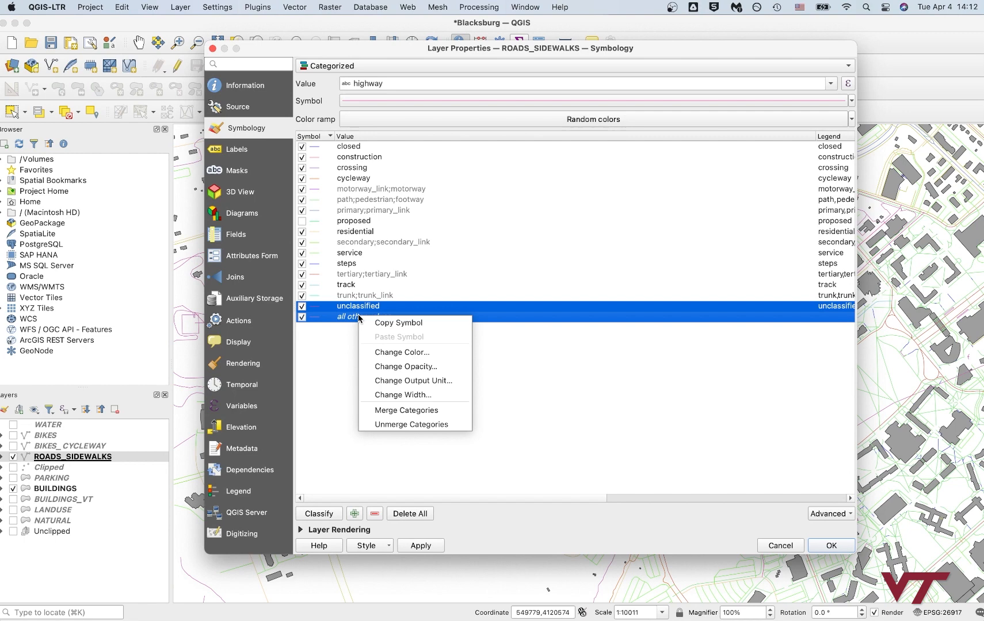
click(357, 358)
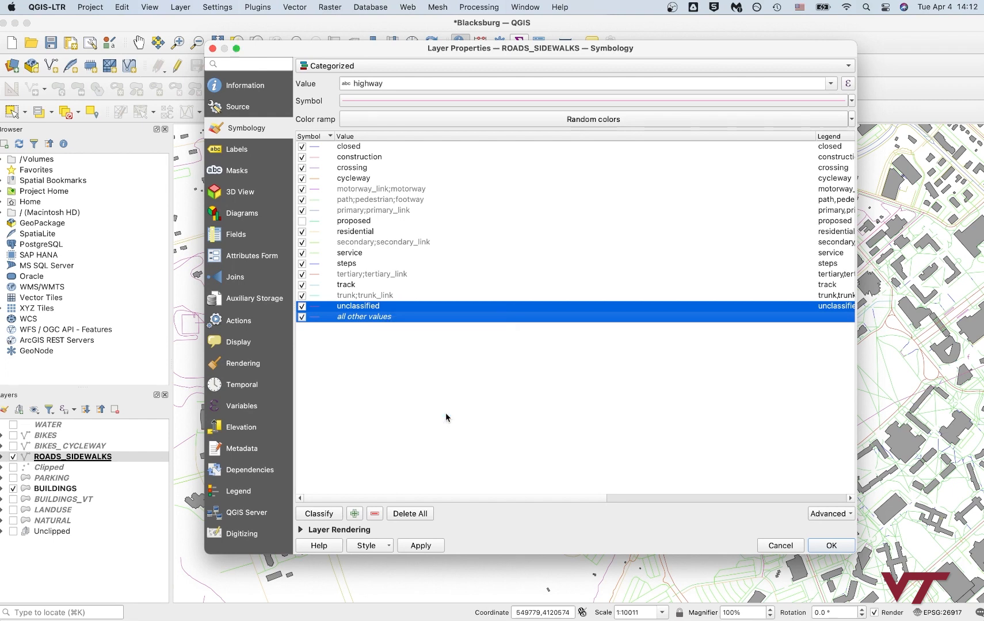
Step: Browse unclassified, track, residential and cycleway, then uncheck construction
click(358, 306)
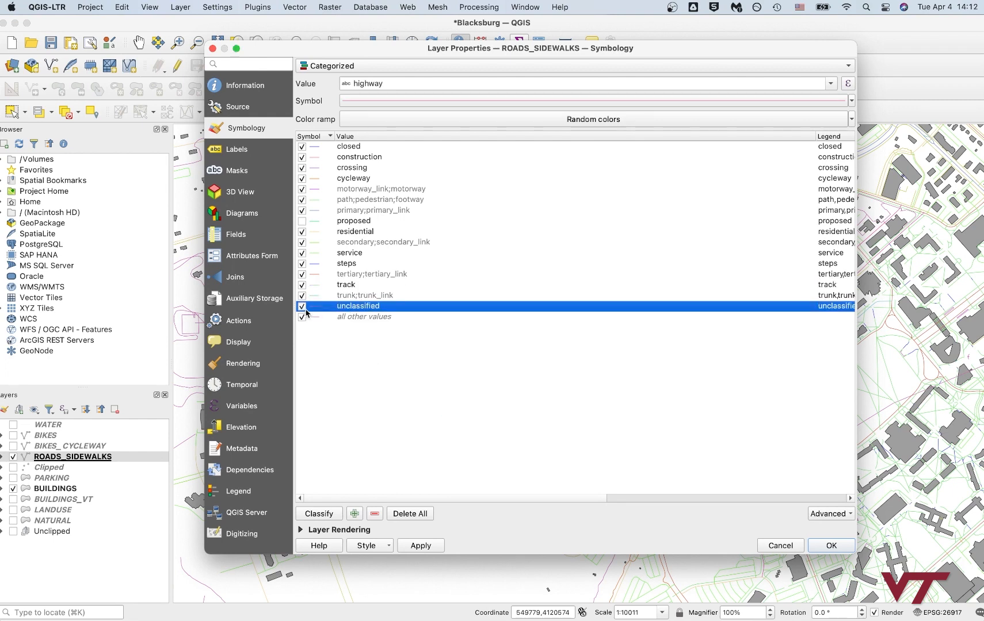
click(345, 284)
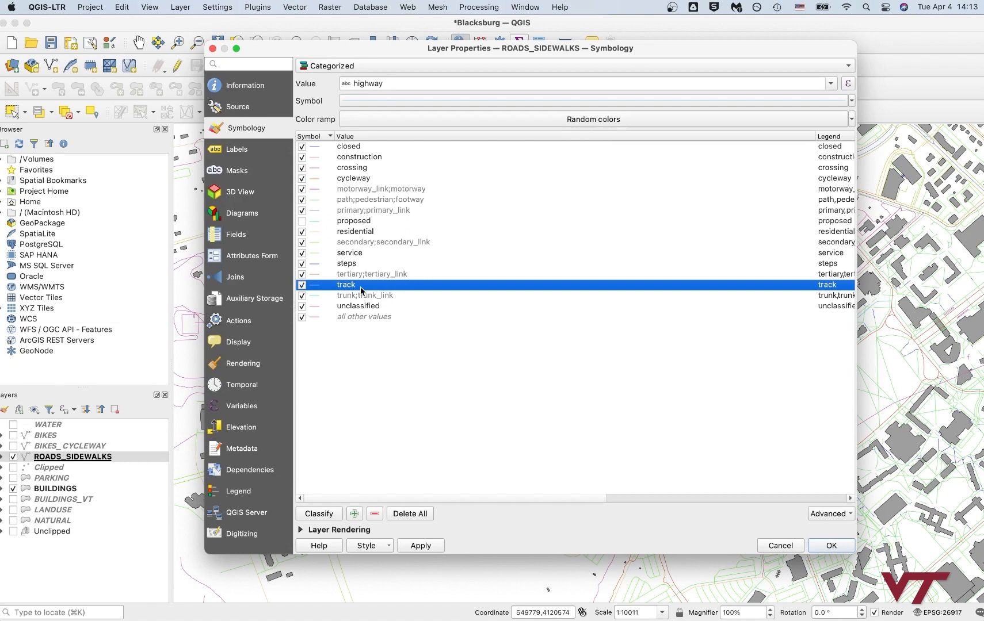
click(354, 230)
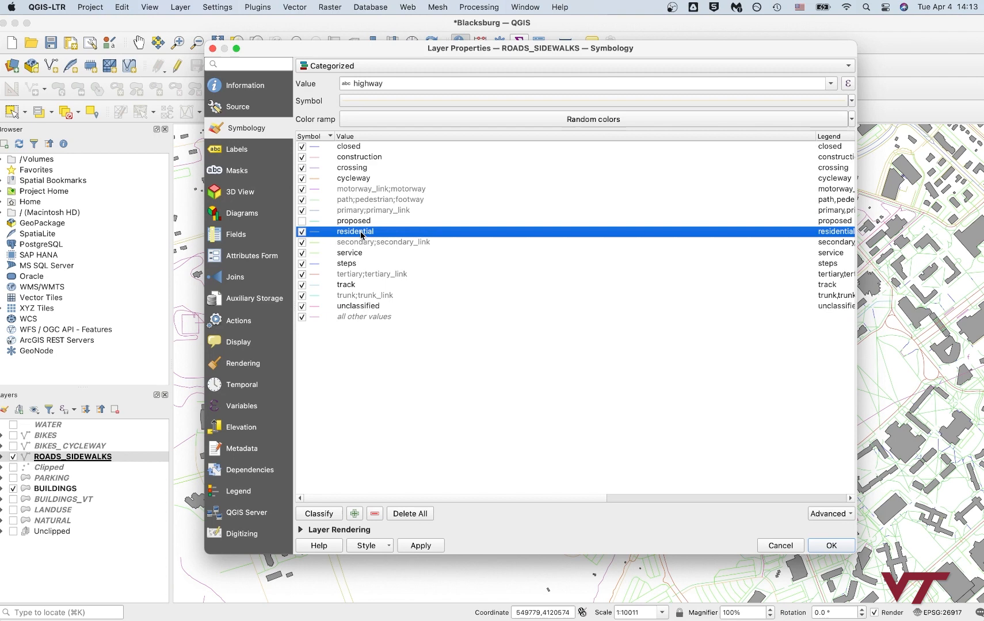
click(352, 178)
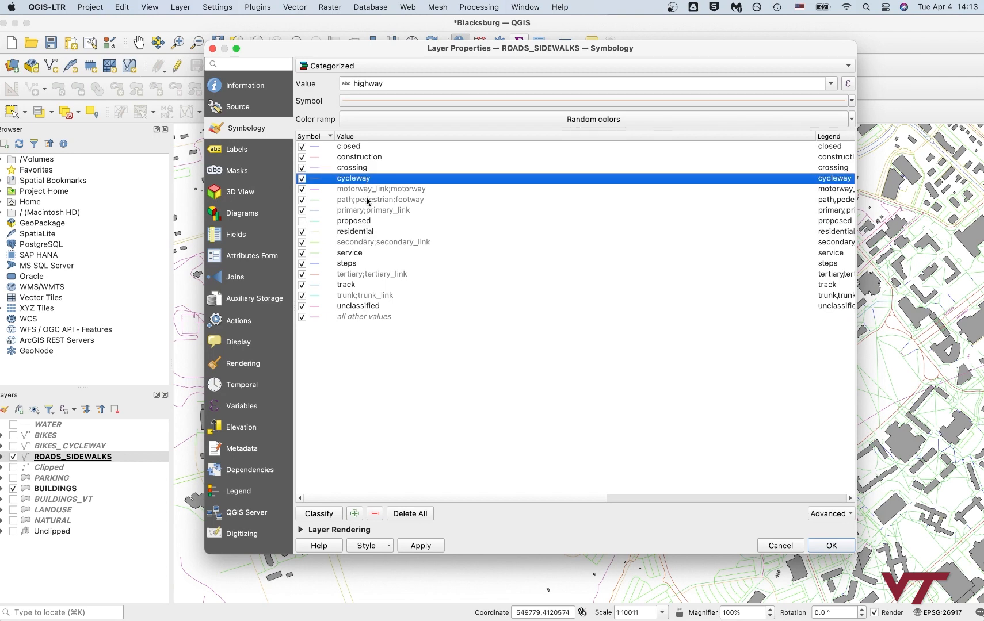
mouse_move(382, 167)
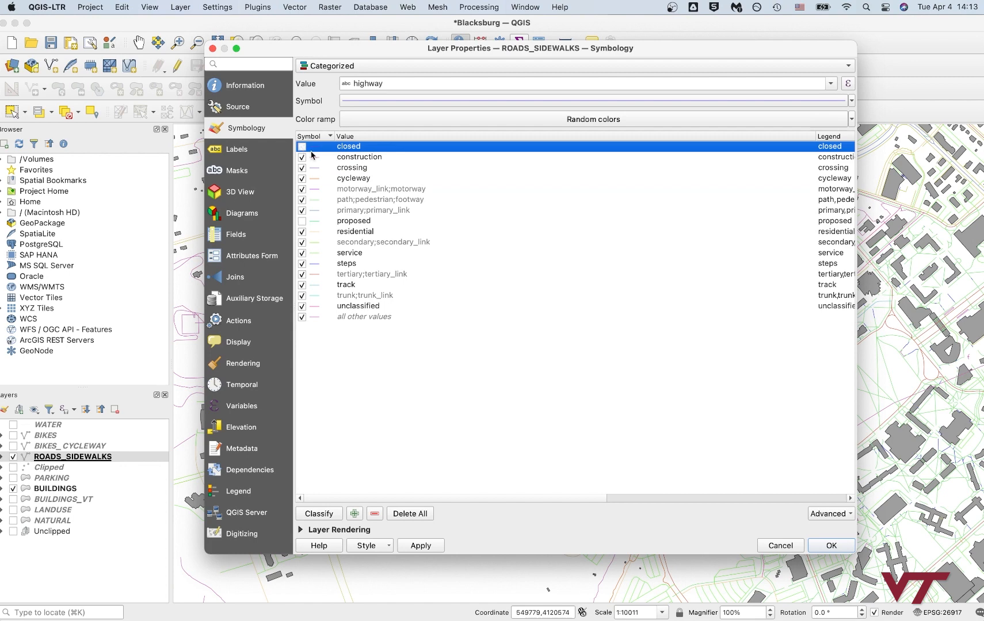
click(359, 157)
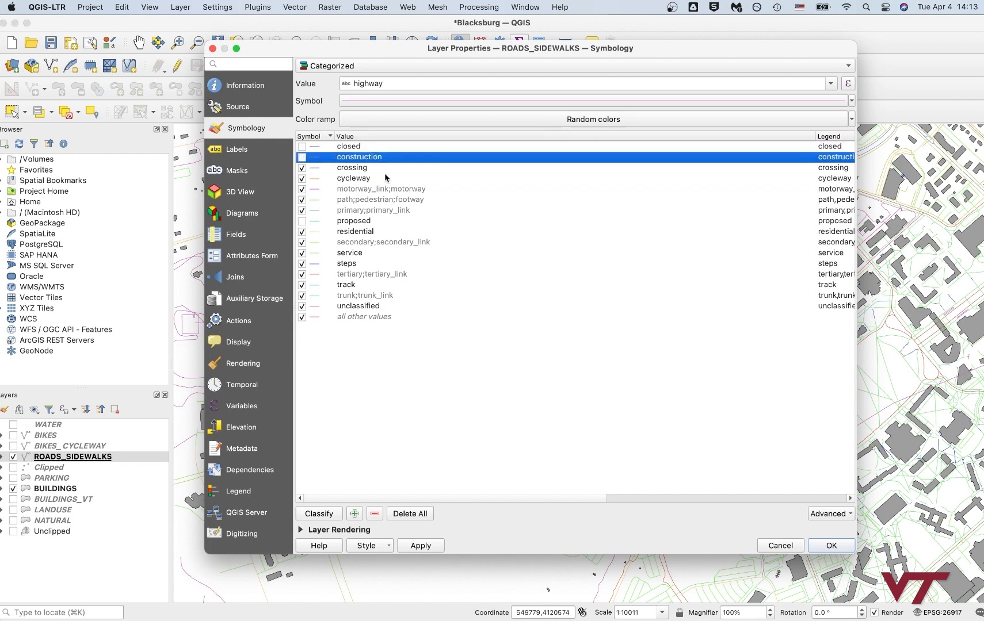
click(351, 167)
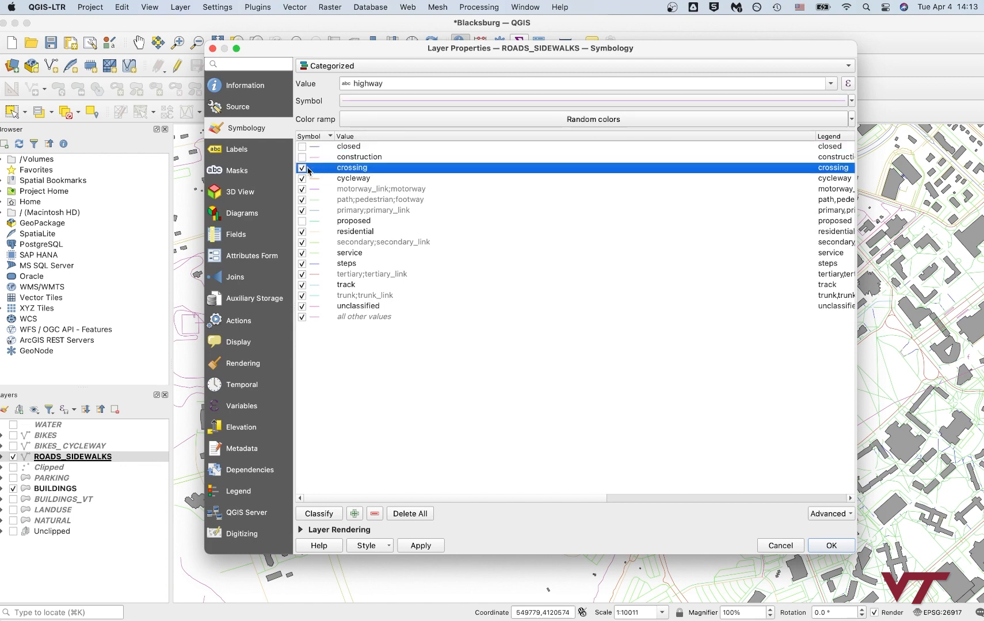
Step: Merge crossing with path;pedestrian;footway into a single category
click(301, 168)
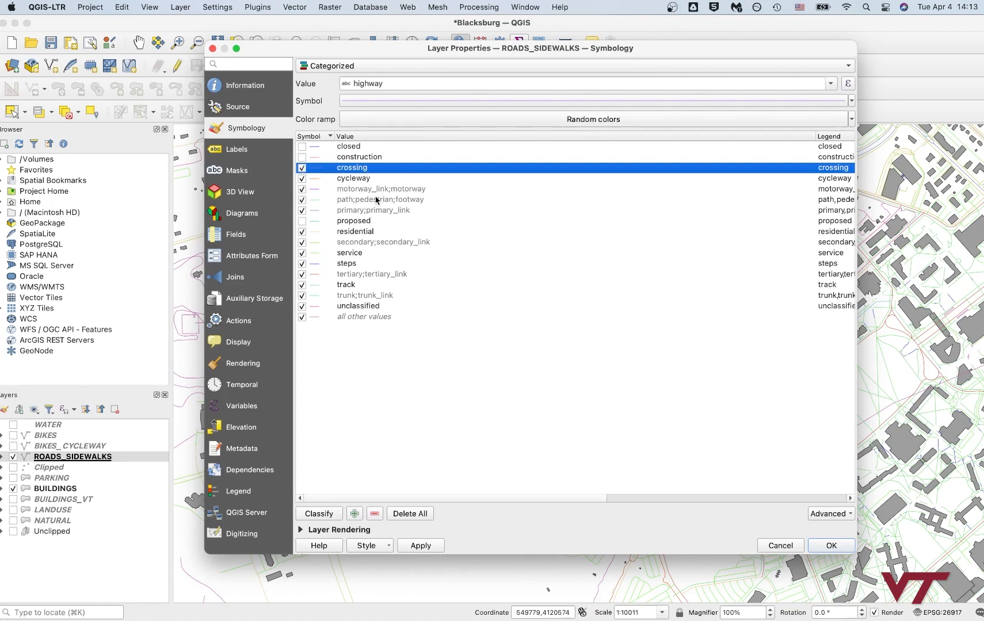
click(380, 199)
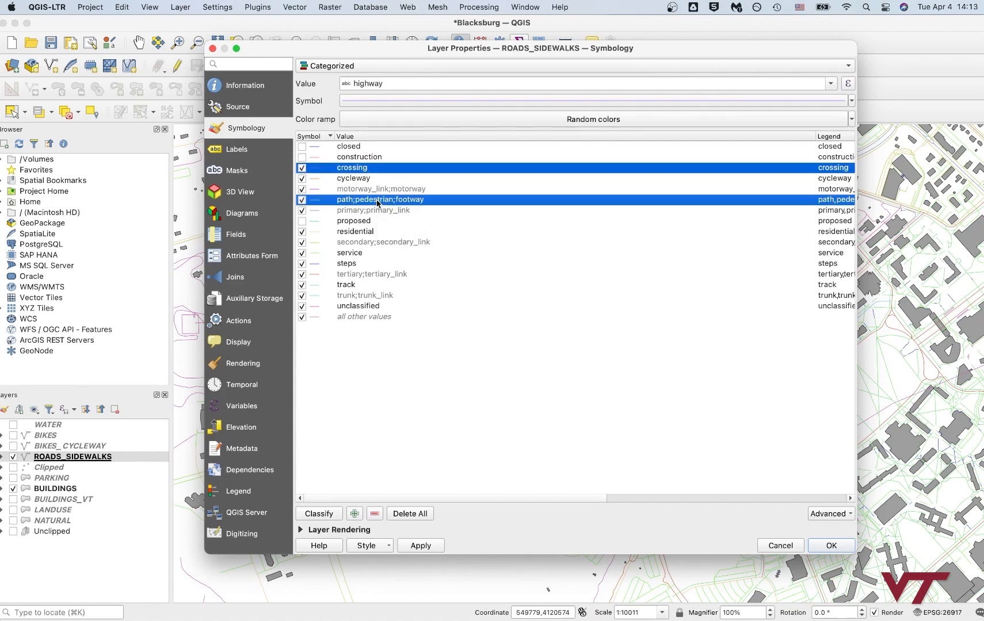
right_click(378, 200)
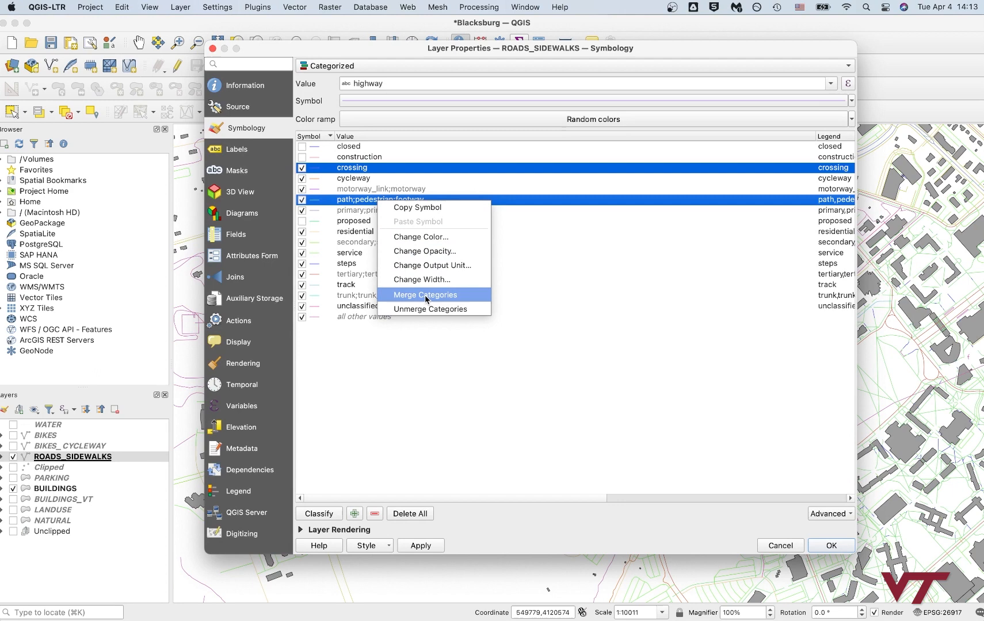
click(425, 295)
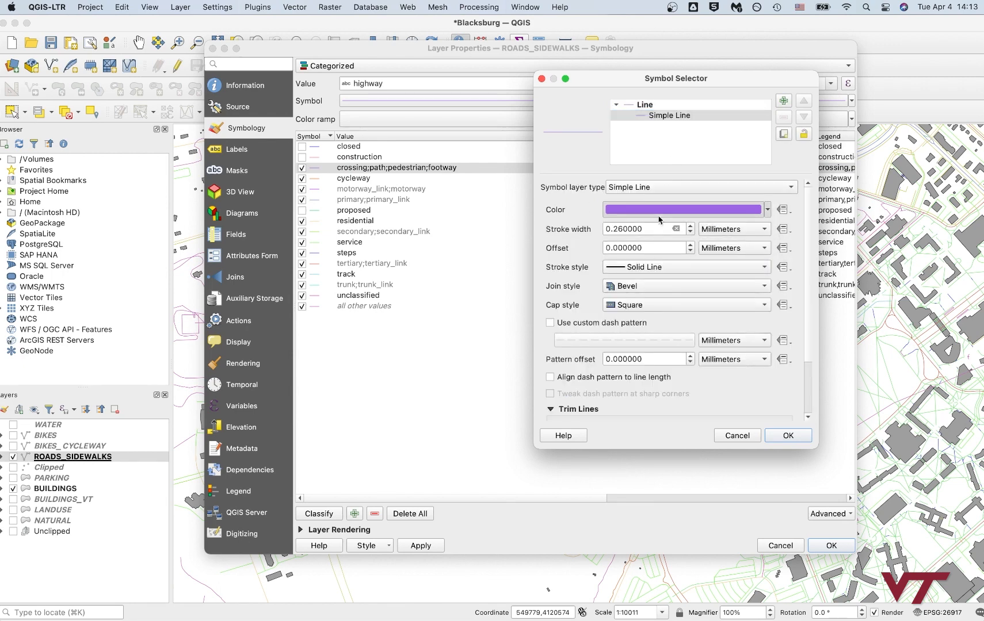
Step: Set the merged crossing;path;pedestrian;footway line colour to green (#65e376)
click(684, 209)
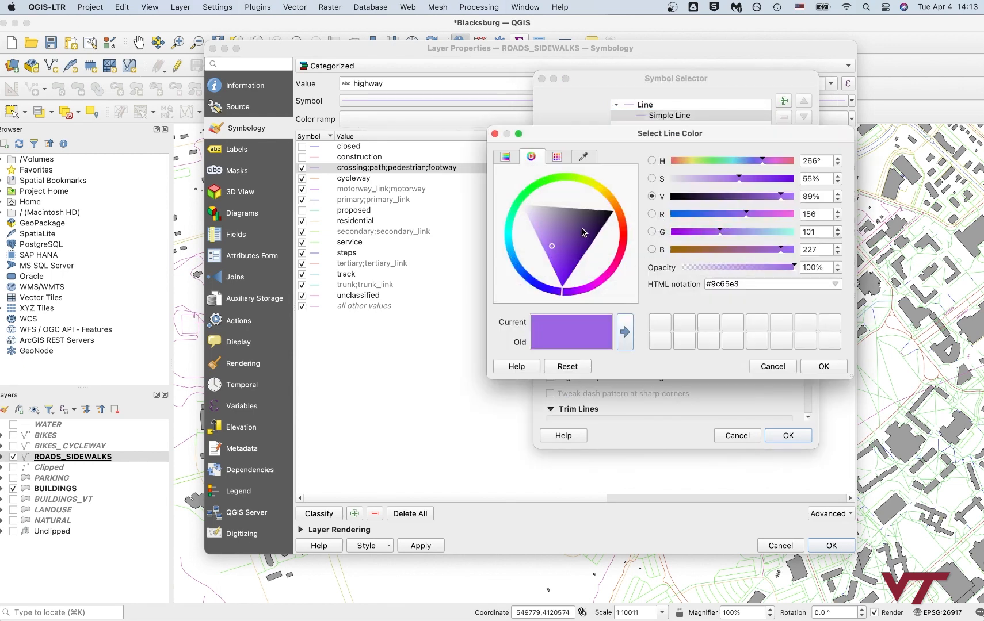
mouse_move(588, 206)
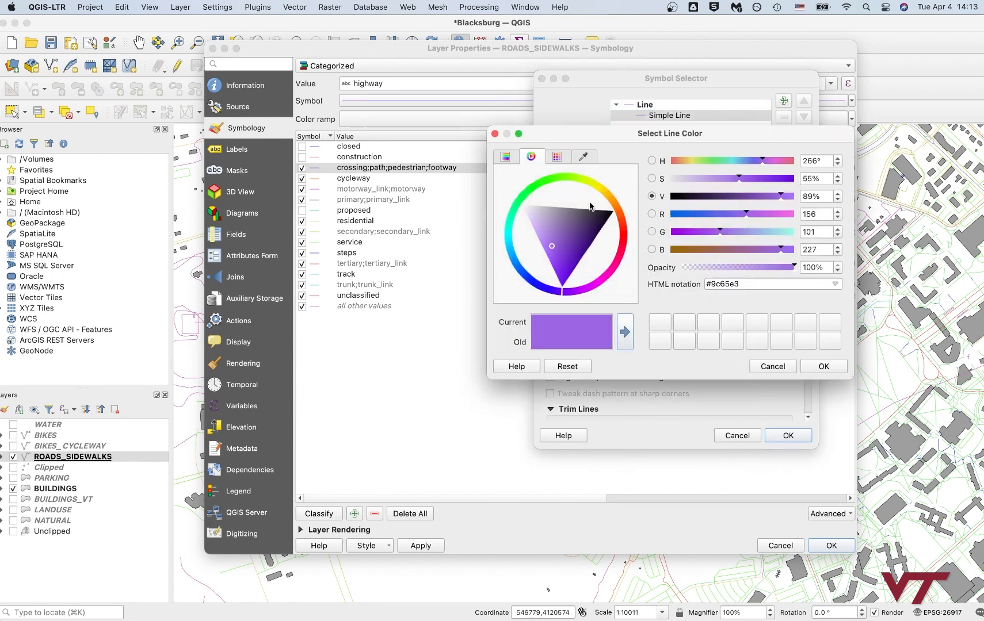
click(529, 190)
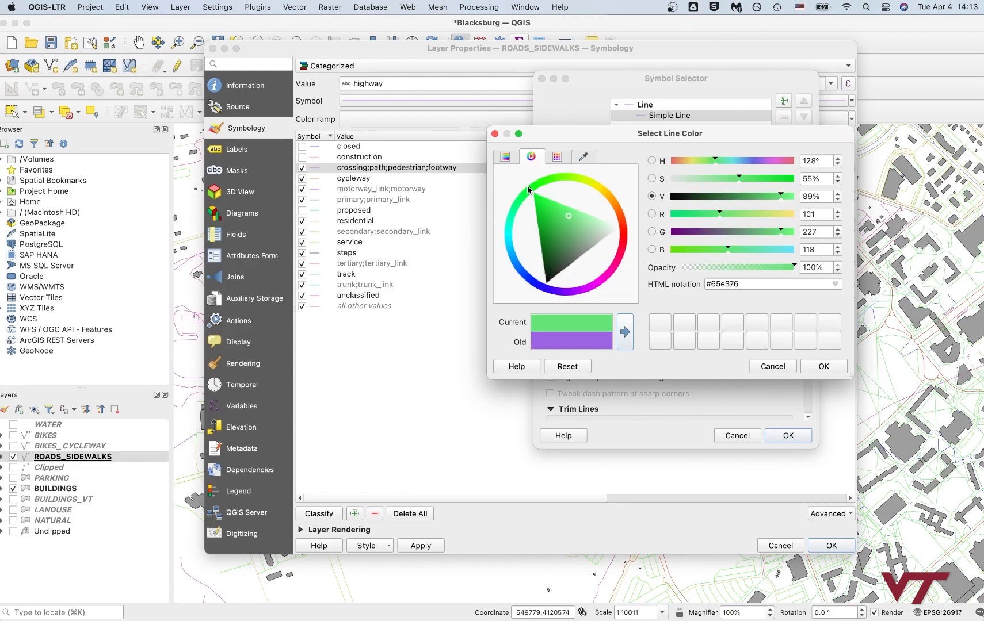
click(577, 221)
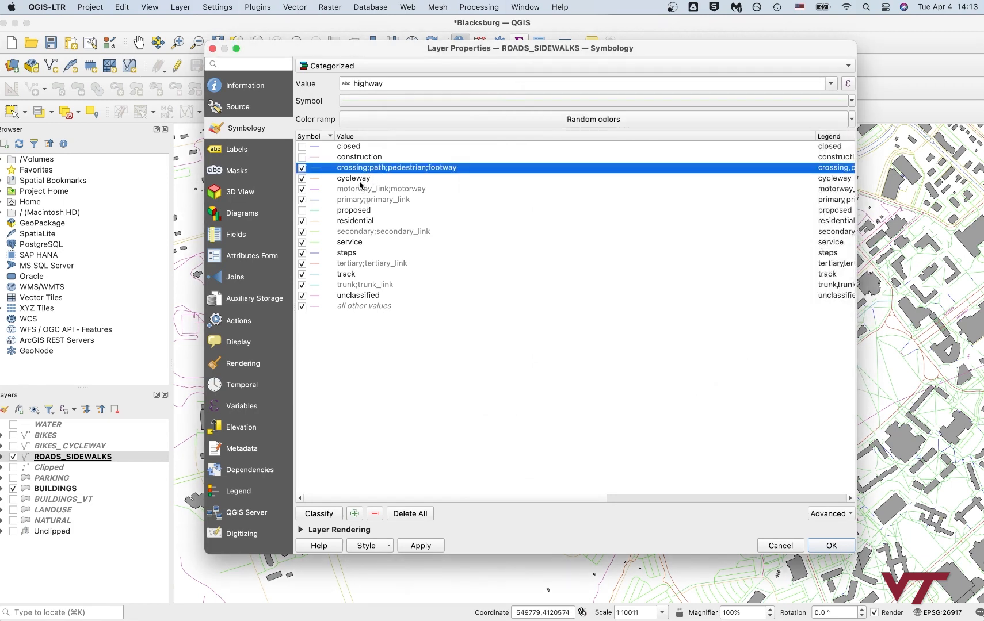
Step: Inspect the cycleway symbol settings and close them unchanged
double_click(313, 167)
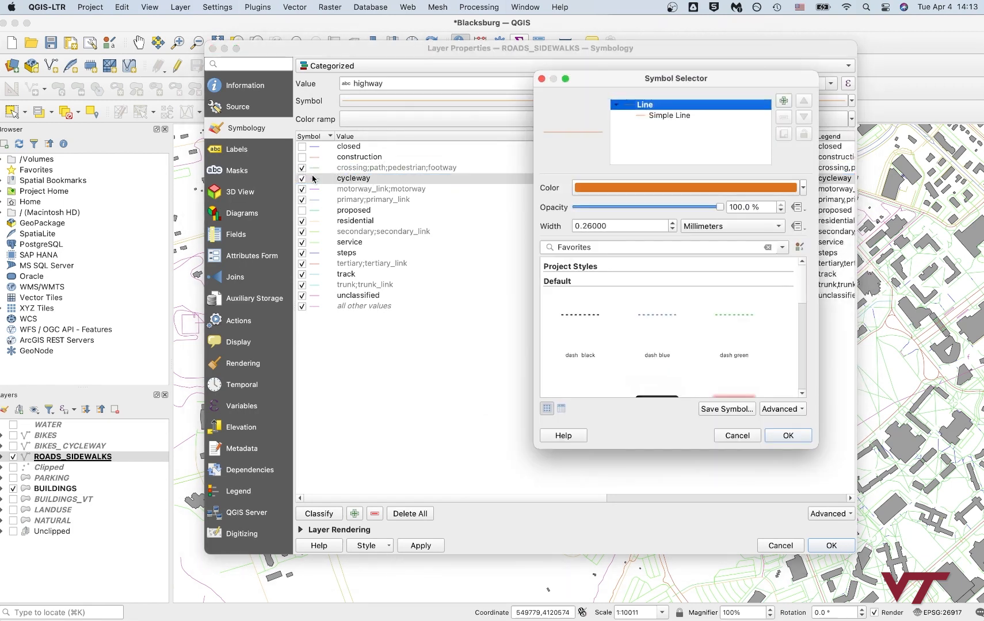
click(684, 187)
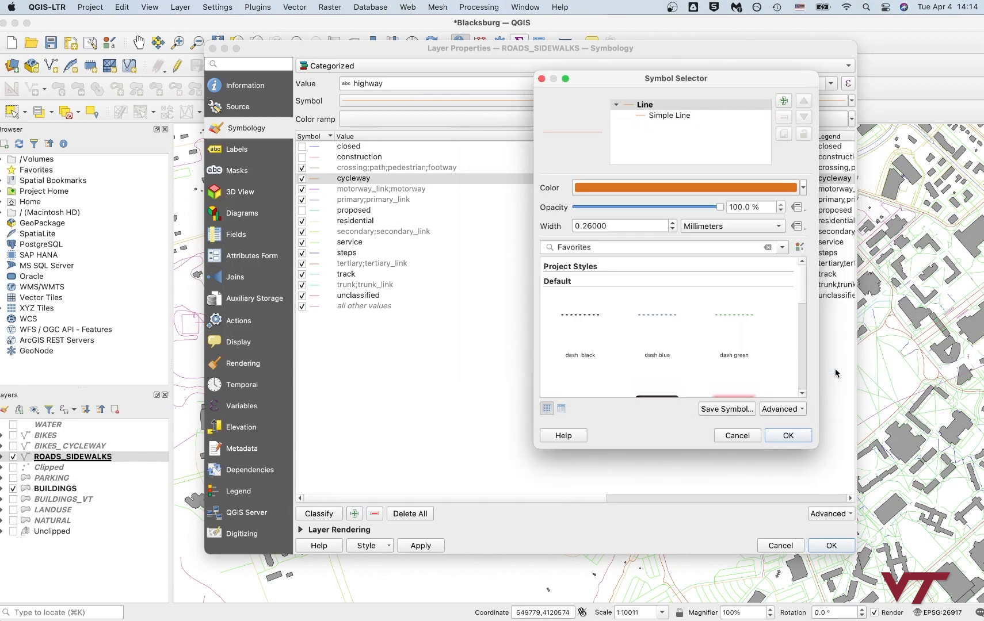
click(787, 435)
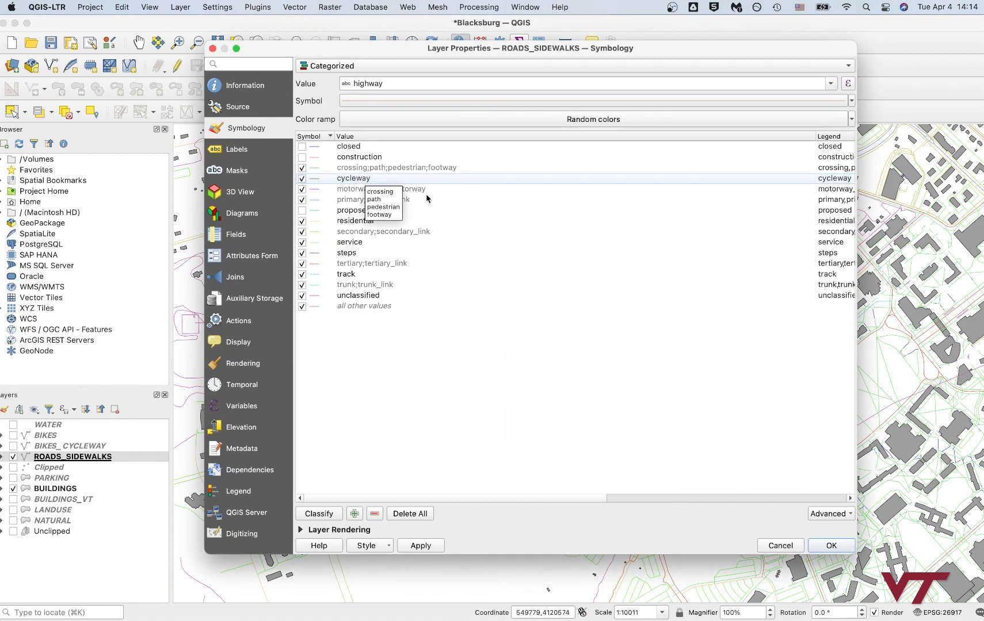
click(381, 188)
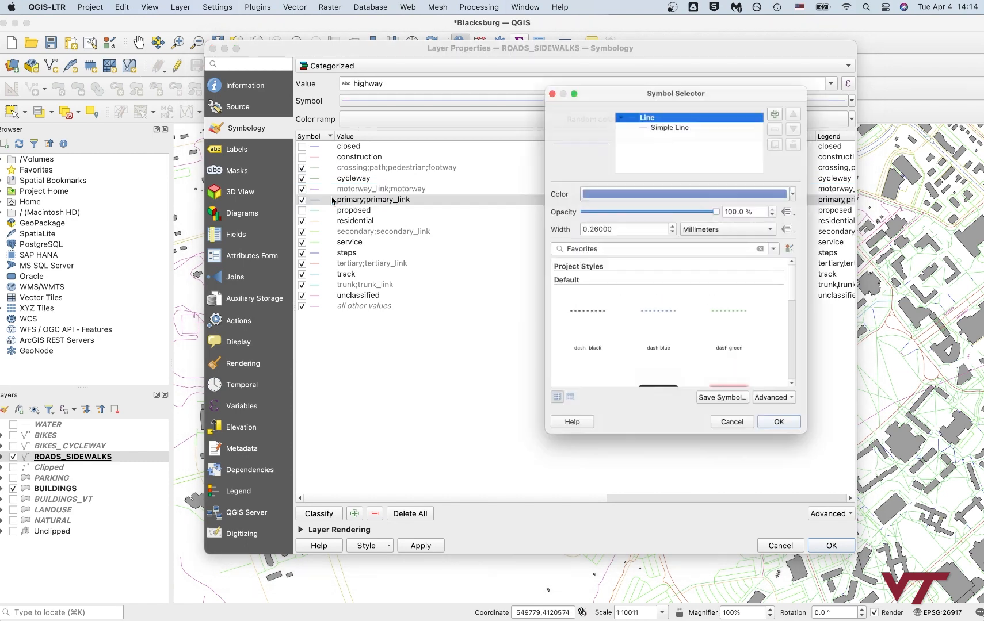
Step: Colour the primary;primary_link category orange
click(684, 194)
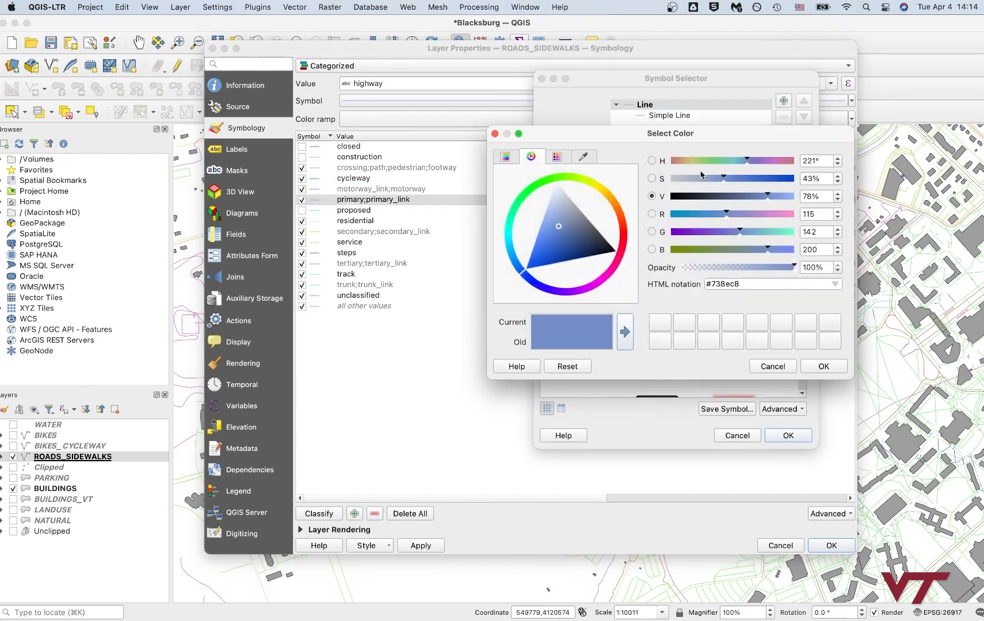
click(600, 228)
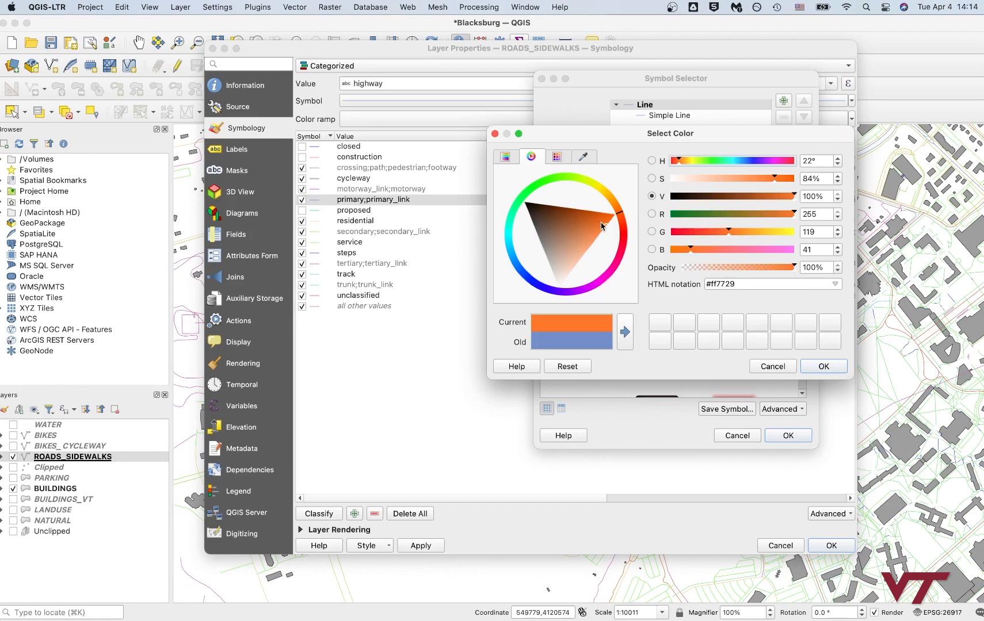
click(822, 367)
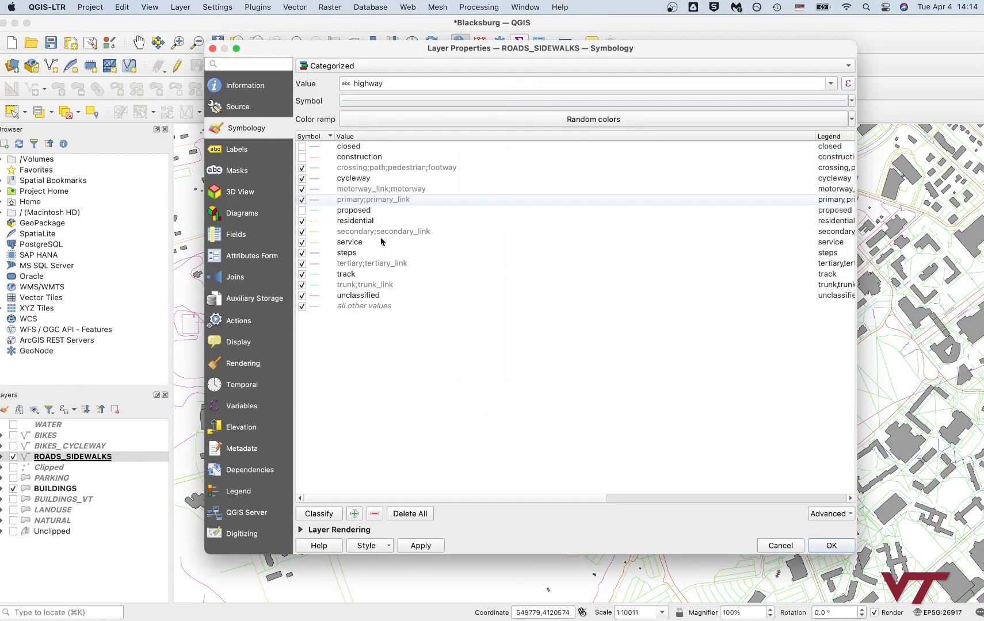
click(382, 231)
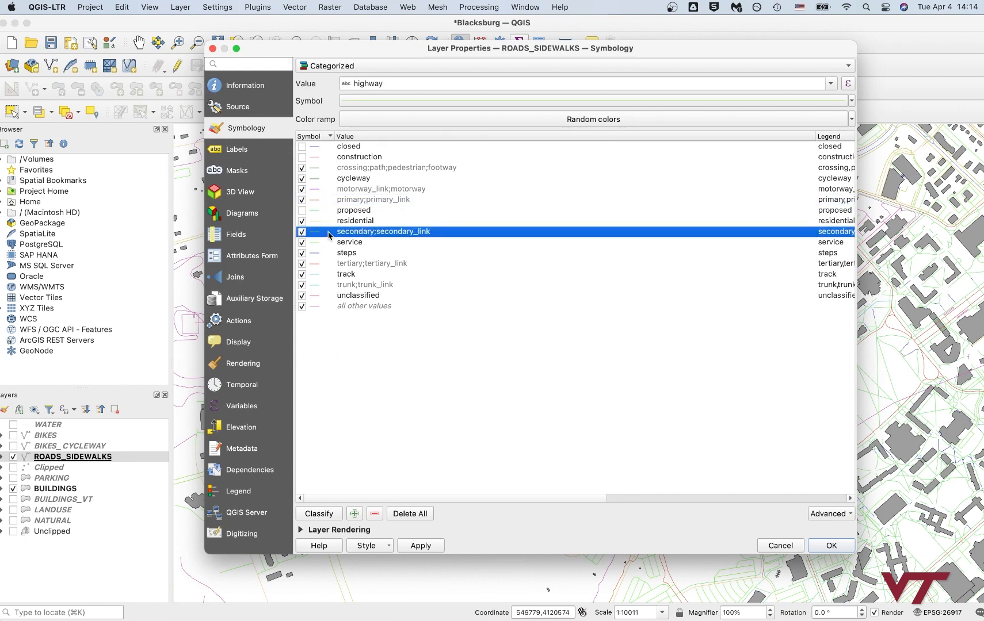
Step: Open the secondary symbol, then set the service line colour to grey (#7b7b7b)
double_click(313, 231)
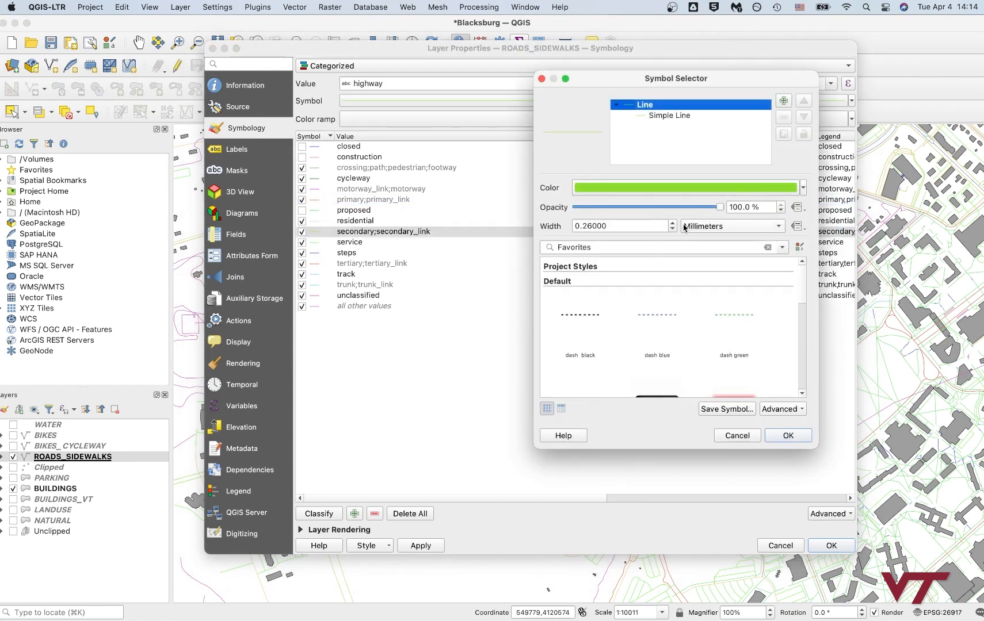
click(684, 187)
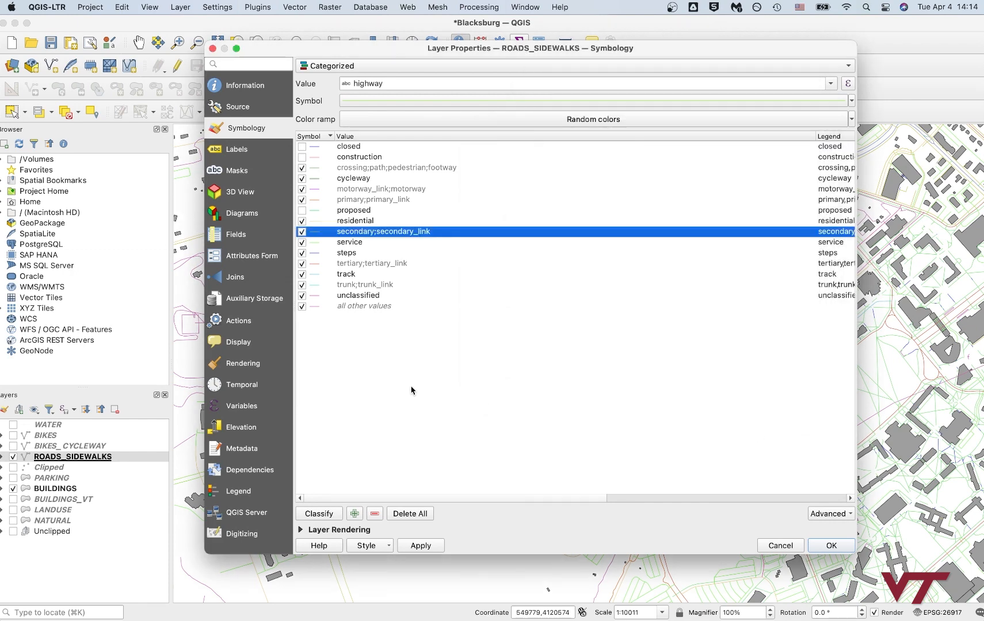
click(349, 242)
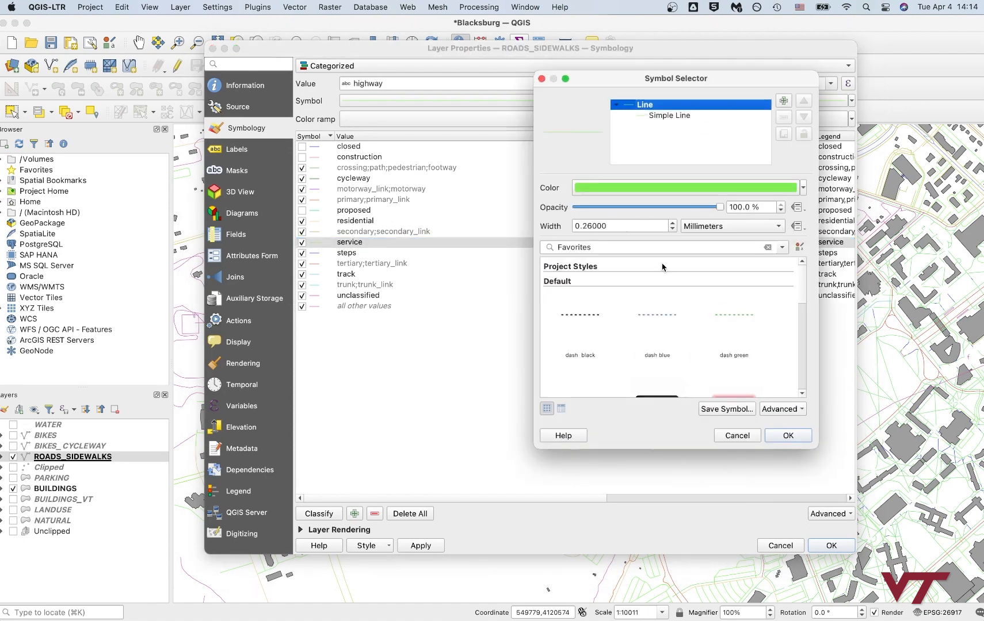
click(684, 186)
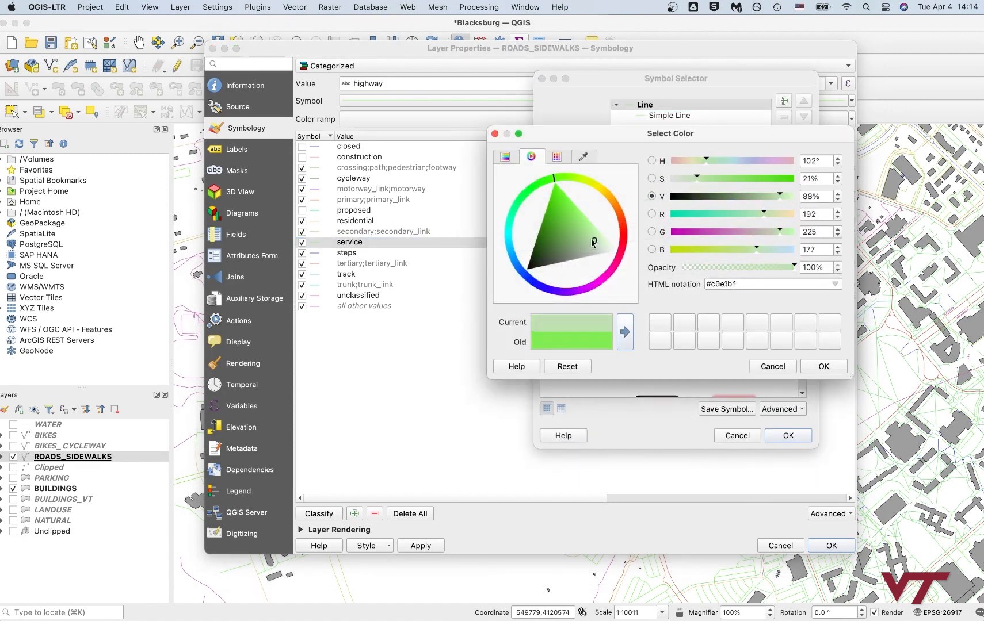
click(568, 262)
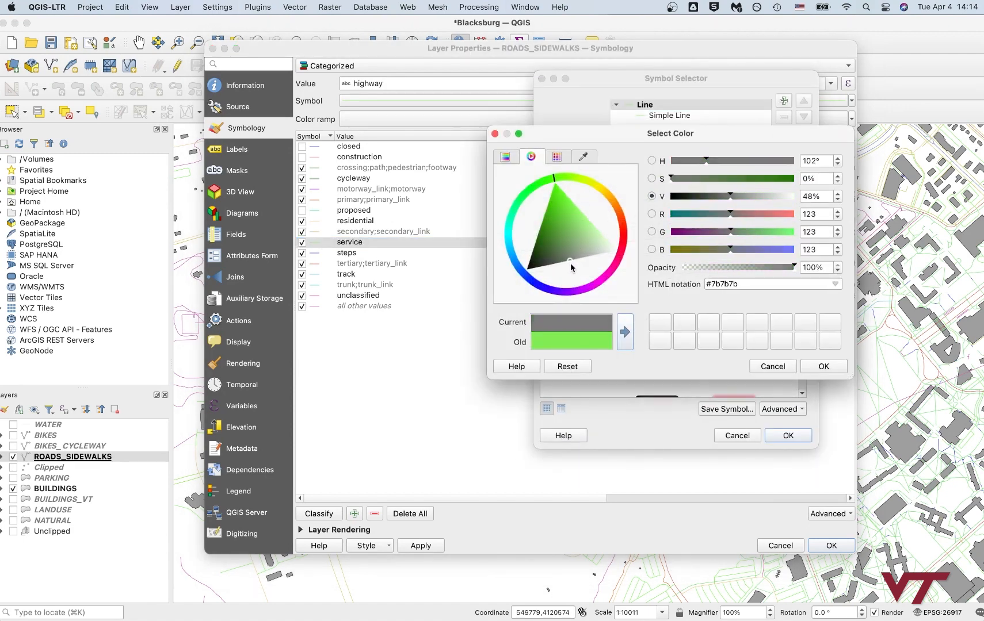
click(822, 366)
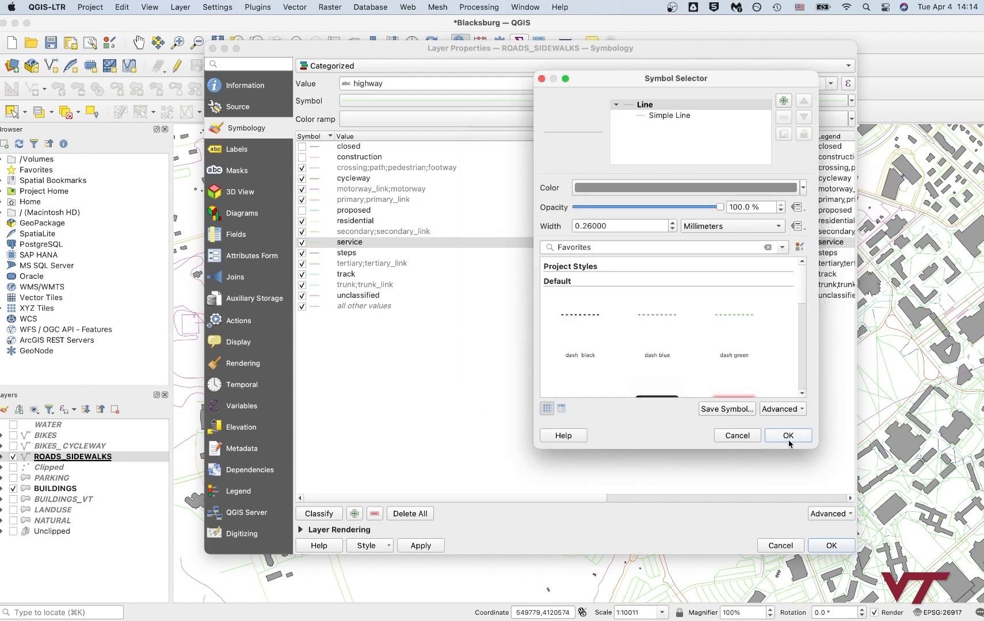
click(787, 435)
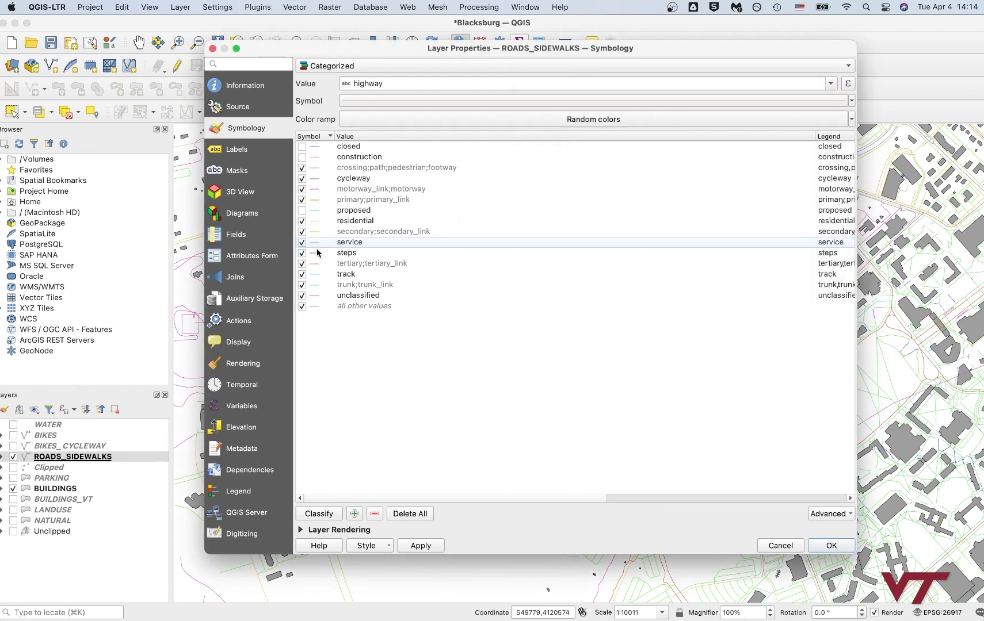
Step: Set the tertiary category colour to light yellow-green (#cfec86)
double_click(314, 253)
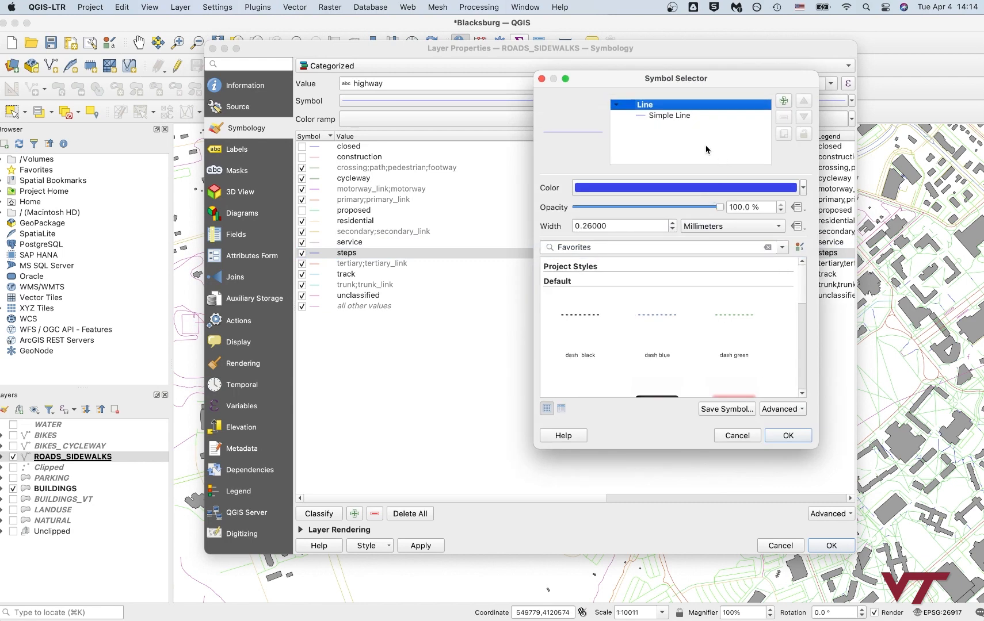
click(684, 187)
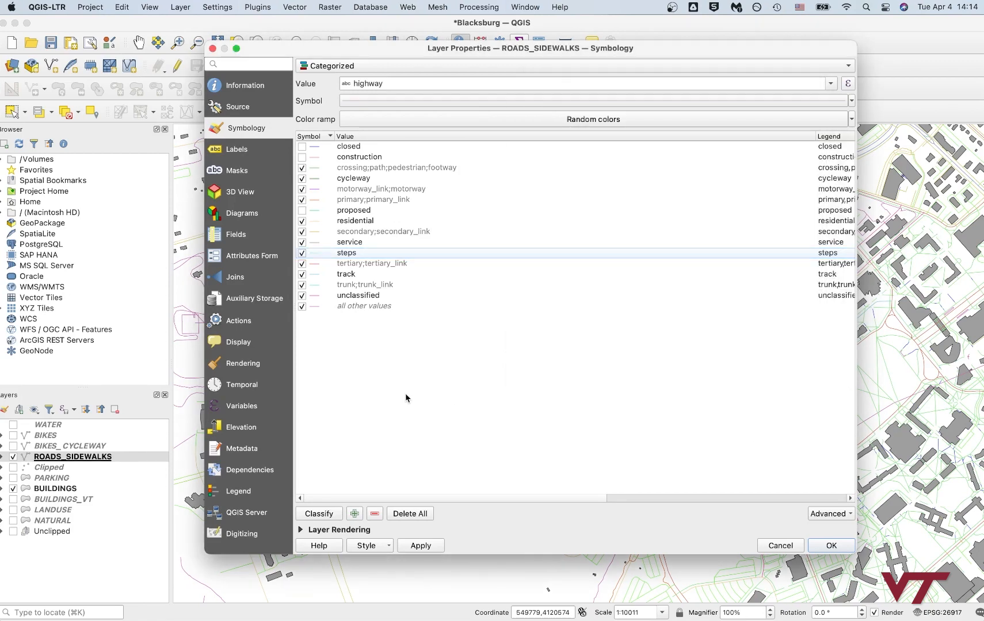
click(371, 263)
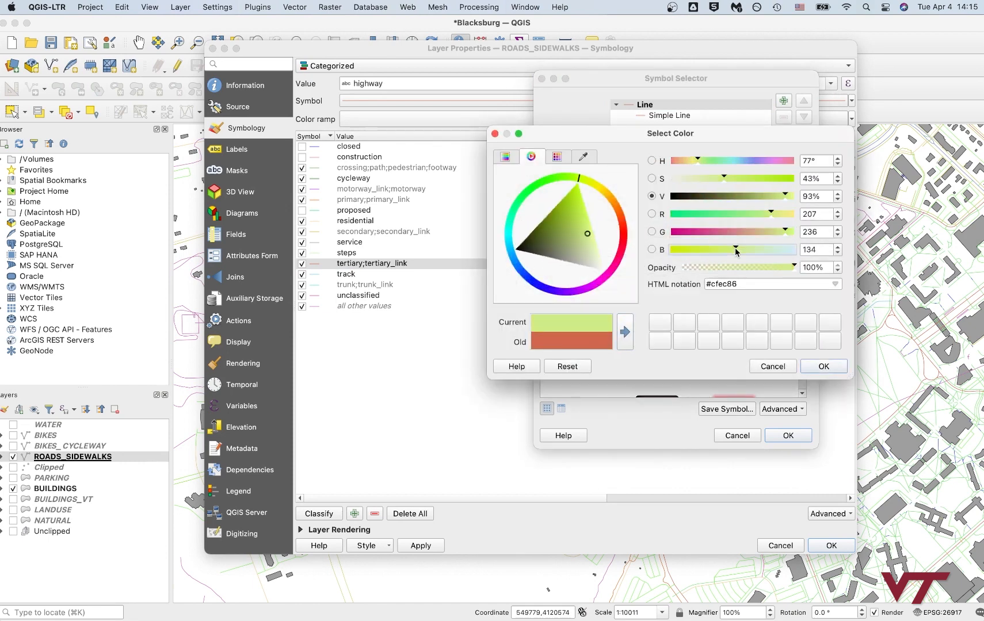
drag(734, 249, 706, 249)
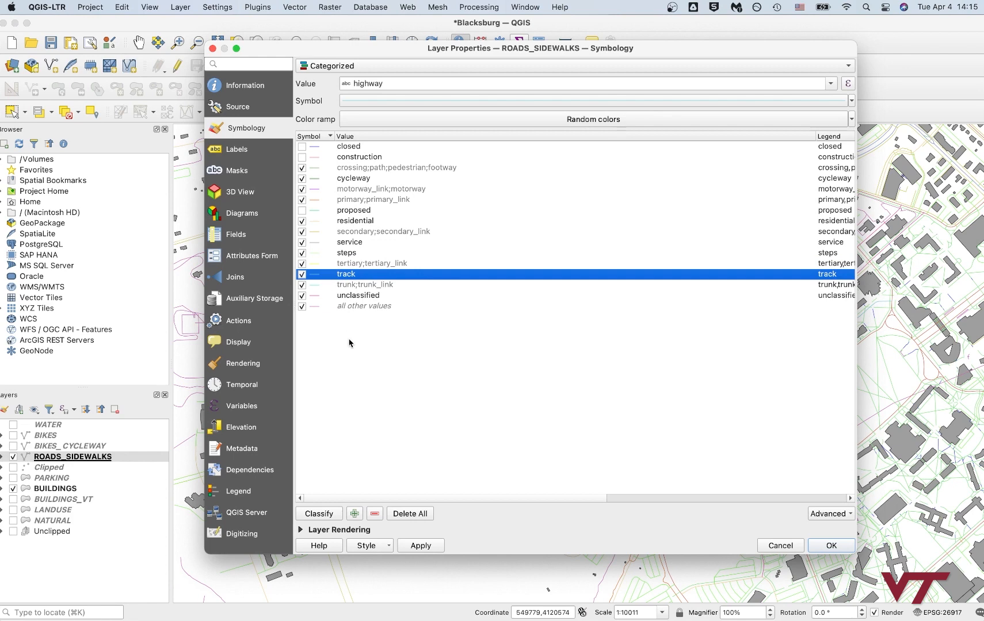
Step: Set the trunk;trunk_link category colour to red (#e44949)
click(364, 284)
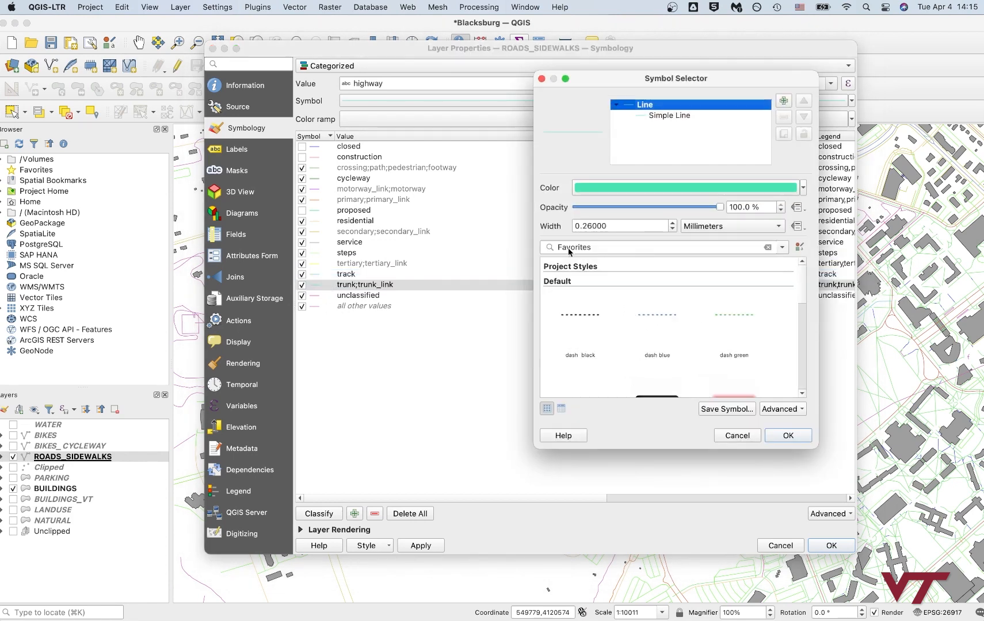
click(685, 187)
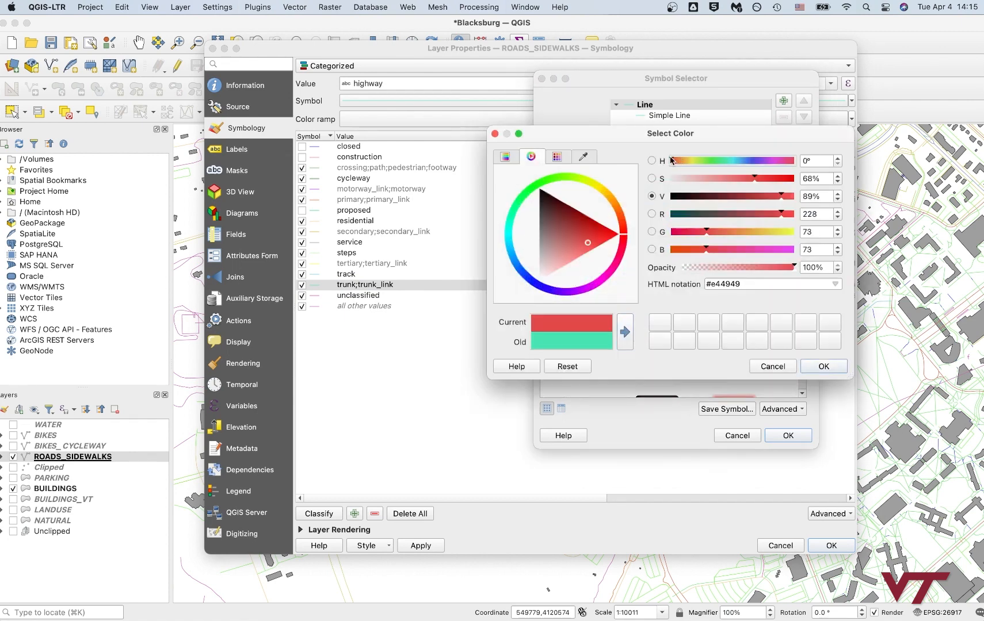
click(569, 257)
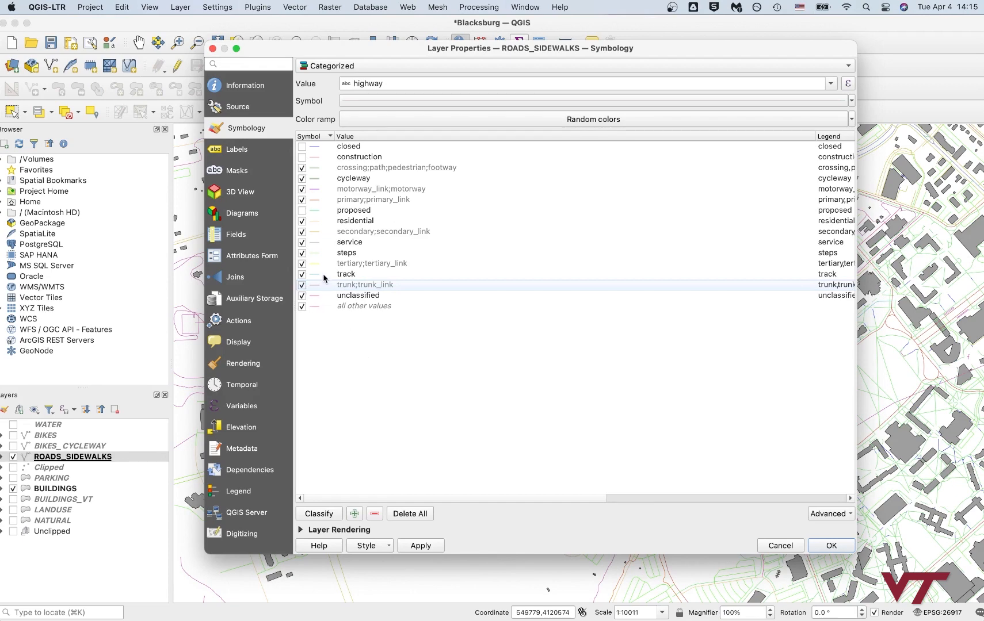
click(346, 275)
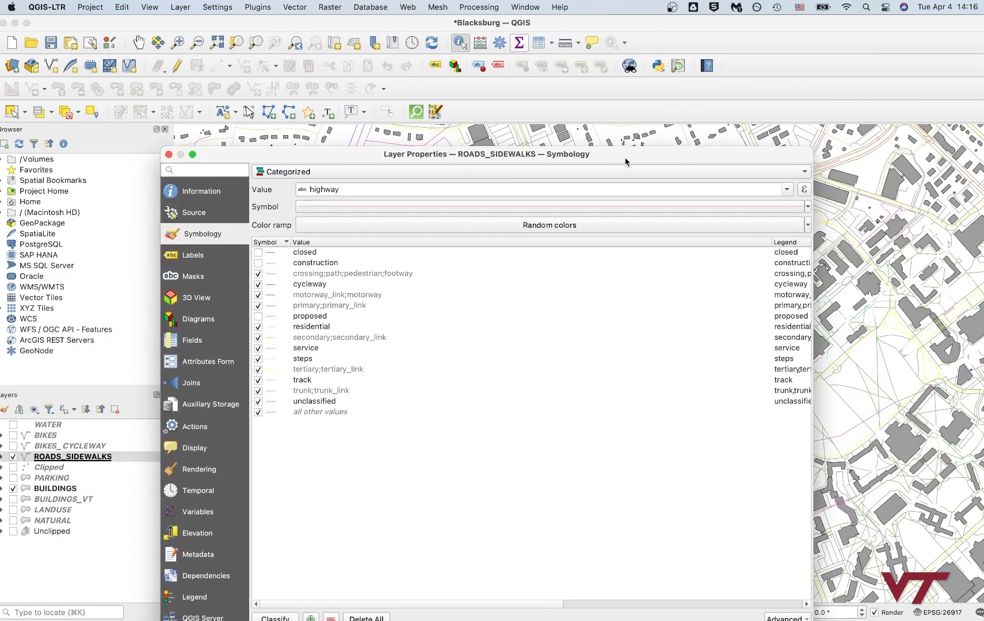
Step: Move the Layer Properties window aside, apply the colours and close it
drag(486, 154, 451, 602)
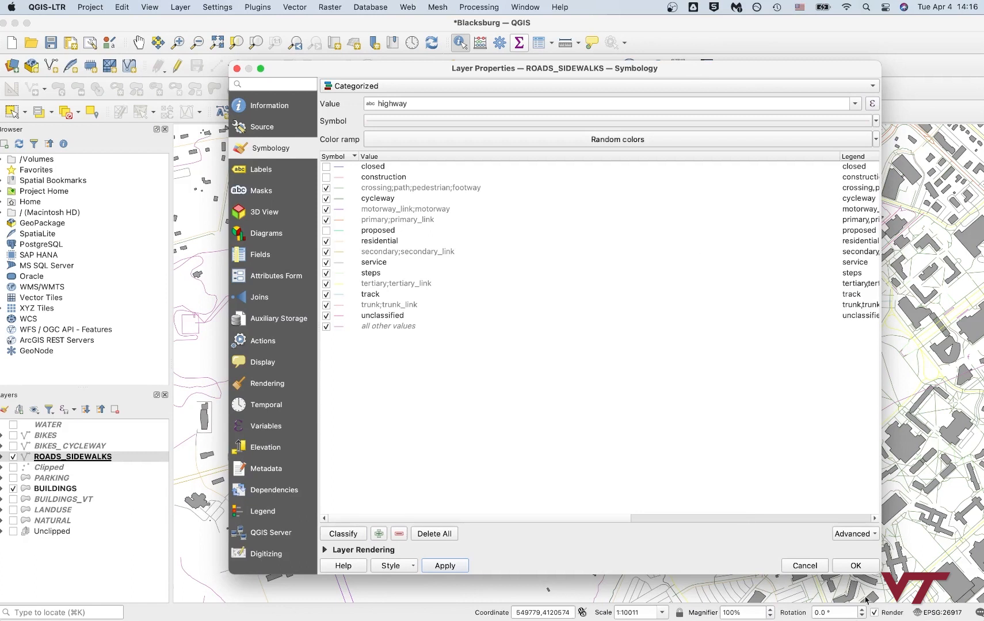
click(854, 565)
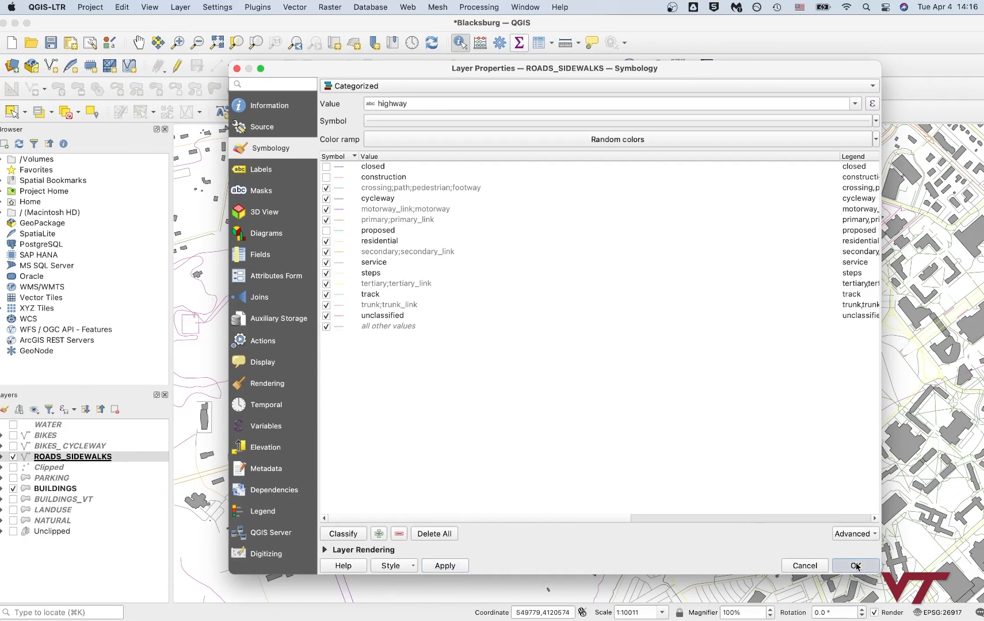
click(854, 565)
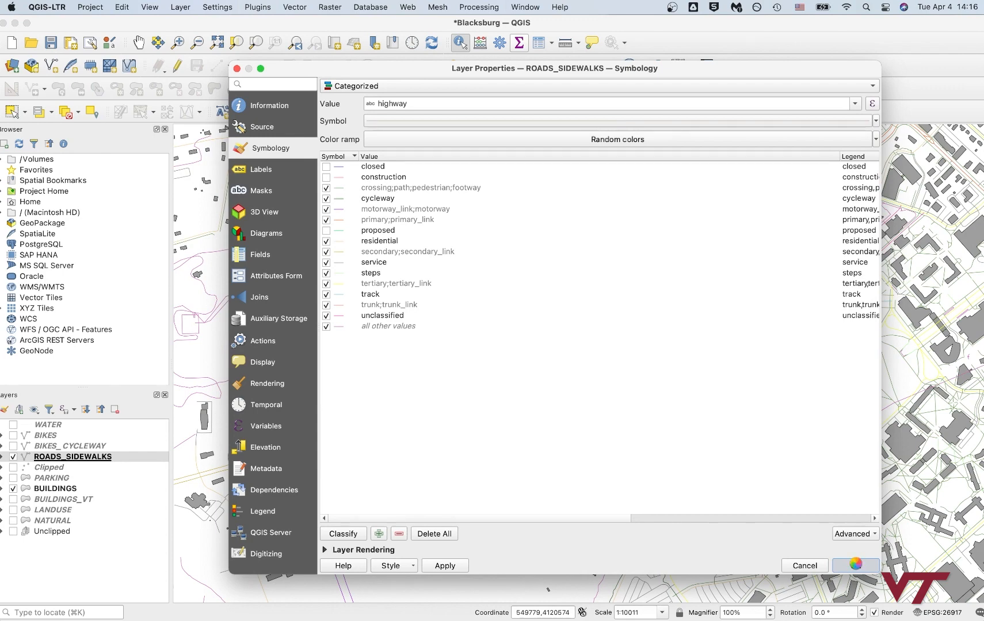
click(803, 565)
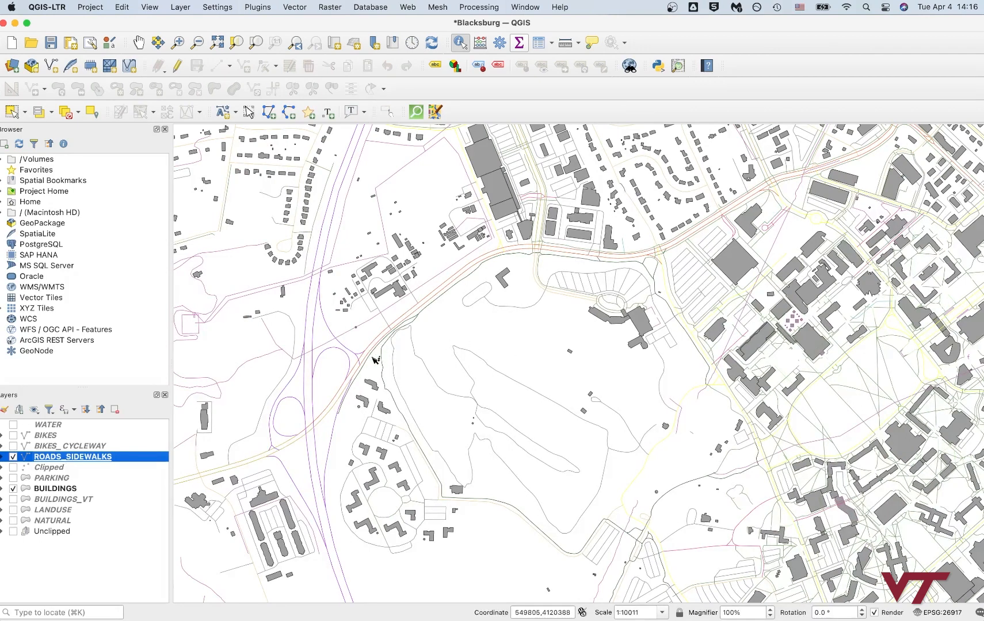
mouse_move(397, 325)
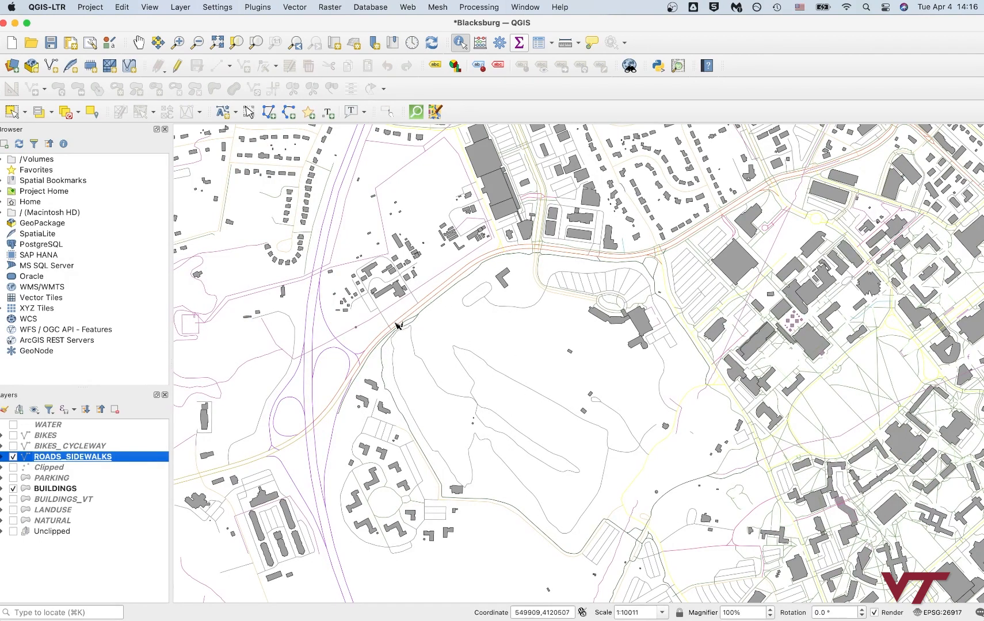
mouse_move(441, 299)
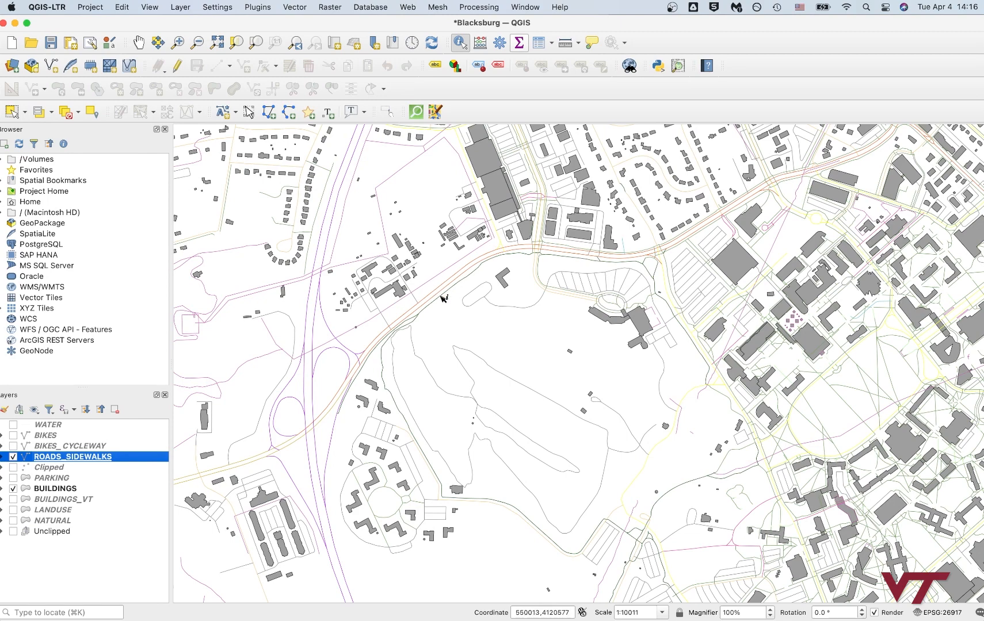
Step: Identify a road segment, then pan the map toward downtown to view the recolored streets
click(442, 298)
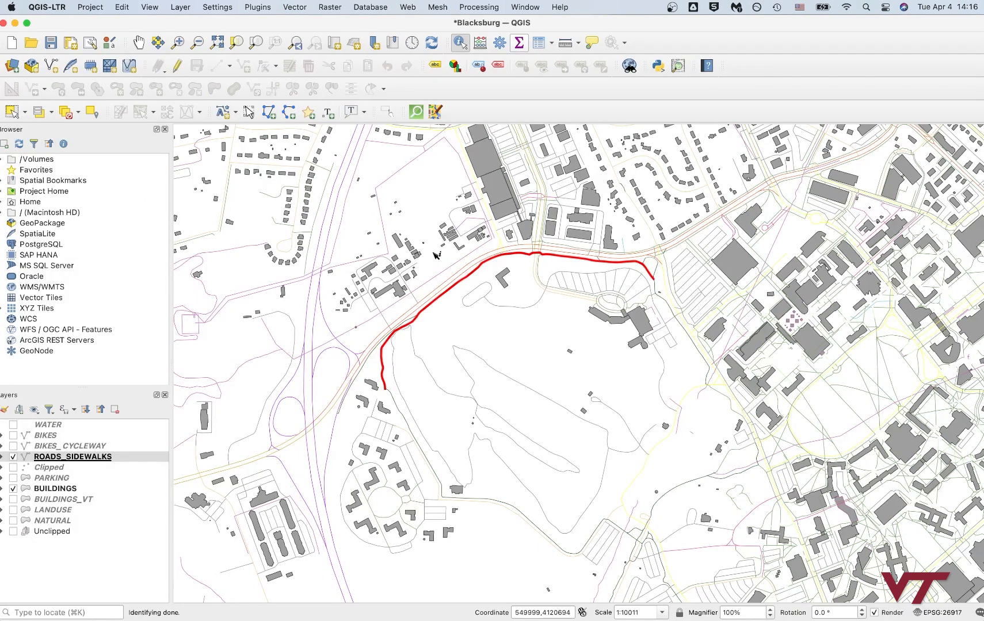
mouse_move(818, 263)
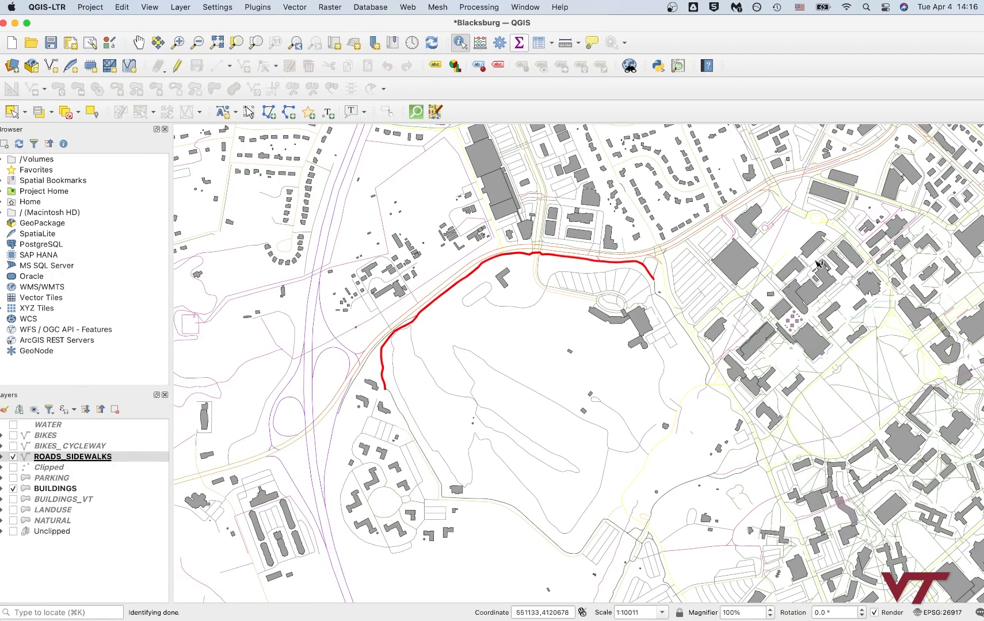
mouse_move(806, 257)
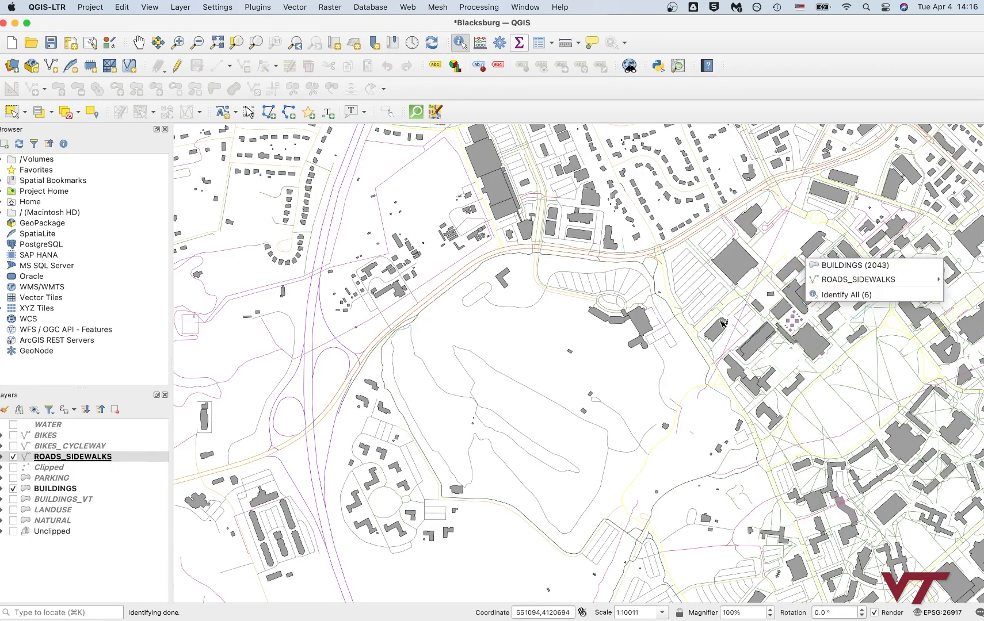
mouse_move(132, 48)
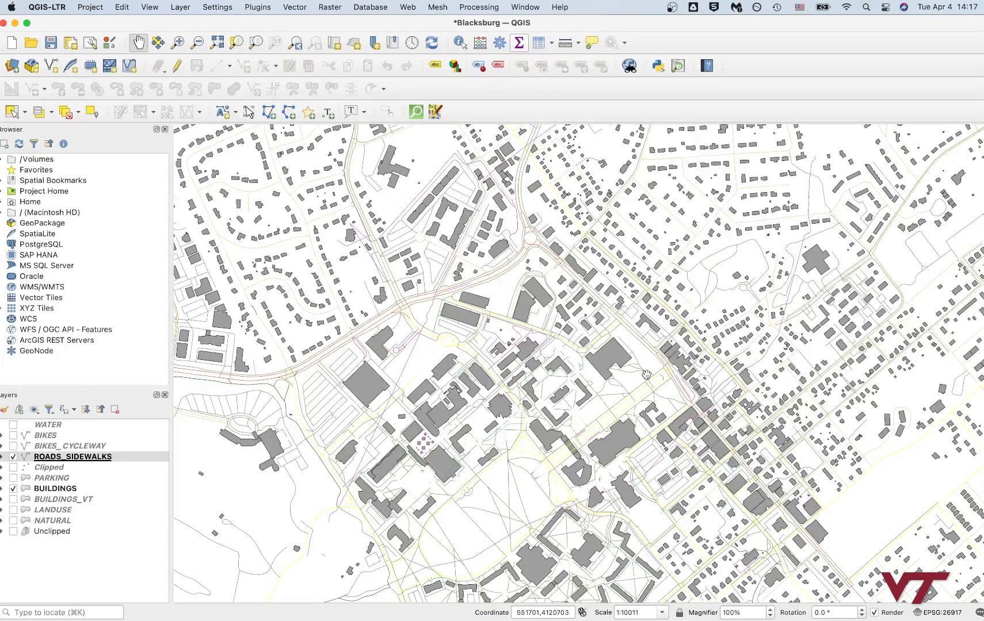
drag(646, 374, 571, 446)
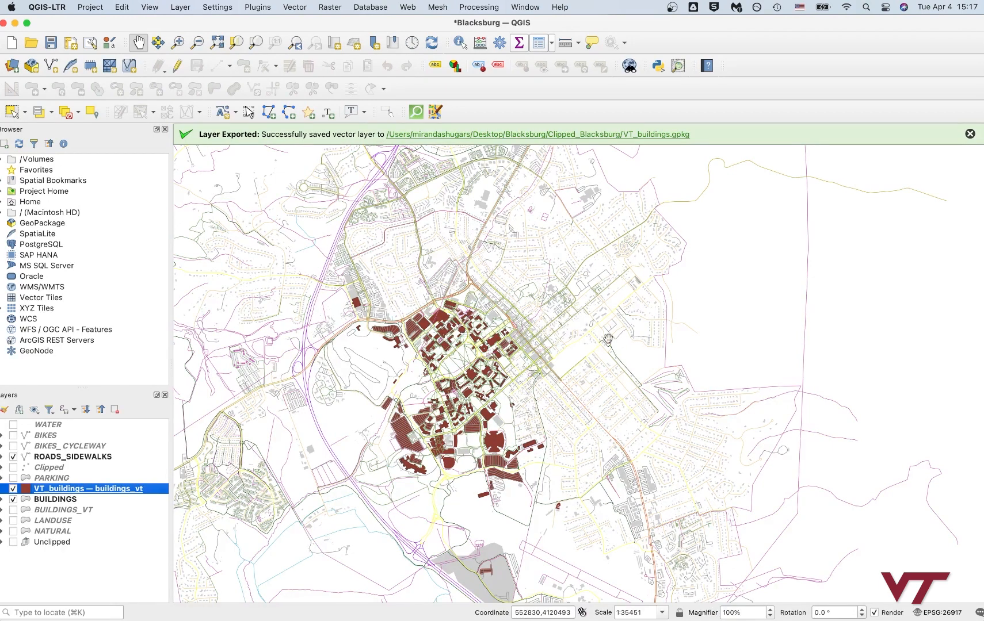
Step: Select the ROADS_SIDEWALKS layer in the Layers panel
click(73, 457)
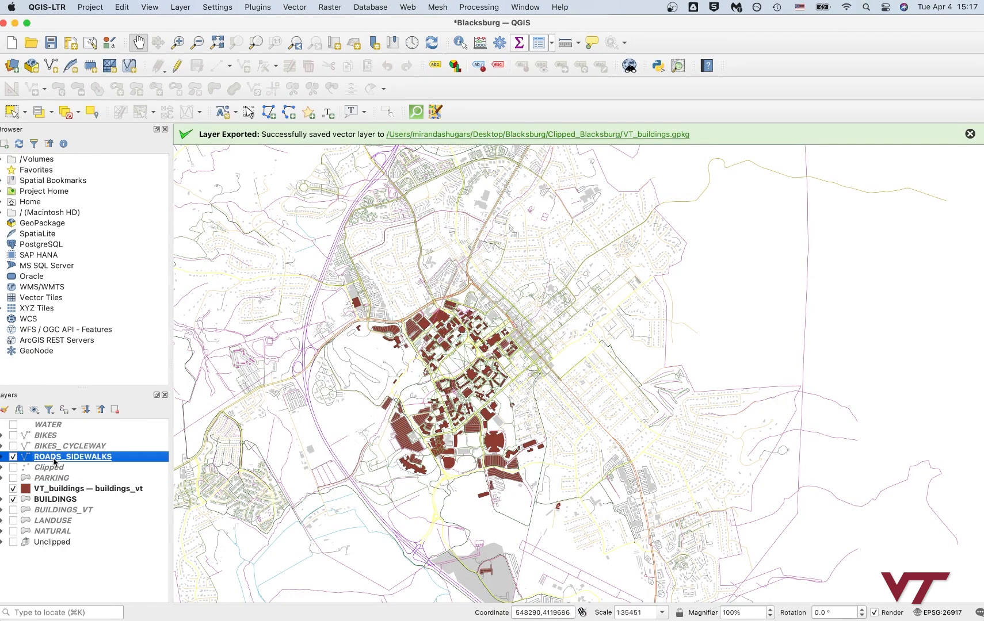